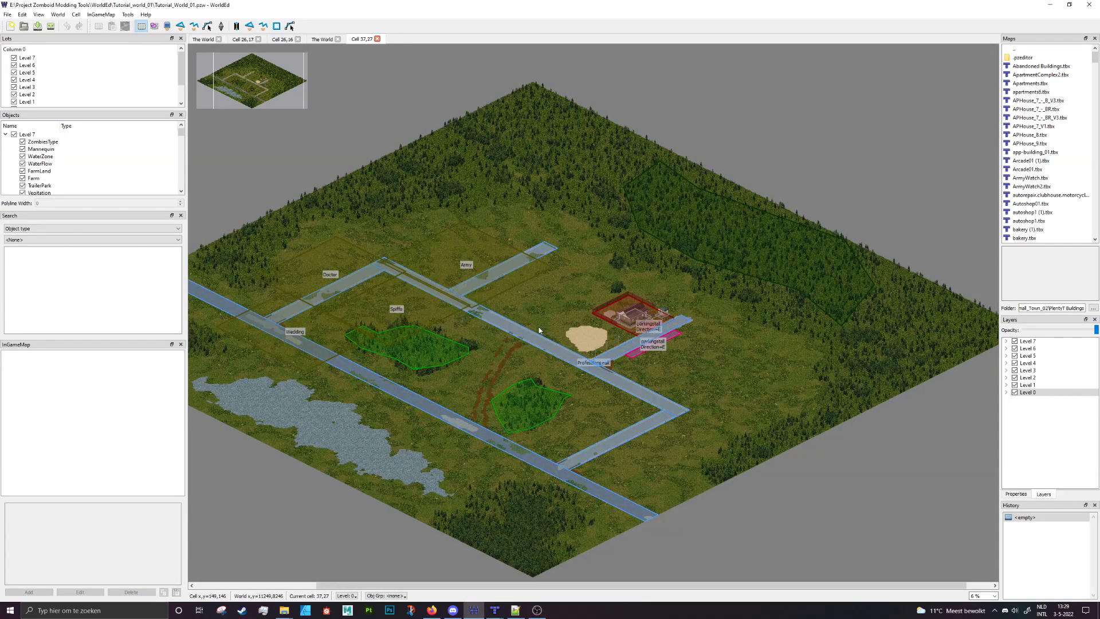
{"action": "mouse_move", "coordinate": [551, 327]}
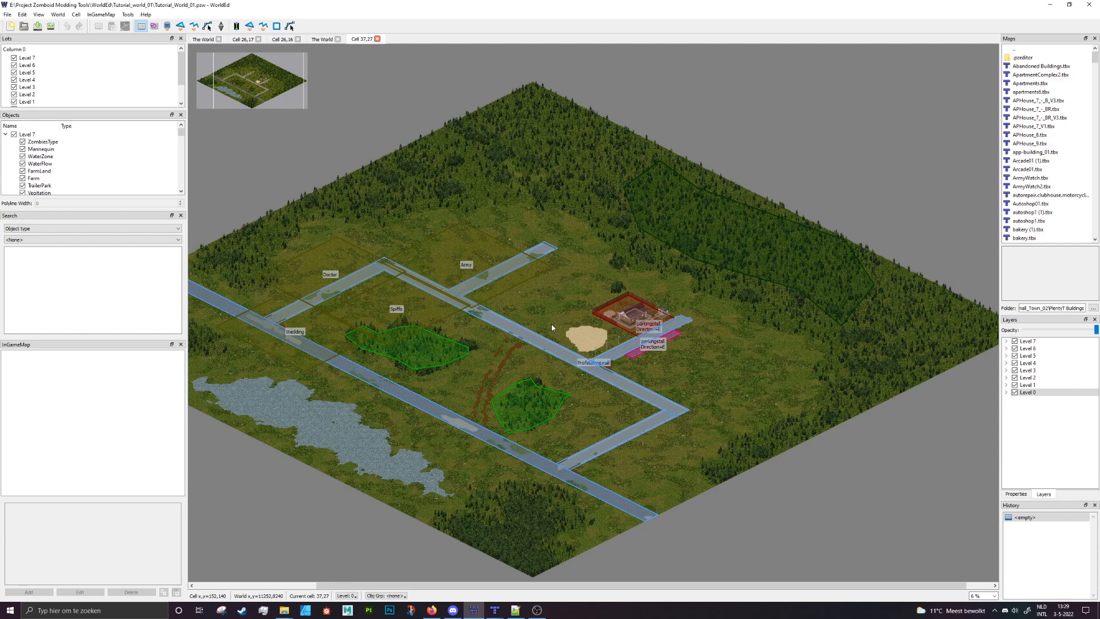
{"action": "mouse_move", "coordinate": [563, 317]}
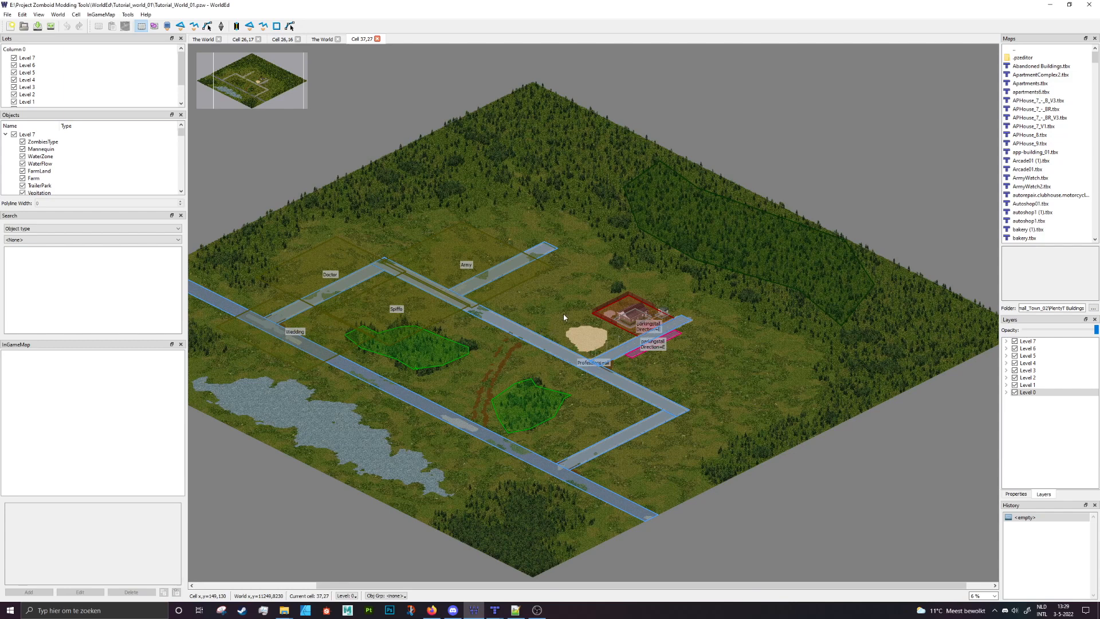
{"action": "mouse_move", "coordinate": [553, 316]}
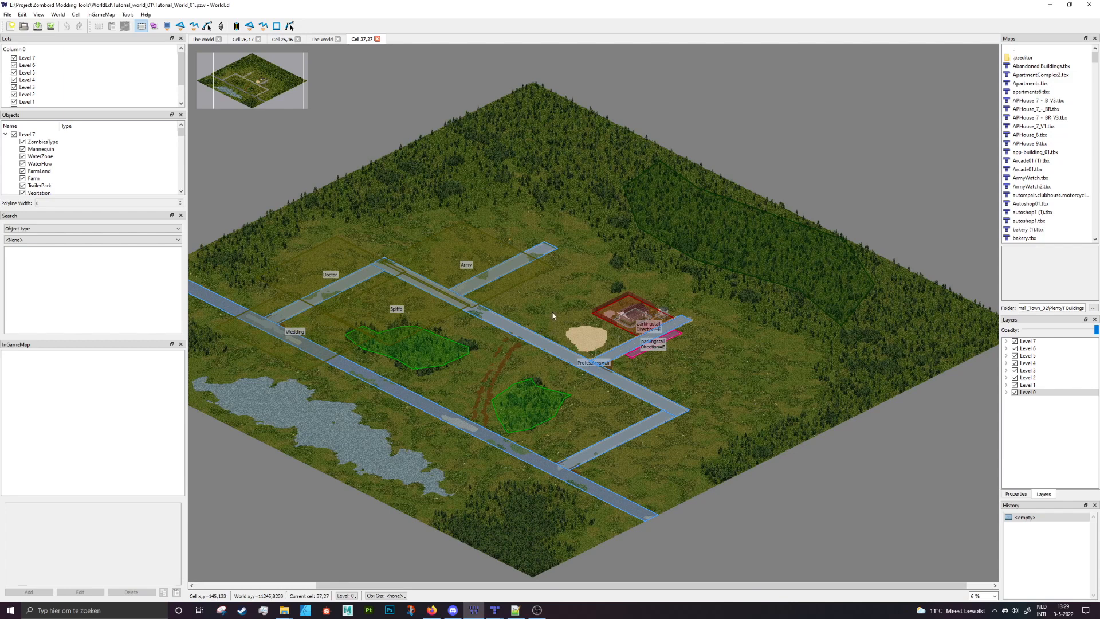
Zoom into cell 37,27 around the farmhouse and fields, then back out to the world overview.
{"action": "scroll", "scroll_direction": "up", "scroll_amount": 3}
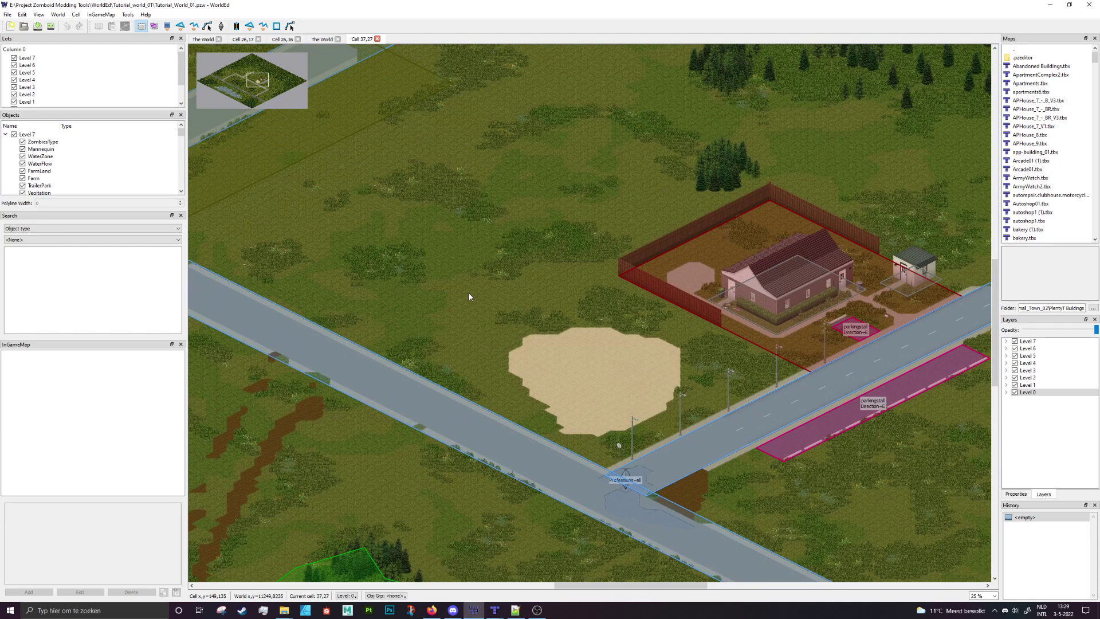
{"action": "scroll", "scroll_direction": "down", "scroll_amount": 3}
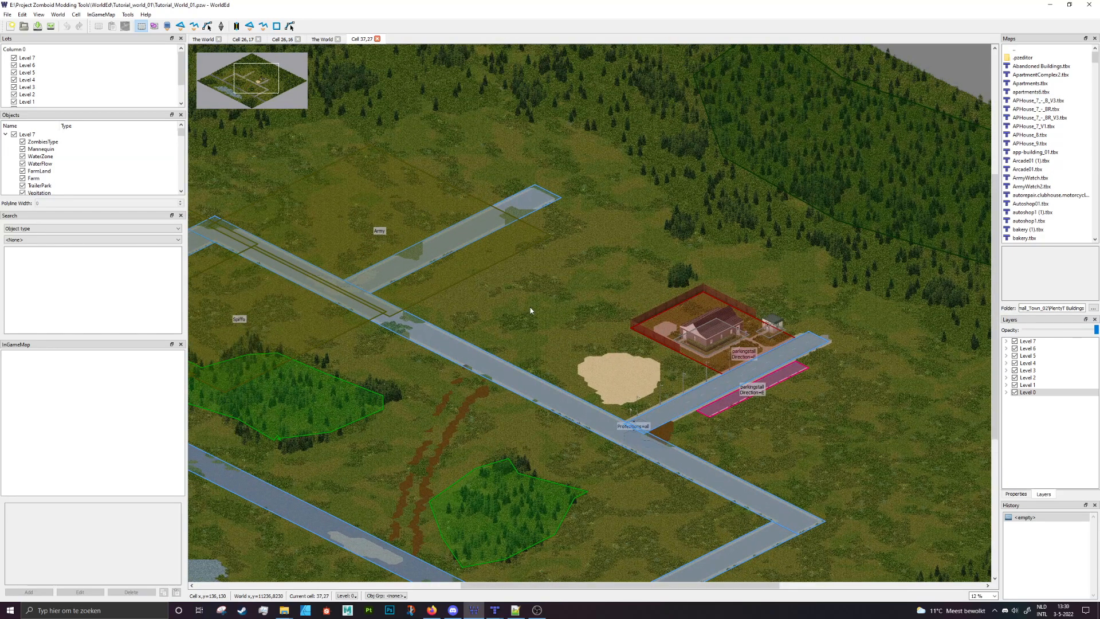
{"action": "mouse_move", "coordinate": [324, 46]}
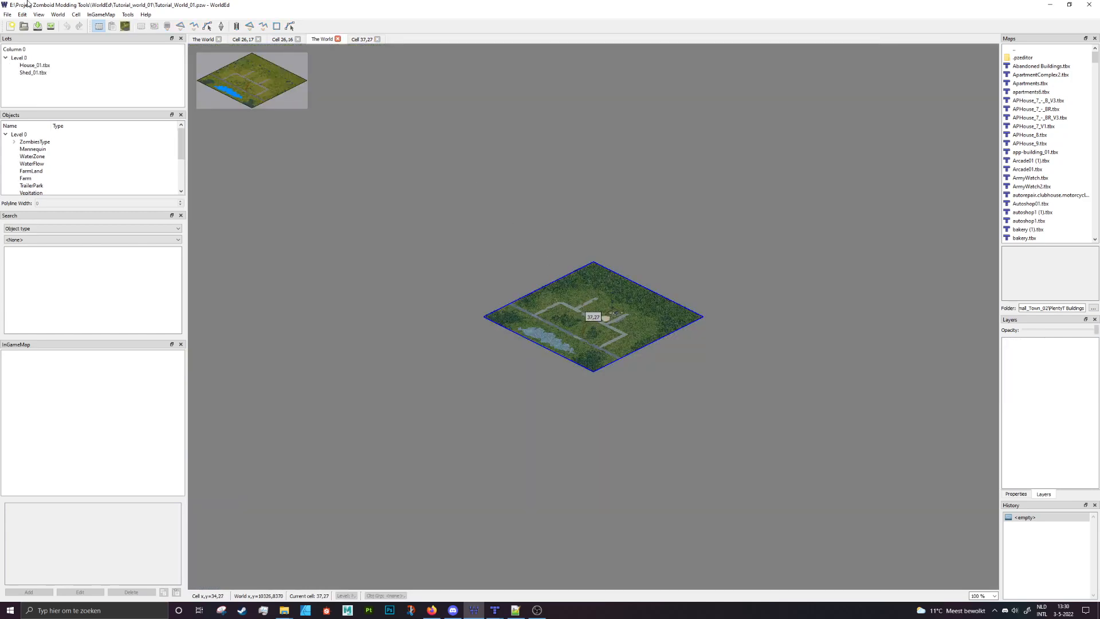
Bring up BMP To TMX > All Cells settings and check the export directory chooser.
{"action": "left_click", "coordinate": [7, 14]}
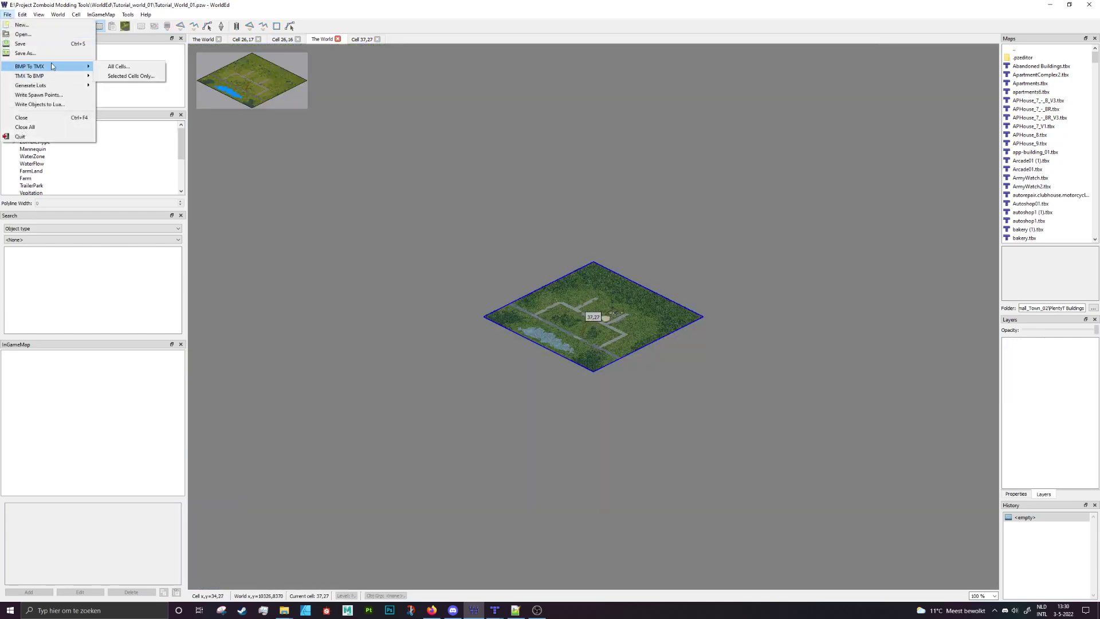
{"action": "left_click", "coordinate": [117, 66]}
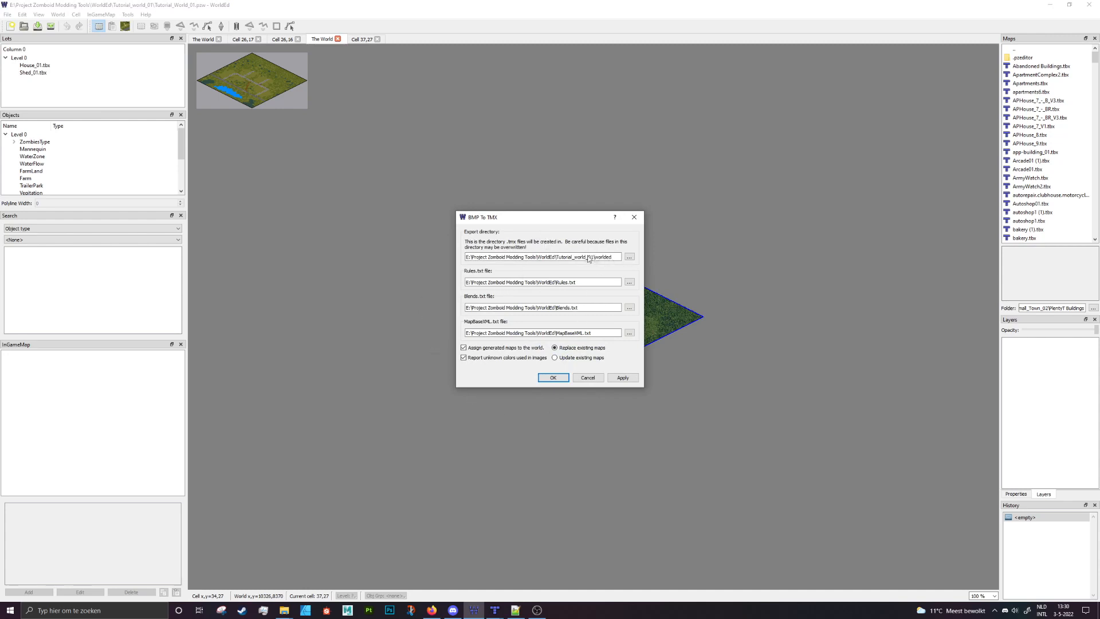
{"action": "left_click", "coordinate": [629, 256]}
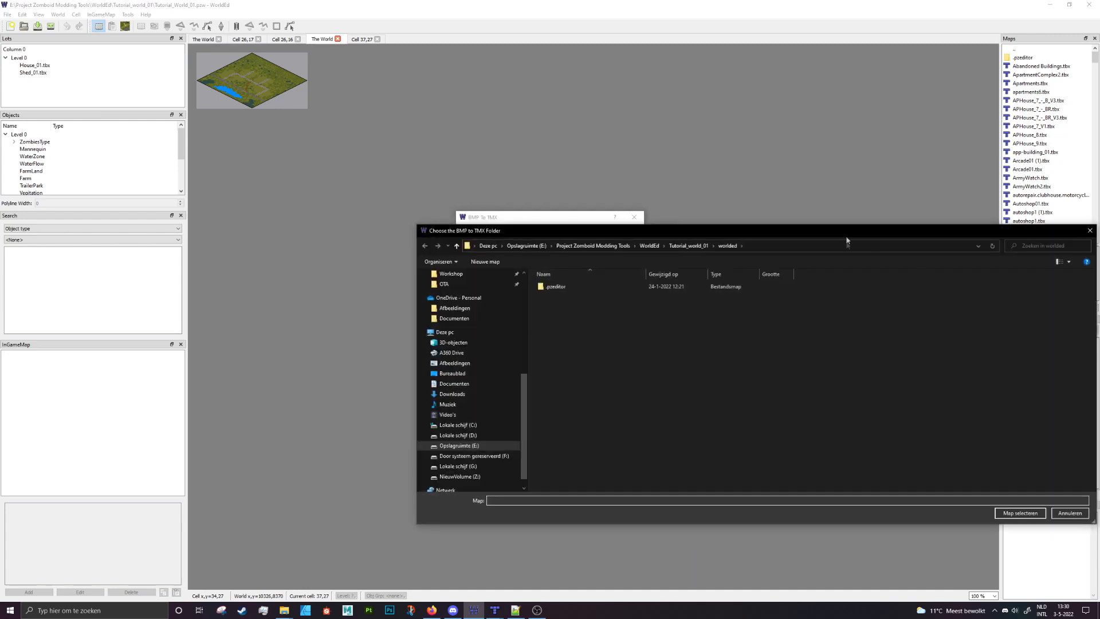
{"action": "left_click", "coordinate": [1020, 513]}
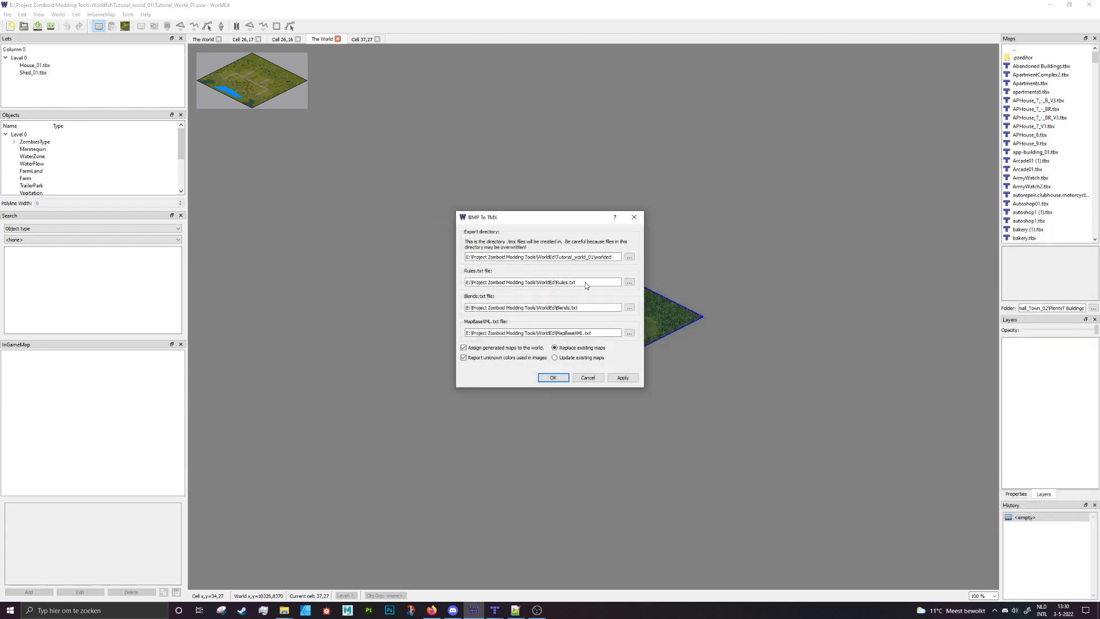
Browse the WorldEd tools folder for the Rules.txt file twice without changing it.
{"action": "left_click", "coordinate": [629, 281]}
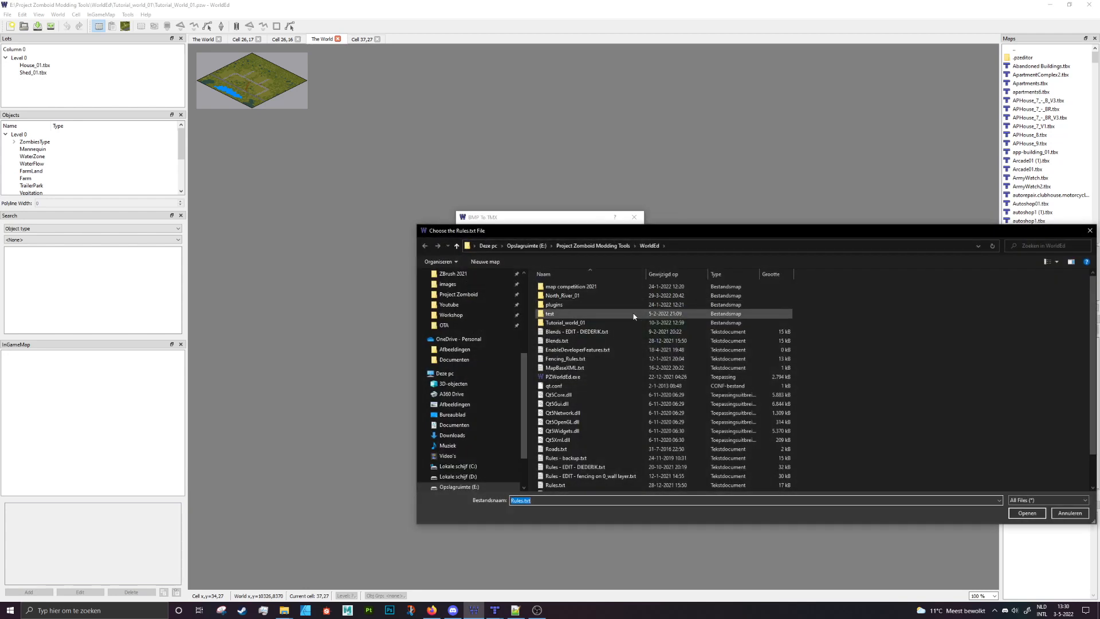
{"action": "left_click", "coordinate": [1027, 513]}
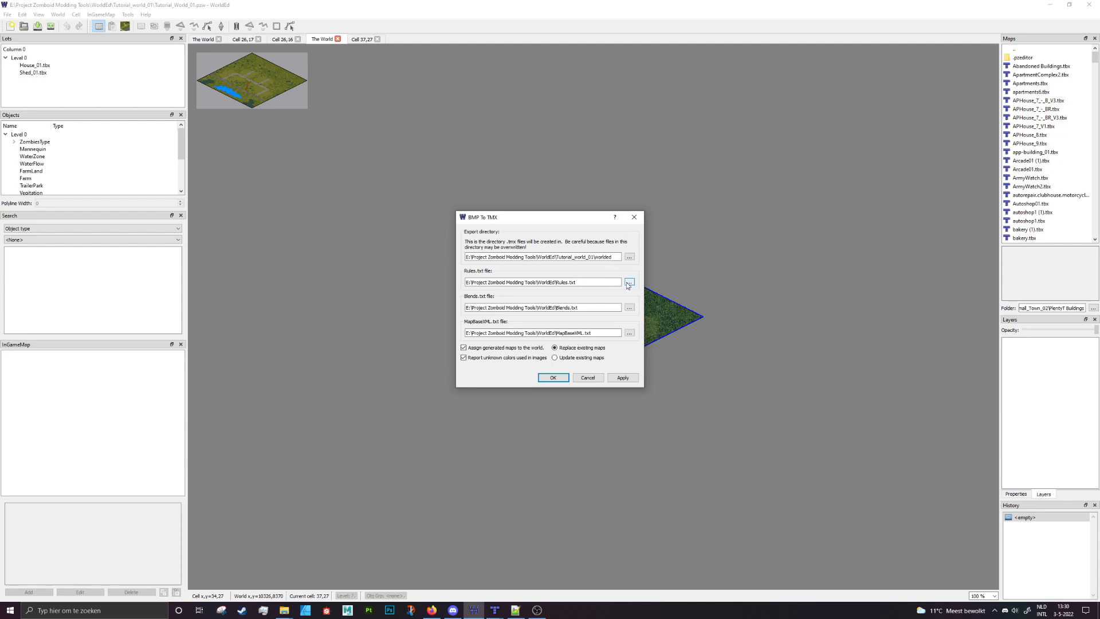
{"action": "left_click", "coordinate": [629, 282]}
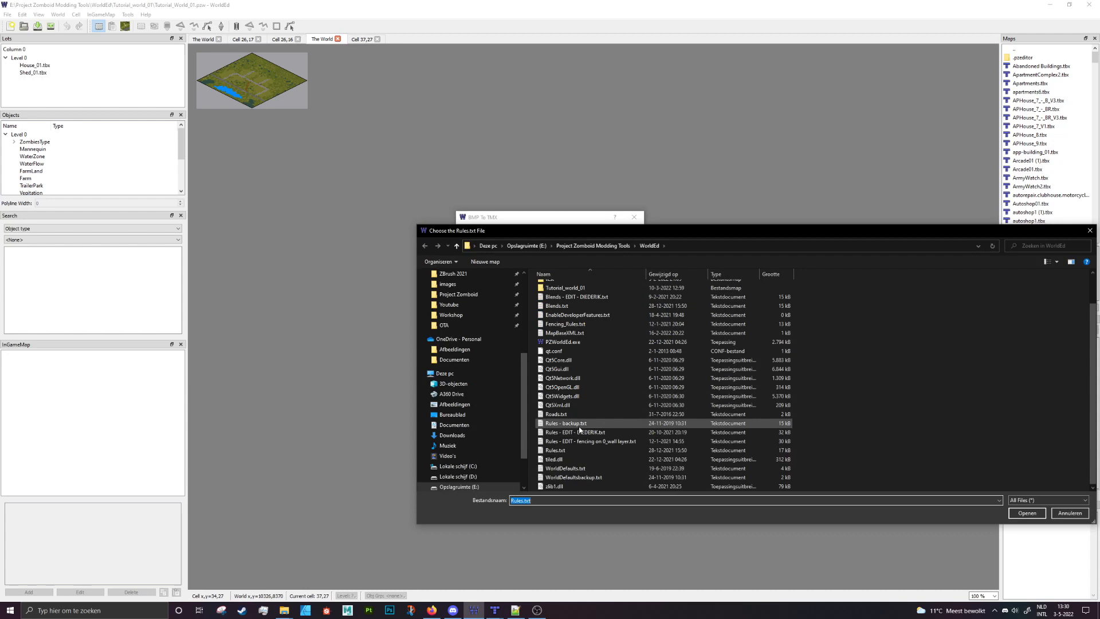
{"action": "mouse_move", "coordinate": [588, 432]}
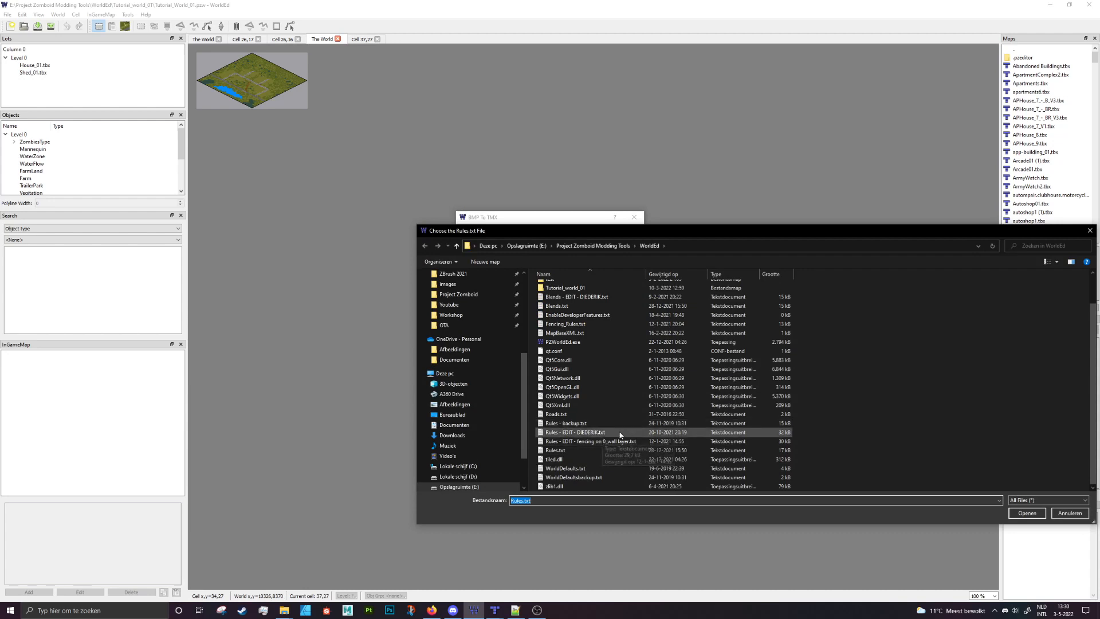
{"action": "left_click", "coordinate": [1026, 513]}
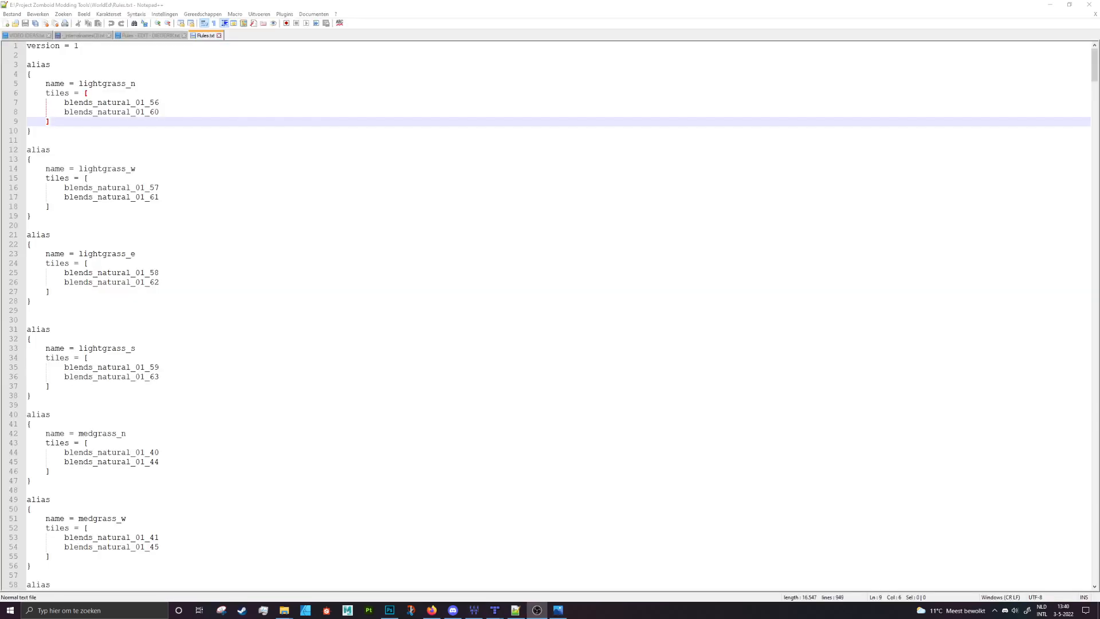
{"action": "mouse_move", "coordinate": [767, 159]}
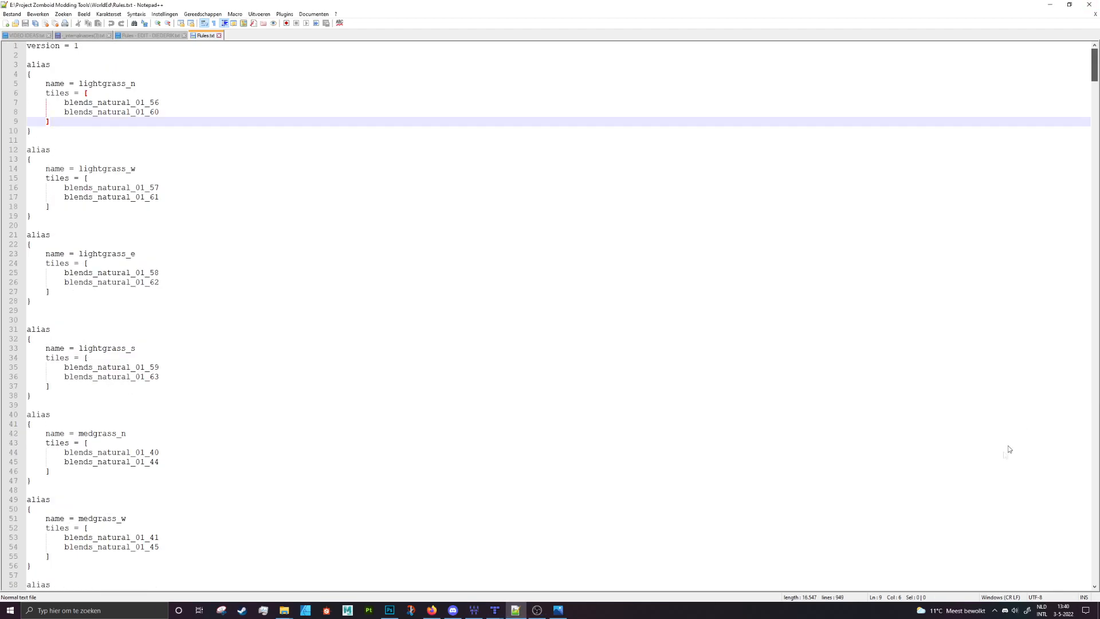
Read the lightgrass, medgrass and darkgrass alias blocks in Rules.txt, then switch to the Photoshop map painting.
{"action": "scroll", "scroll_direction": "down", "scroll_amount": 3}
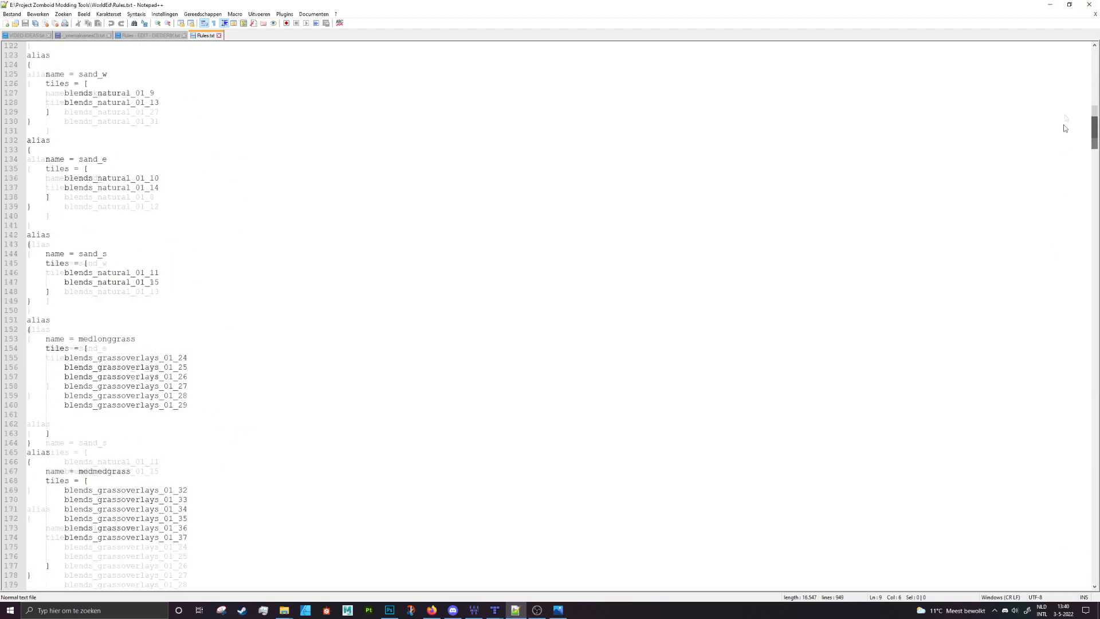
{"action": "scroll", "scroll_direction": "up", "scroll_amount": 3}
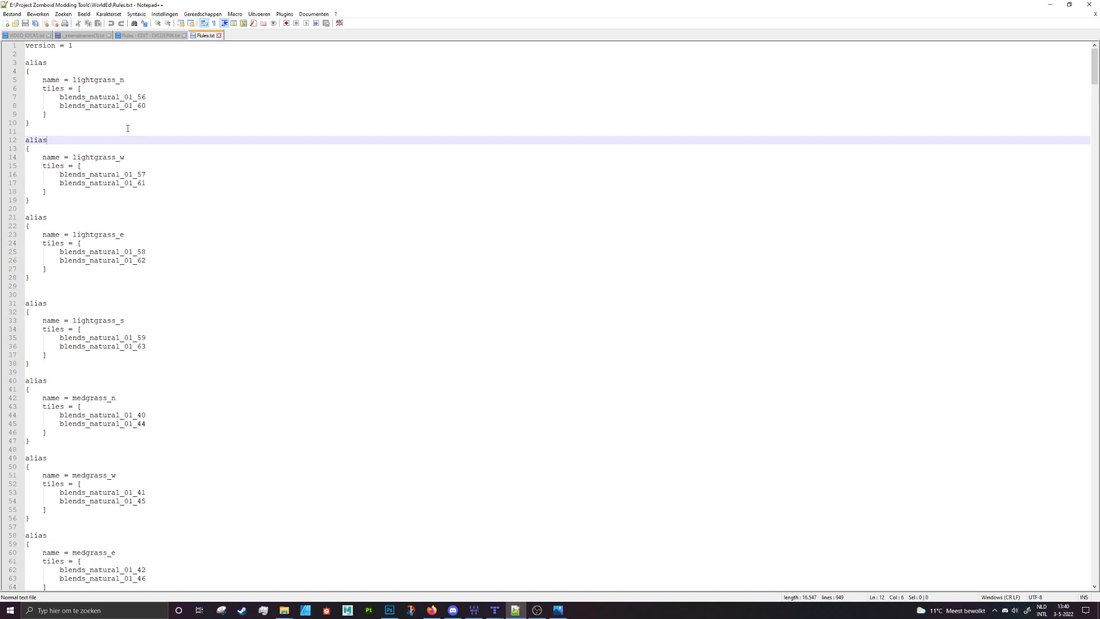
{"action": "left_click", "coordinate": [26, 45]}
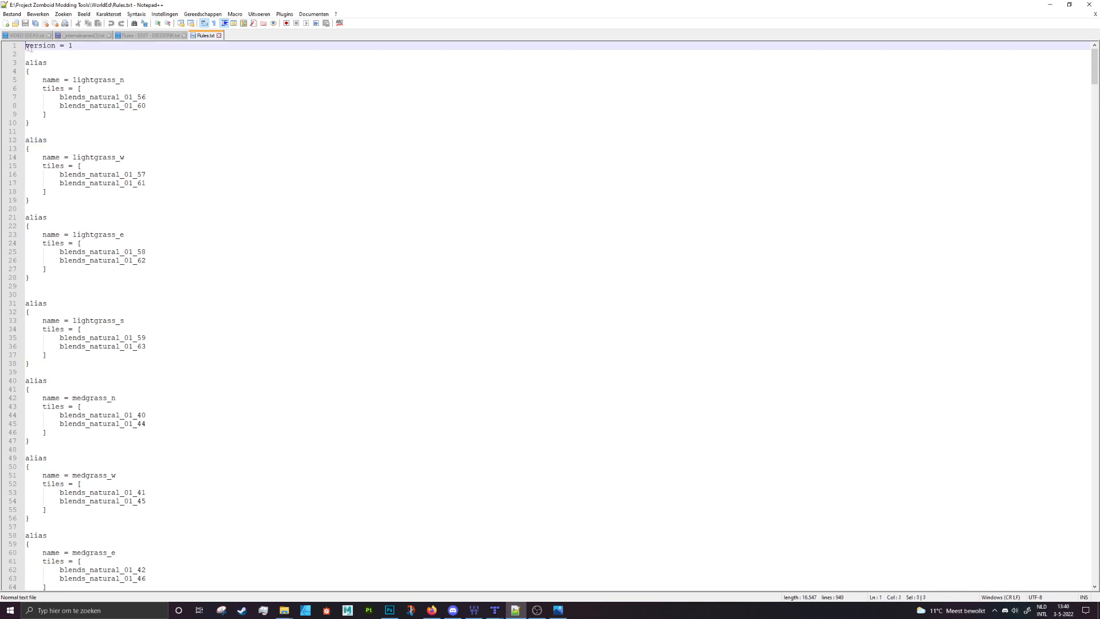
{"action": "scroll", "scroll_direction": "down", "scroll_amount": 3}
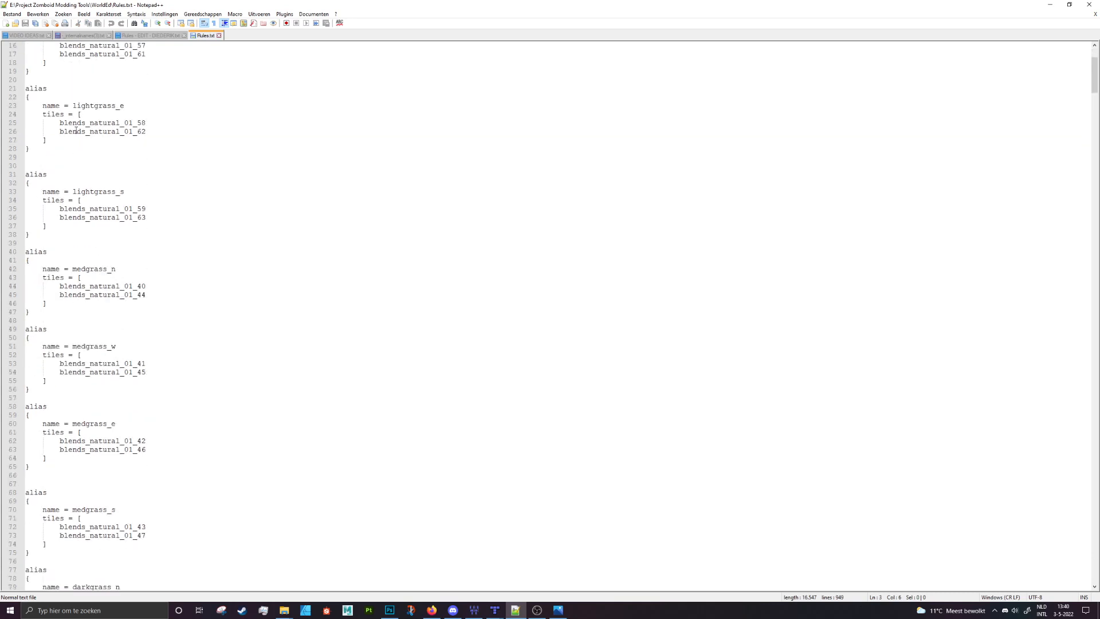
{"action": "scroll", "scroll_direction": "down", "scroll_amount": 3}
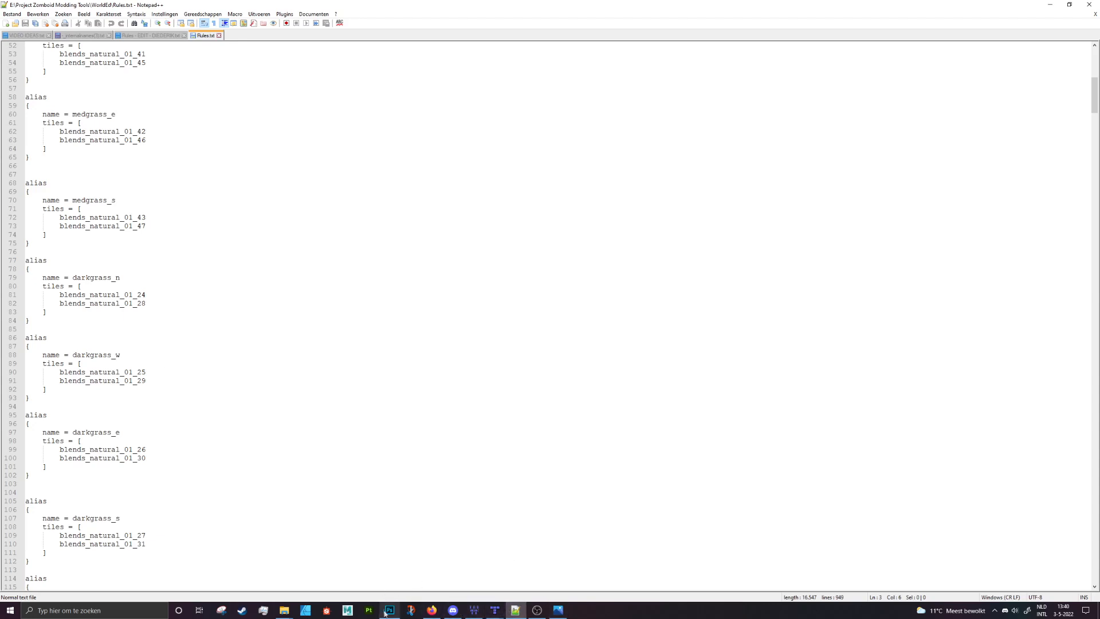
{"action": "left_click", "coordinate": [388, 609]}
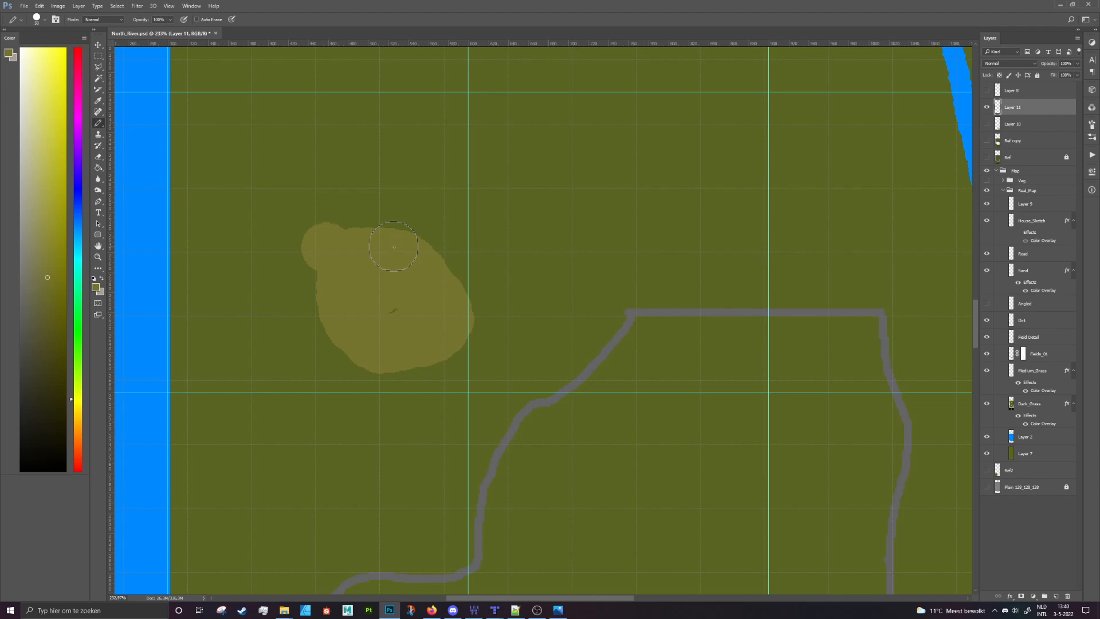
Paint a grey patch beside the sand area on the map, then return to Rules.txt.
{"action": "scroll", "scroll_direction": "down", "scroll_amount": 3}
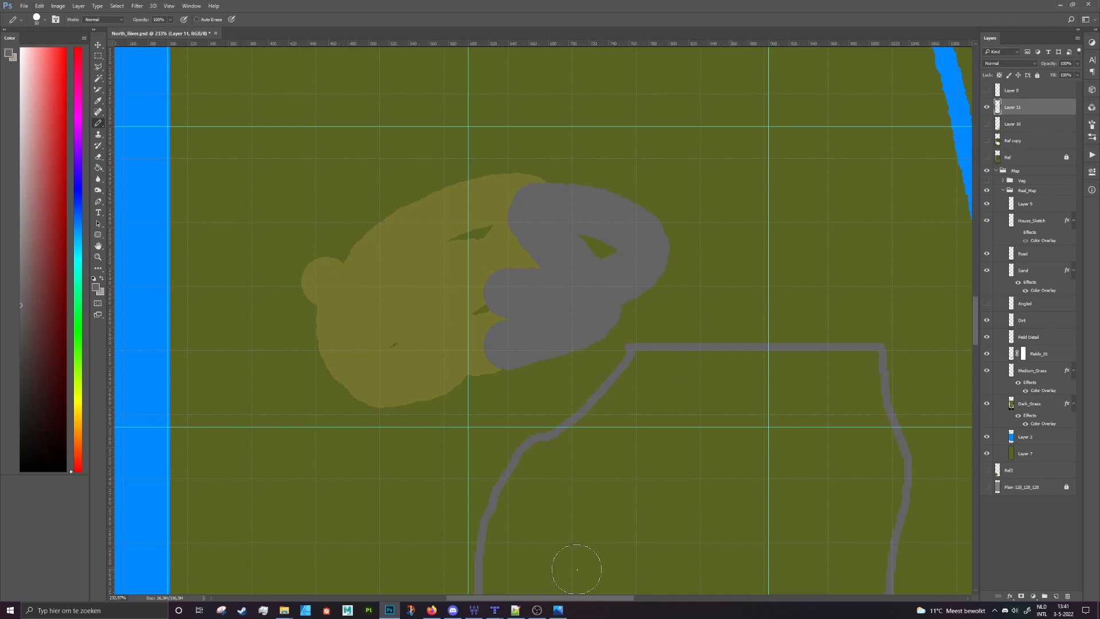
{"action": "mouse_move", "coordinate": [561, 533]}
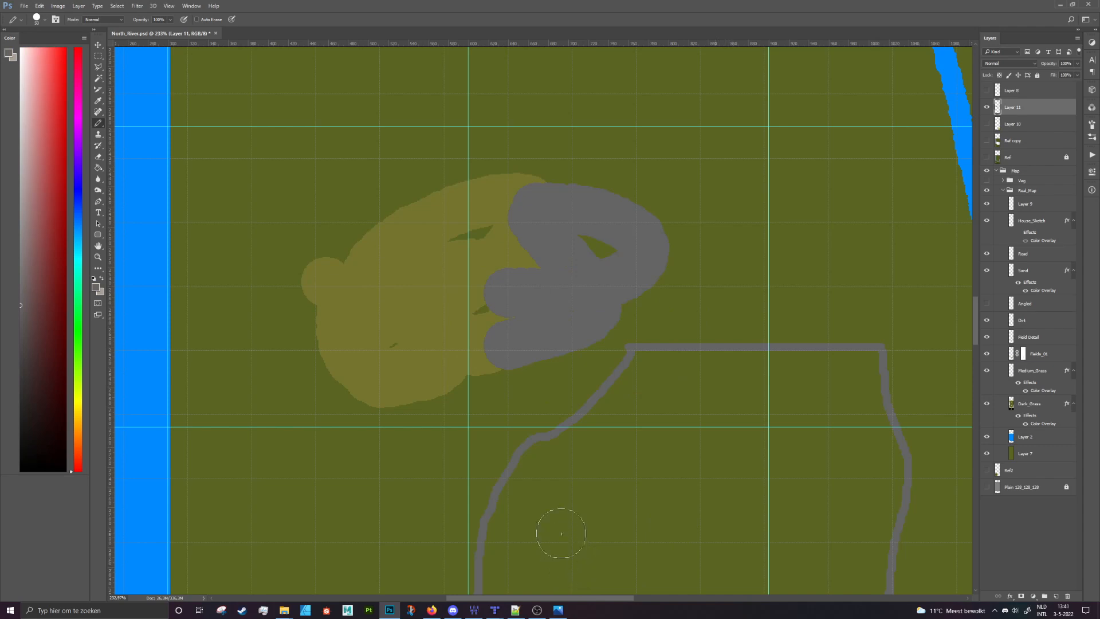
{"action": "mouse_move", "coordinate": [516, 568]}
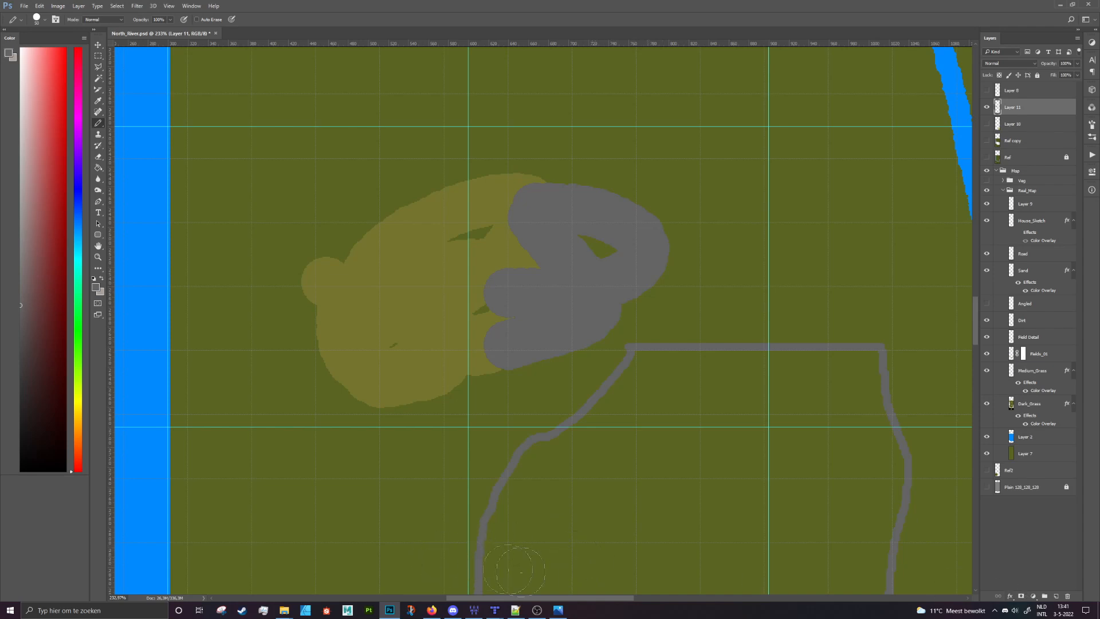
{"action": "mouse_move", "coordinate": [554, 305]}
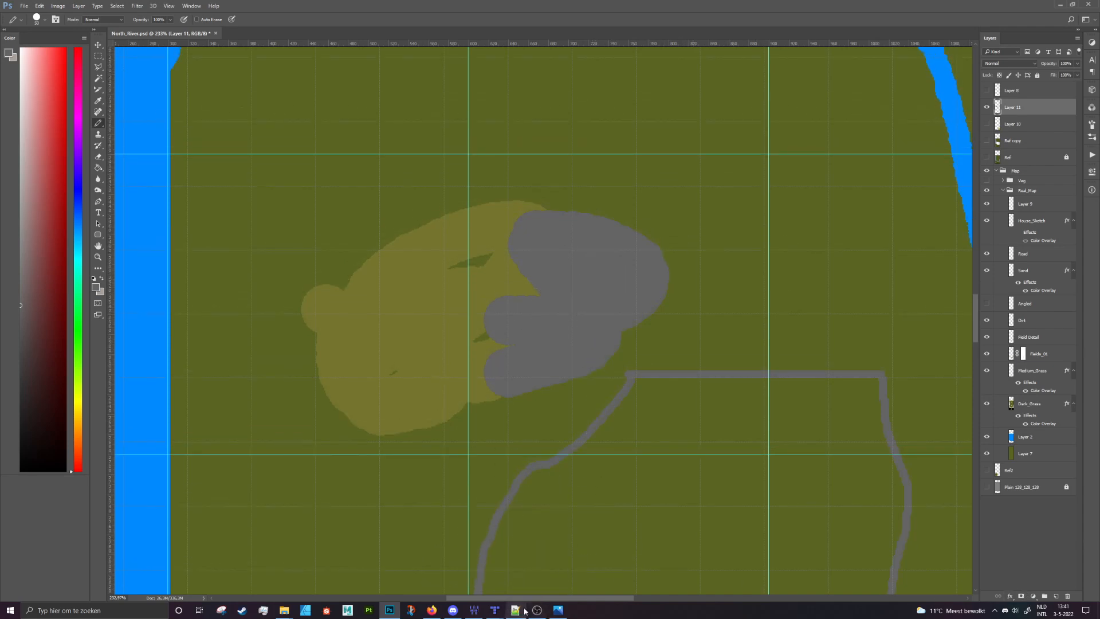
{"action": "left_click", "coordinate": [514, 610]}
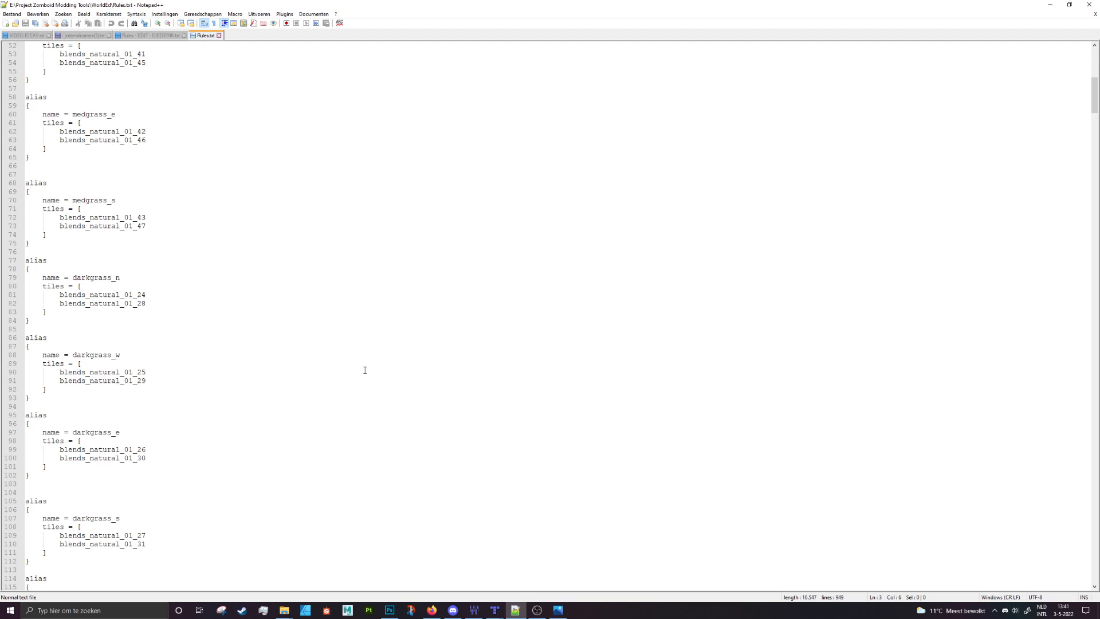
{"action": "mouse_move", "coordinate": [345, 362]}
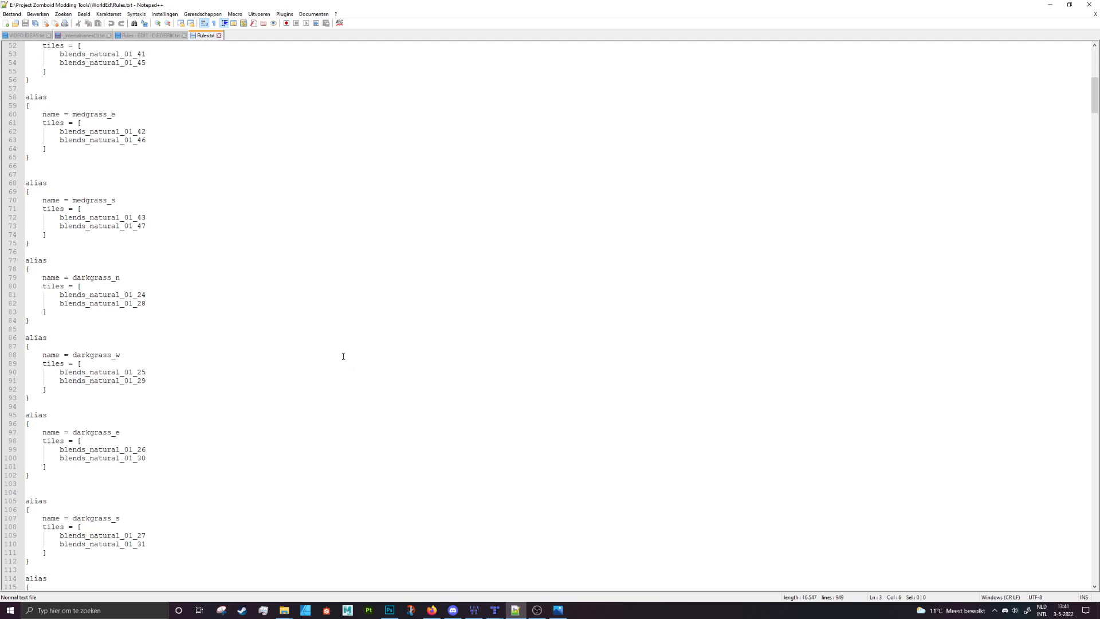
{"action": "scroll", "scroll_direction": "down", "scroll_amount": 3}
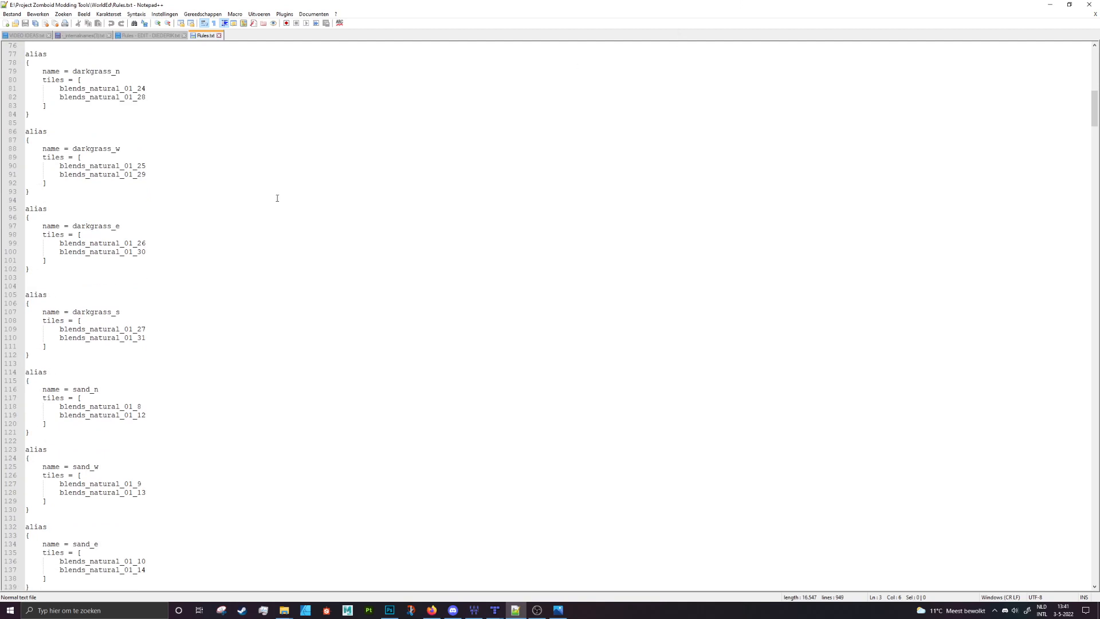
{"action": "scroll", "scroll_direction": "down", "scroll_amount": 3}
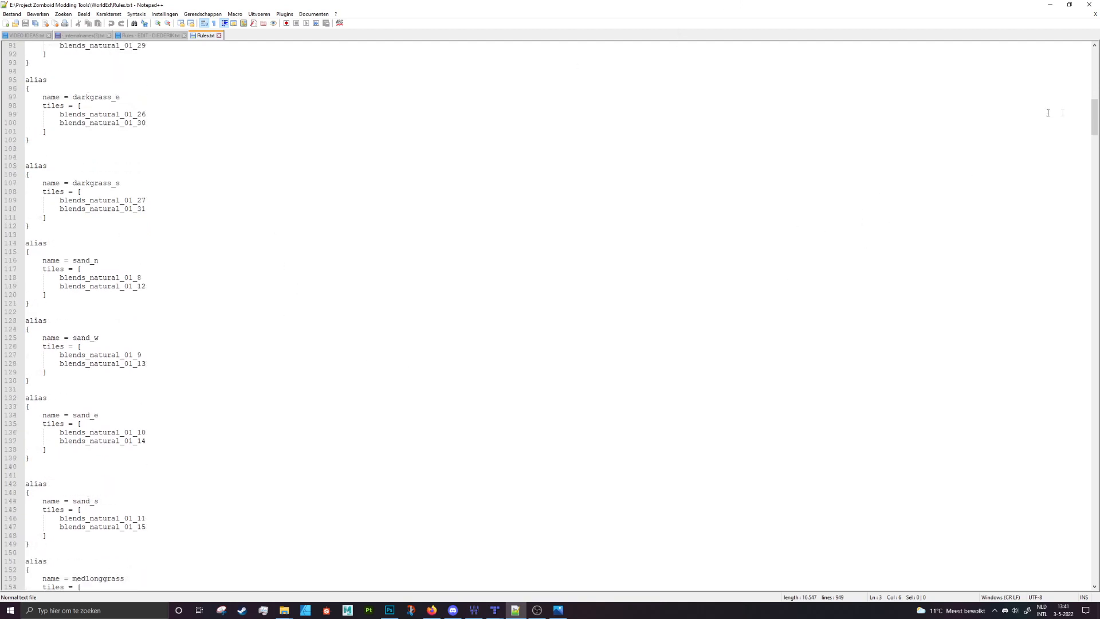
{"action": "scroll", "scroll_direction": "down", "scroll_amount": 3}
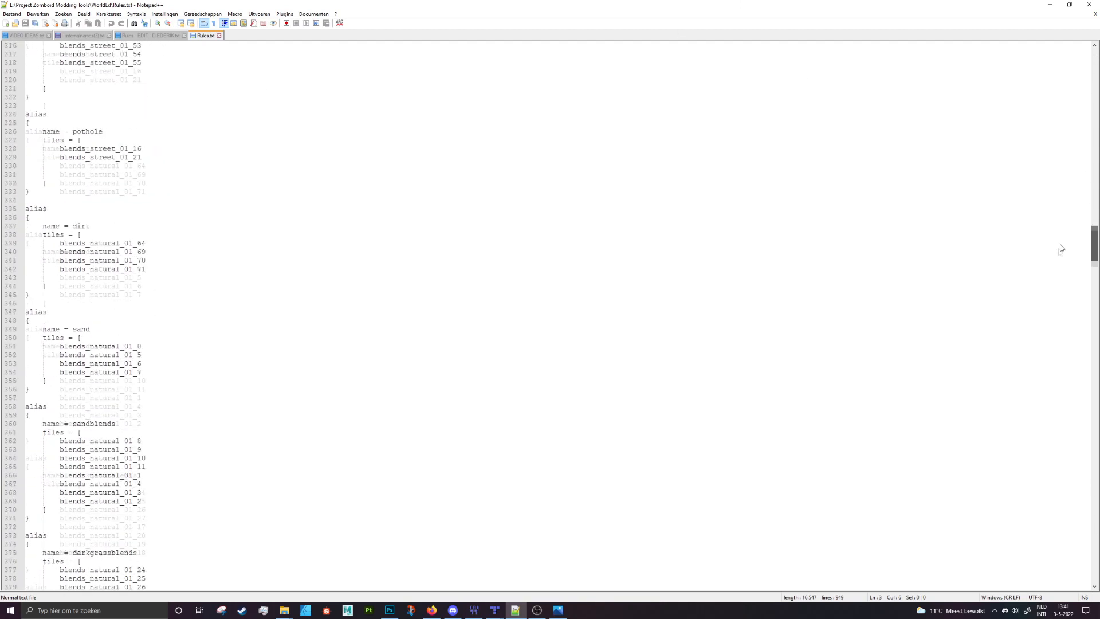
{"action": "scroll", "scroll_direction": "down", "scroll_amount": 3}
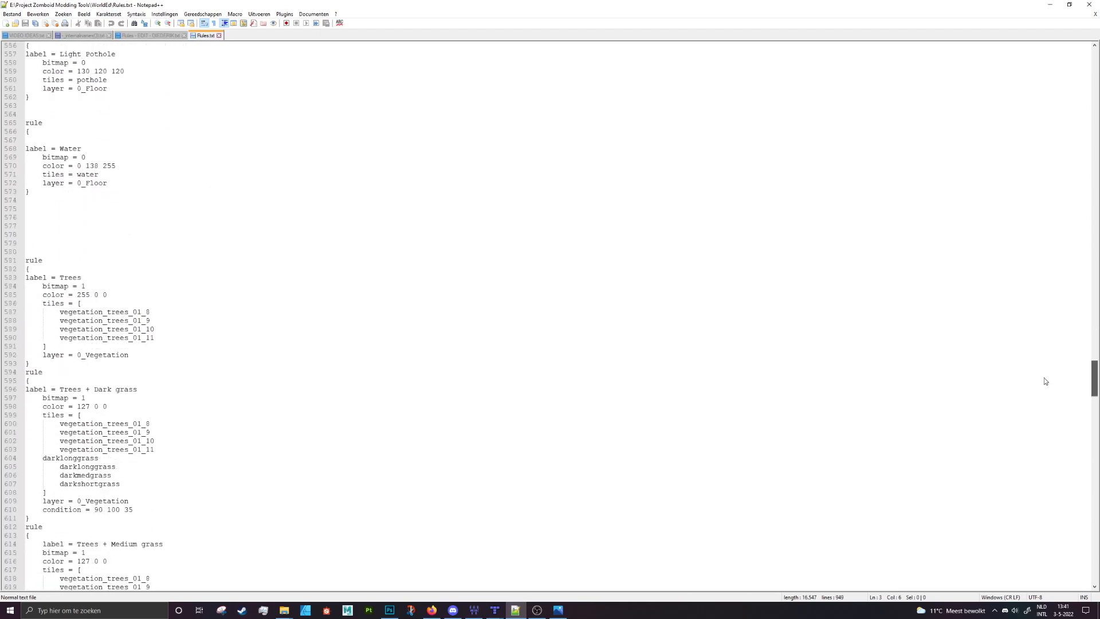
{"action": "scroll", "scroll_direction": "down", "scroll_amount": 3}
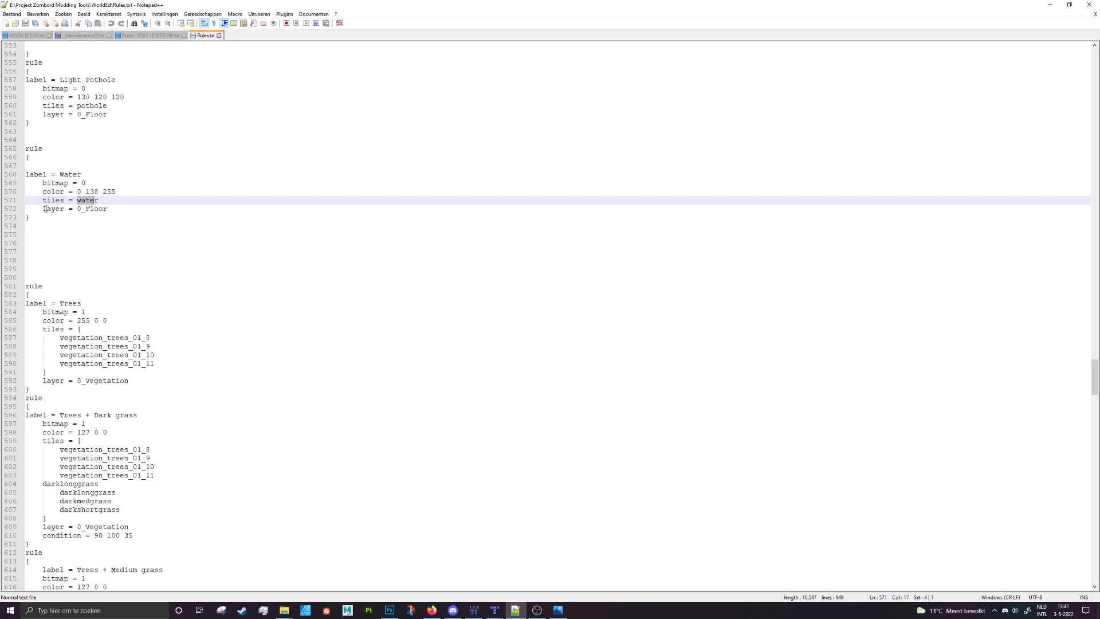
{"action": "left_click", "coordinate": [109, 208]}
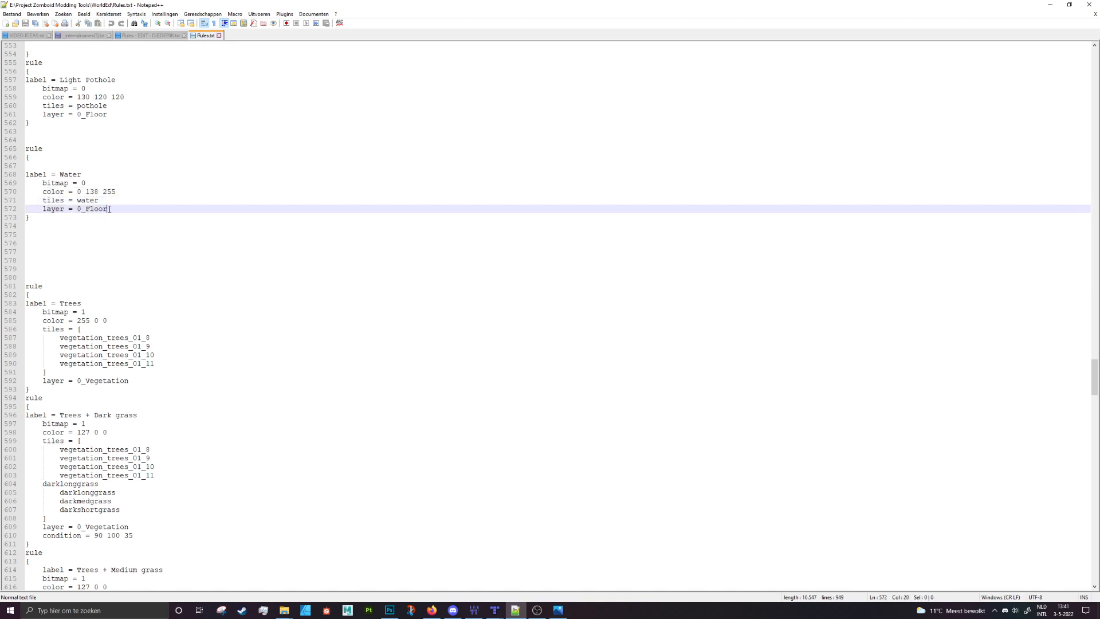
{"action": "scroll", "scroll_direction": "down", "scroll_amount": 3}
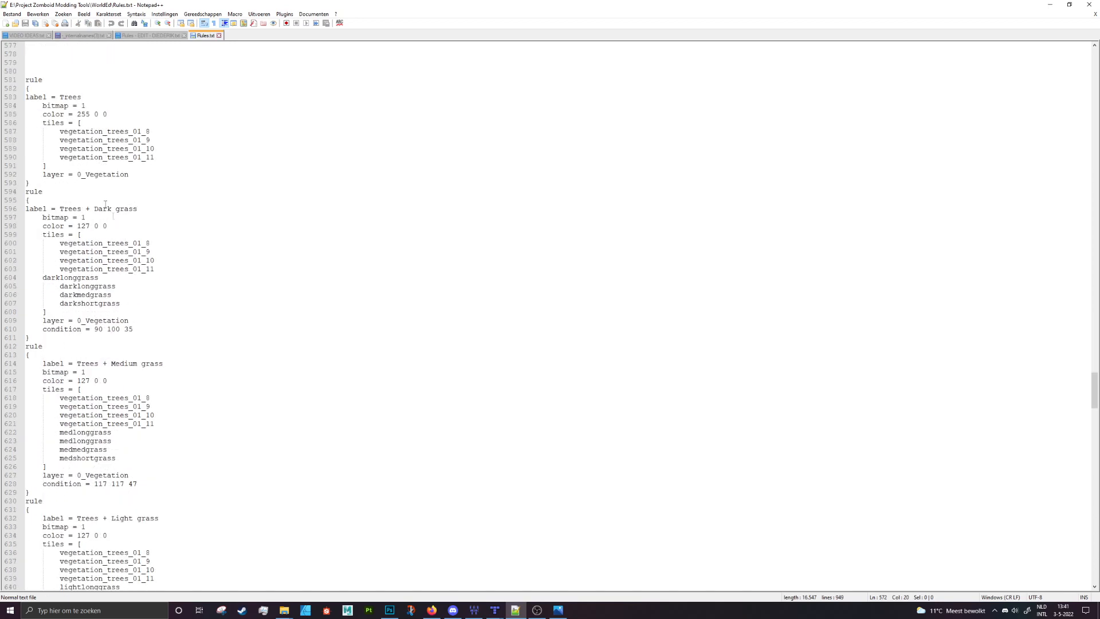
{"action": "scroll", "scroll_direction": "down", "scroll_amount": 3}
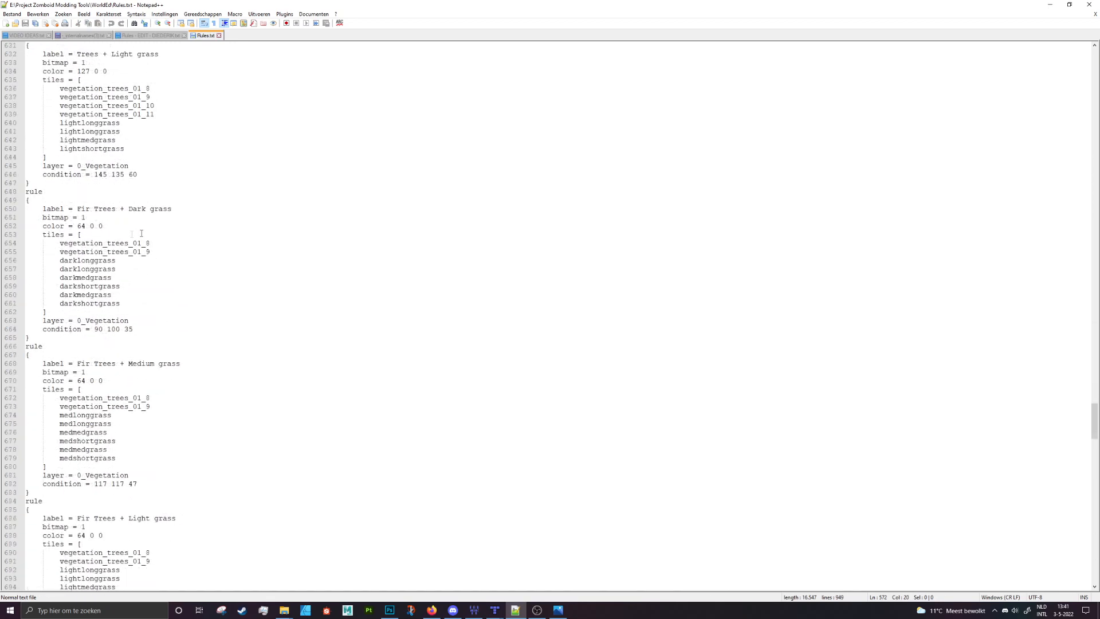
{"action": "scroll", "scroll_direction": "up", "scroll_amount": 3}
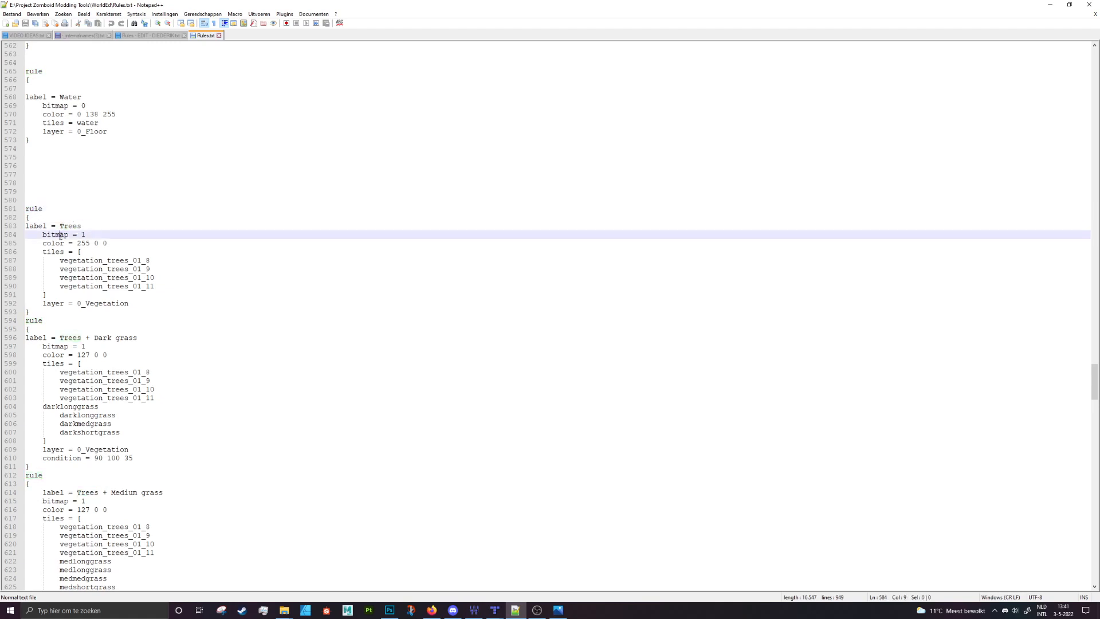
{"action": "double_click", "coordinate": [55, 233]}
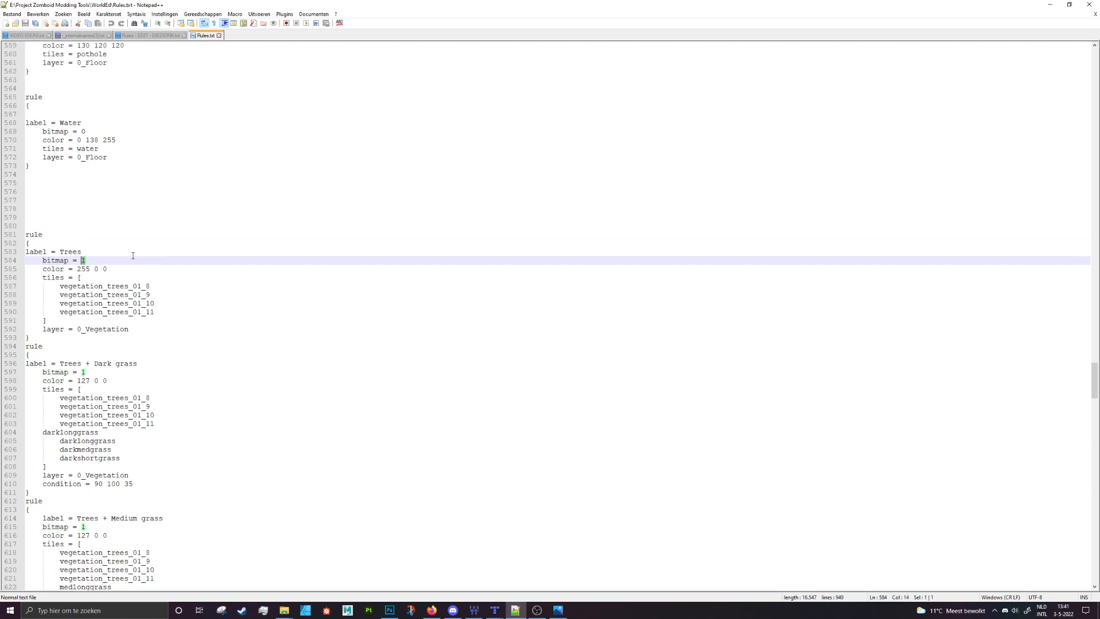
{"action": "left_click", "coordinate": [84, 131]}
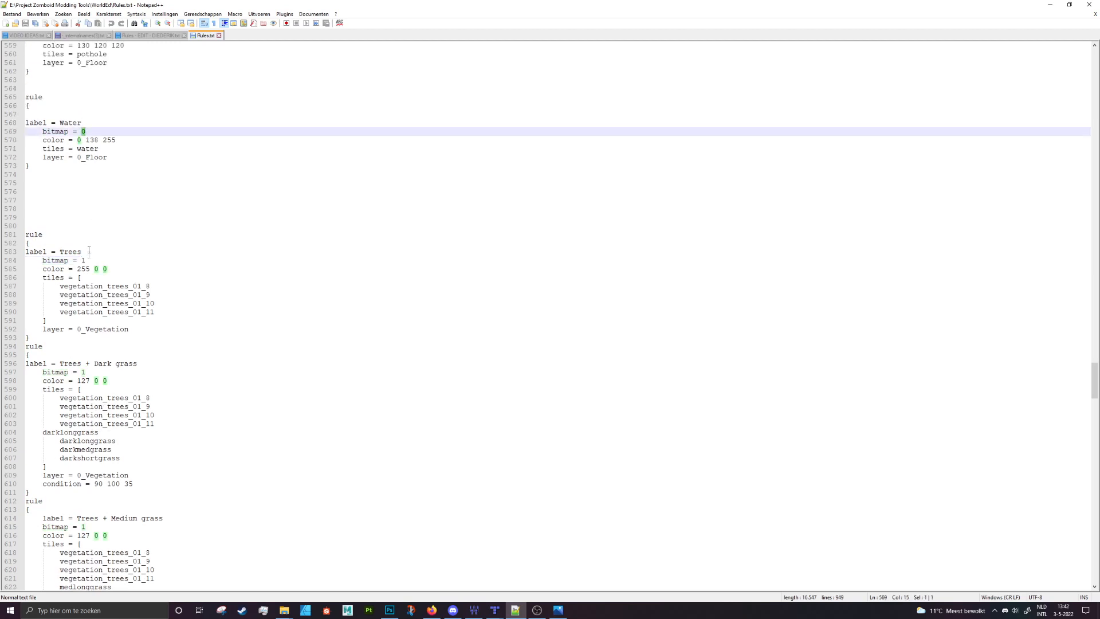
{"action": "left_click", "coordinate": [83, 260]}
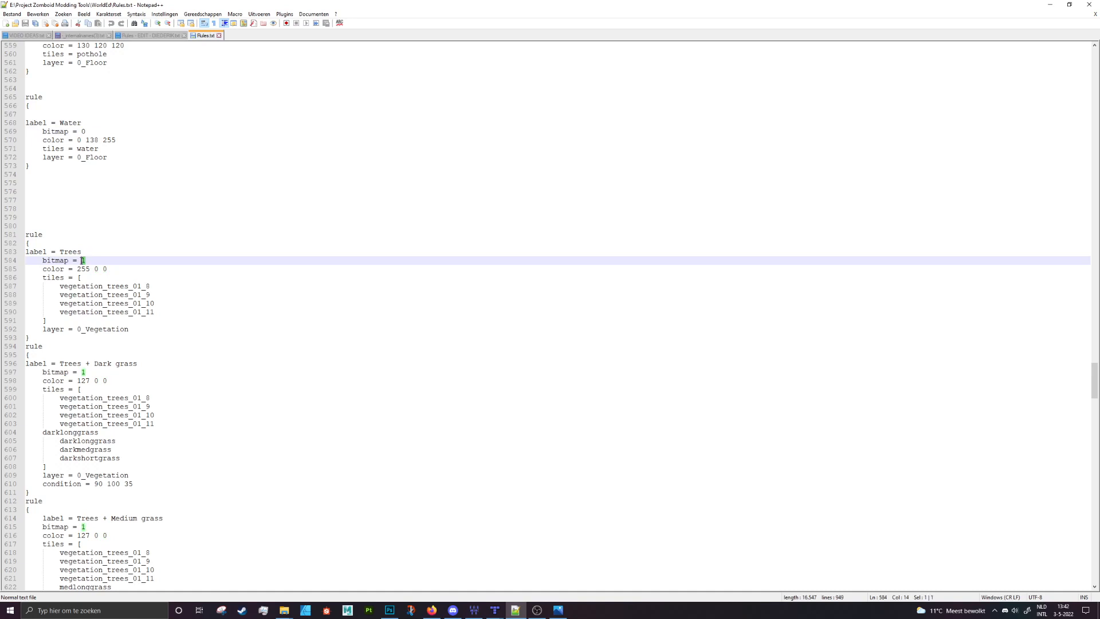
{"action": "mouse_move", "coordinate": [251, 333]}
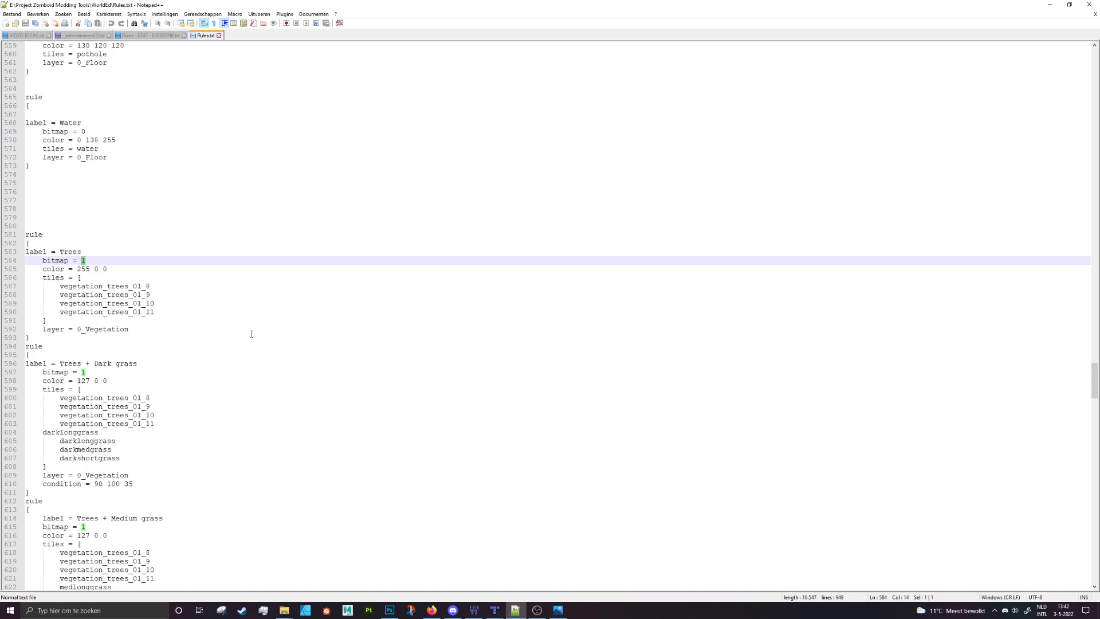
{"action": "mouse_move", "coordinate": [178, 268]}
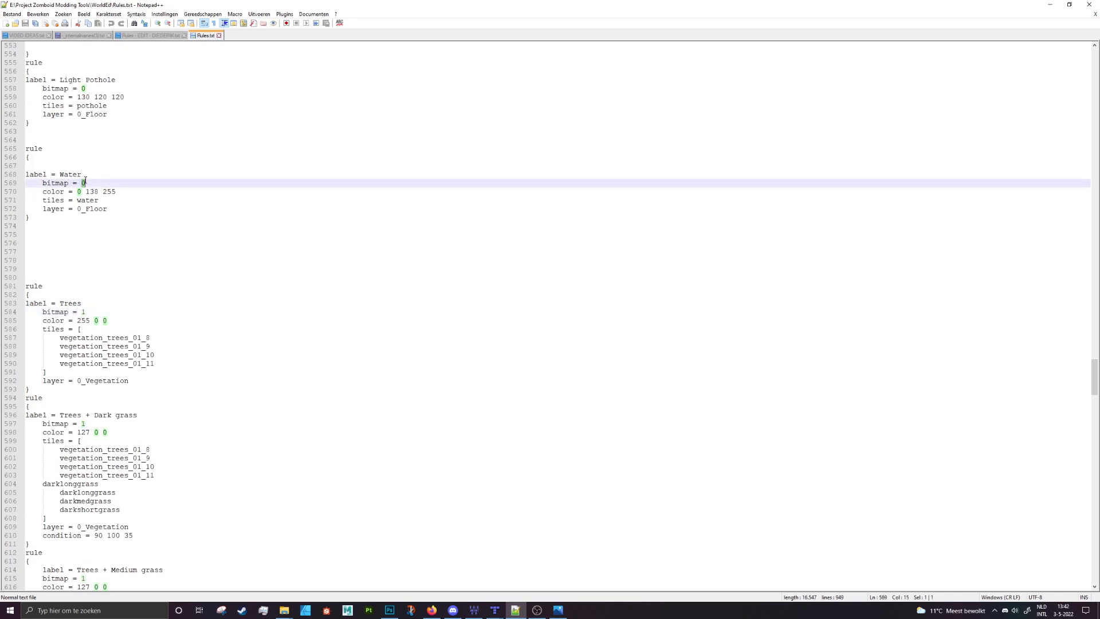
{"action": "left_click", "coordinate": [73, 311]}
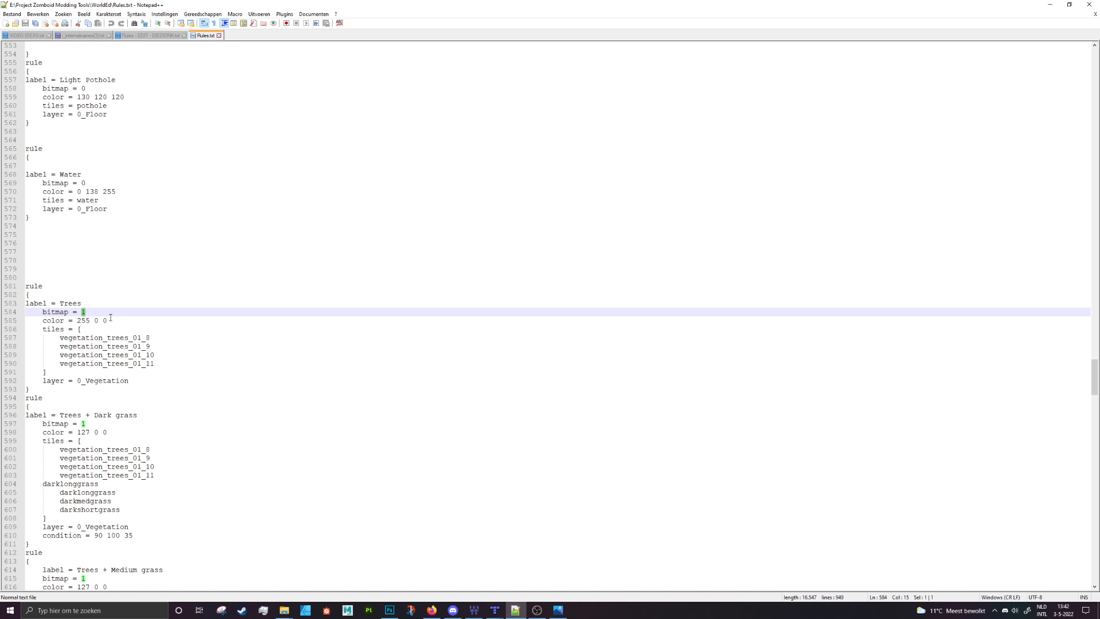
{"action": "mouse_move", "coordinate": [90, 182]}
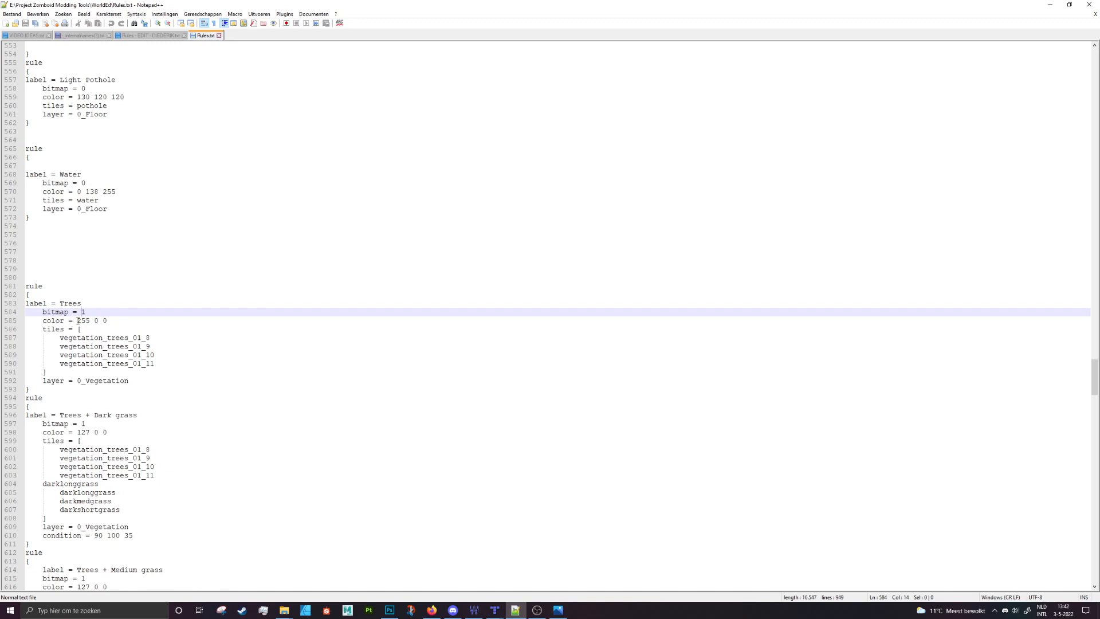
{"action": "double_click", "coordinate": [79, 320]}
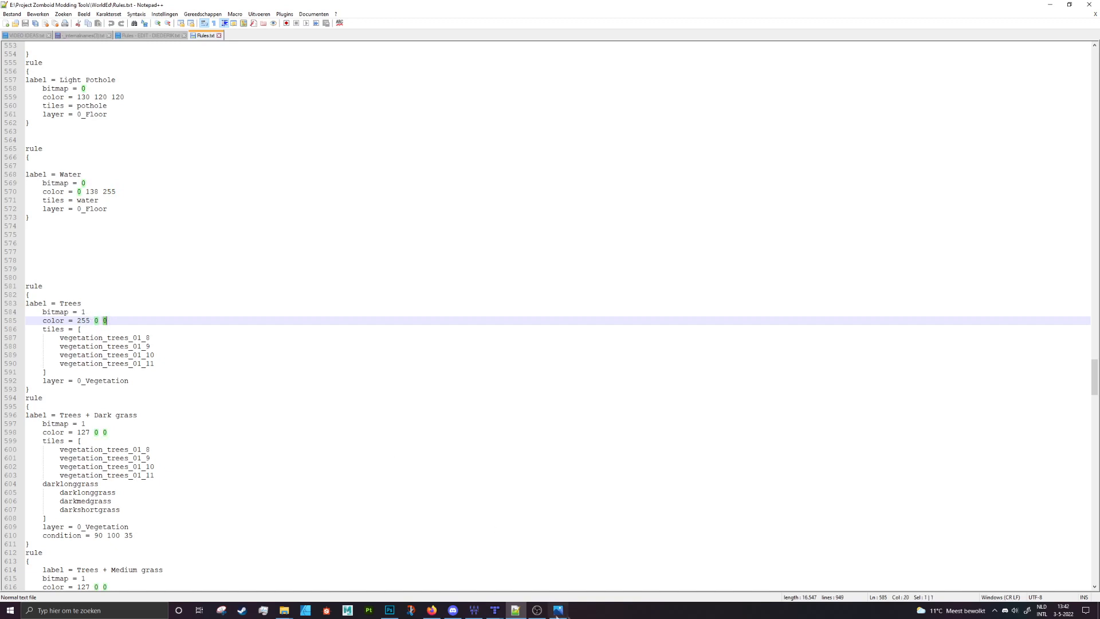
{"action": "left_click", "coordinate": [389, 609]}
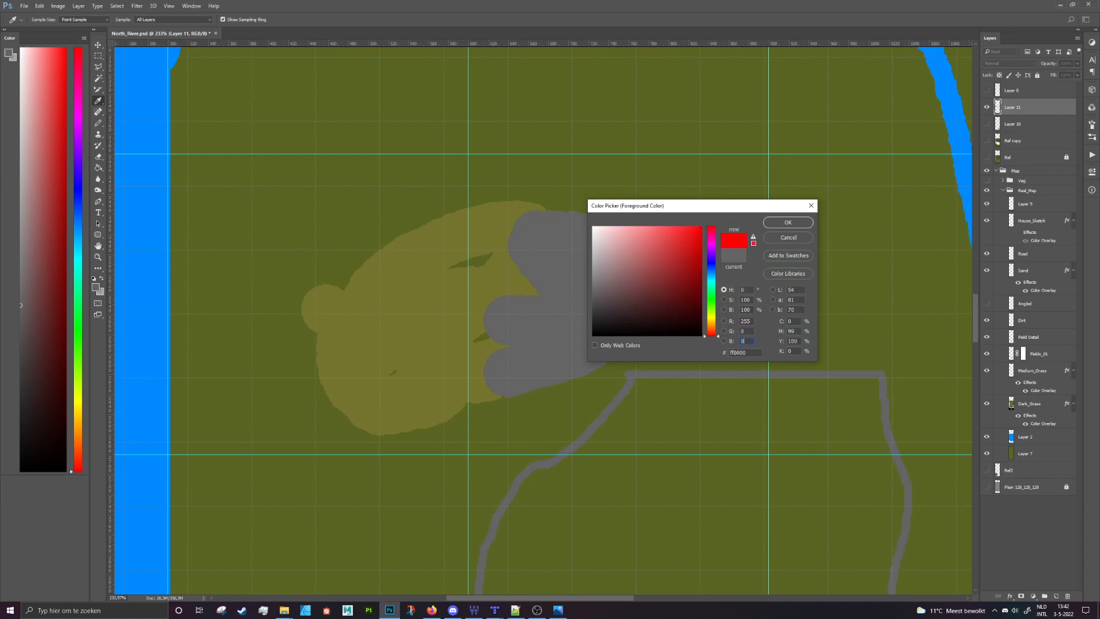
Confirm pure red 255,0,0 and paint a red tree patch on the field left of the sand area.
{"action": "left_click", "coordinate": [787, 223]}
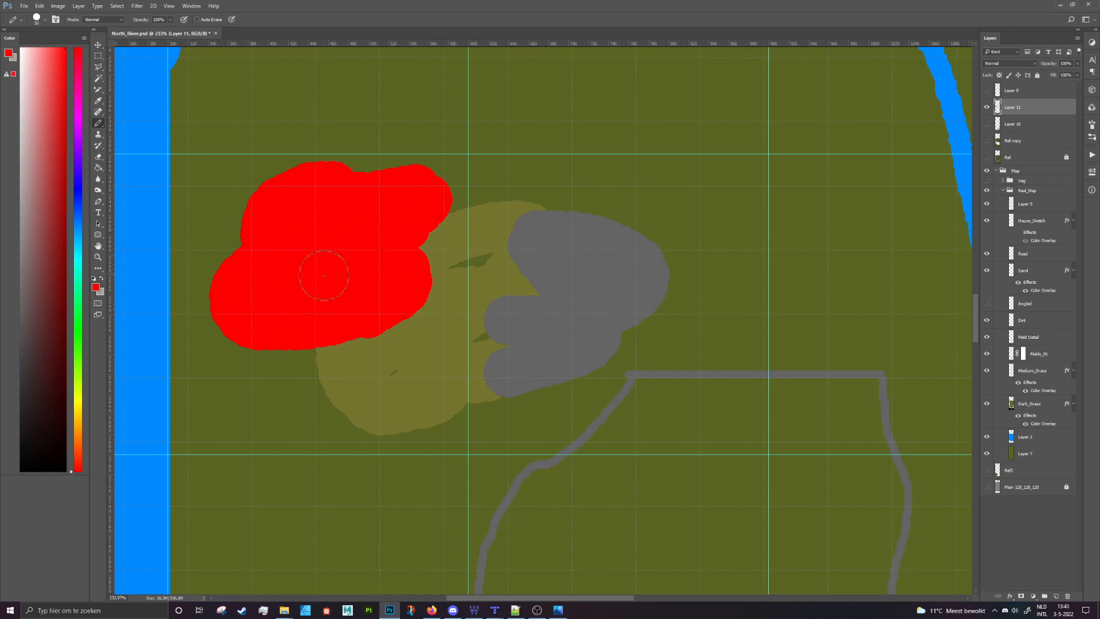
{"action": "mouse_move", "coordinate": [344, 249]}
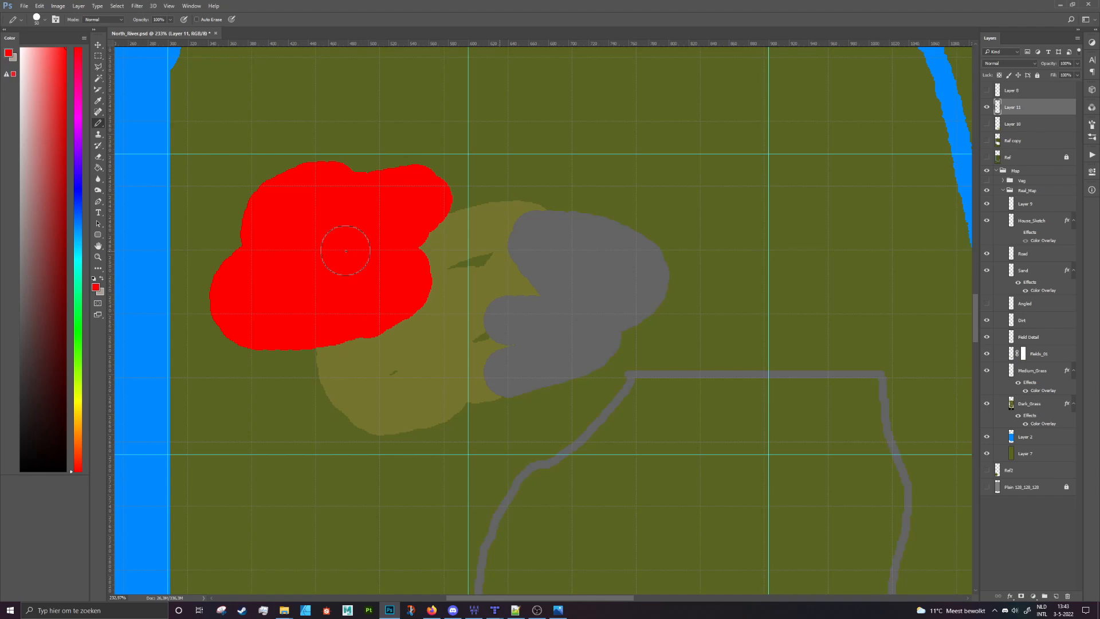
{"action": "left_click", "coordinate": [344, 248]}
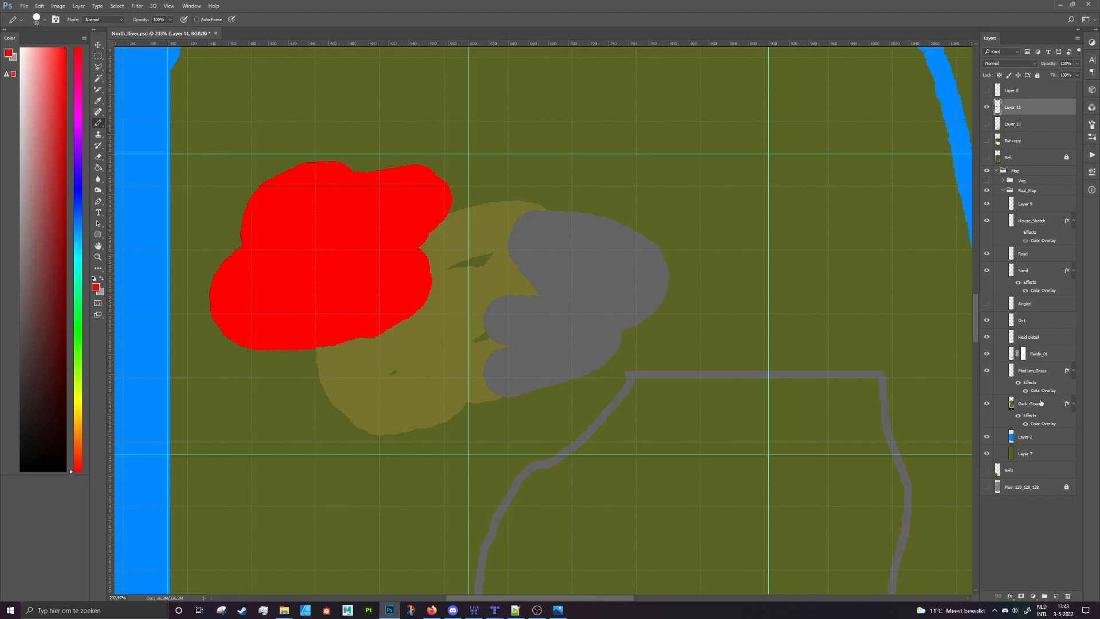
{"action": "left_click", "coordinate": [318, 347]}
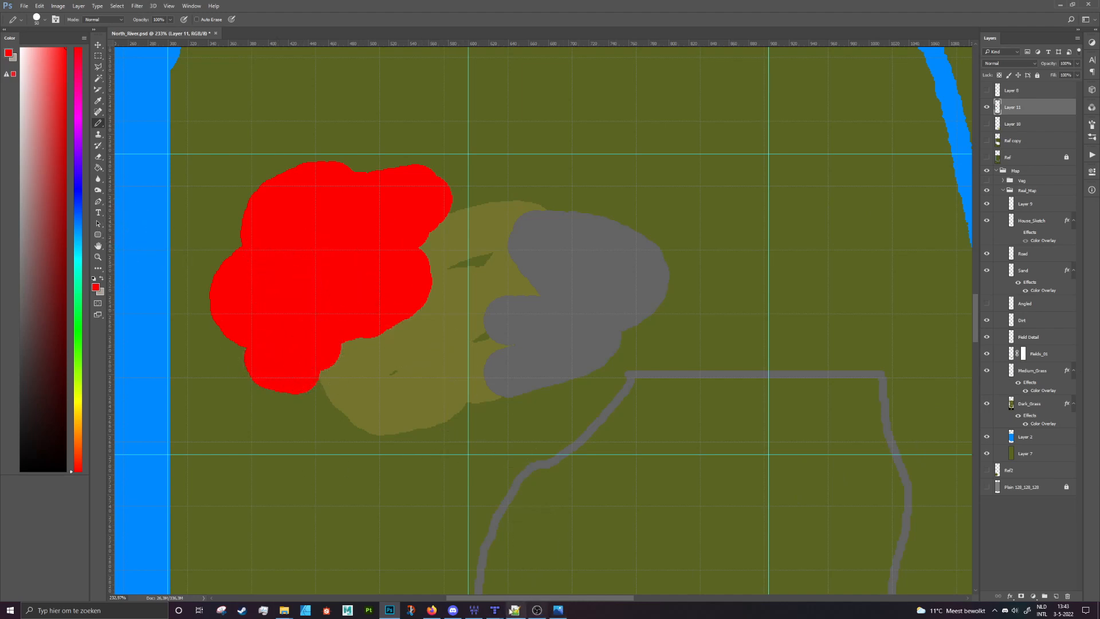
{"action": "left_click", "coordinate": [513, 609]}
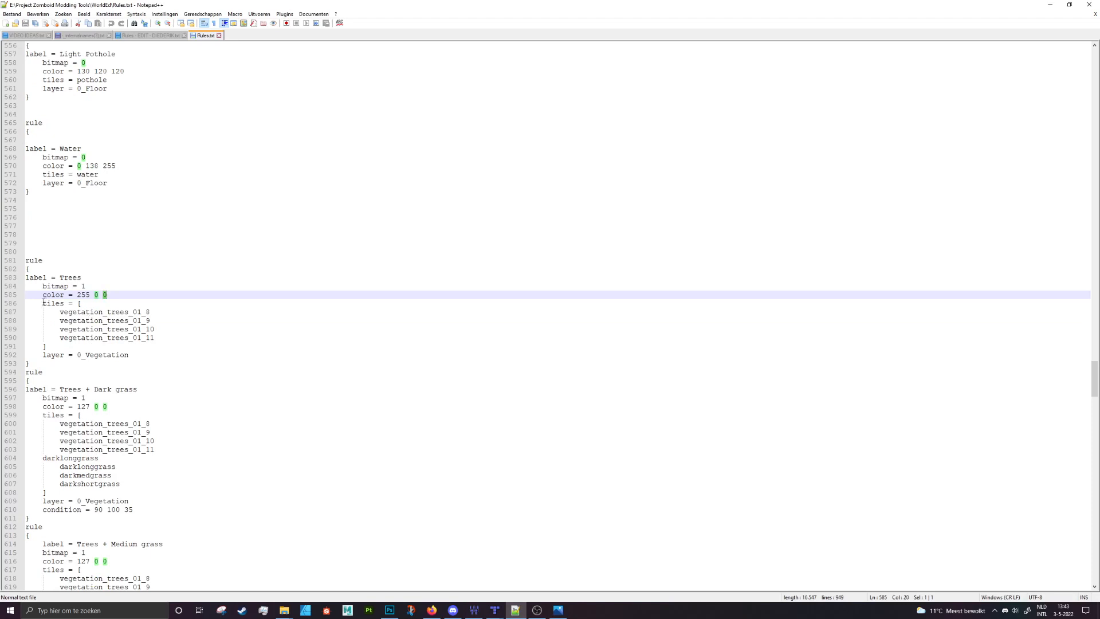
{"action": "left_click", "coordinate": [61, 312]}
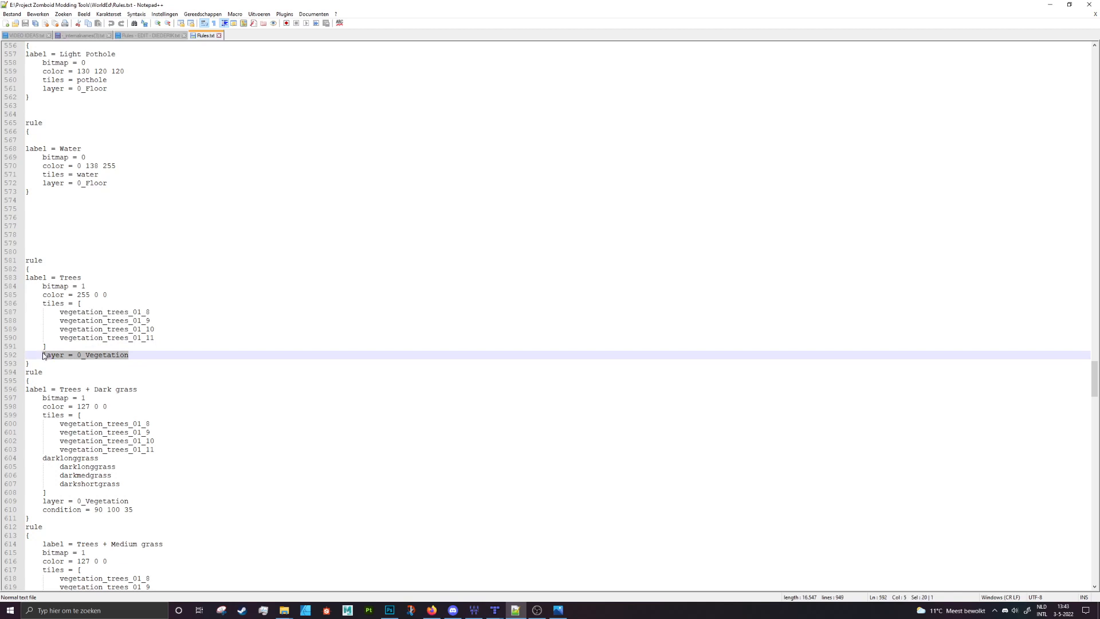
{"action": "mouse_move", "coordinate": [49, 360]}
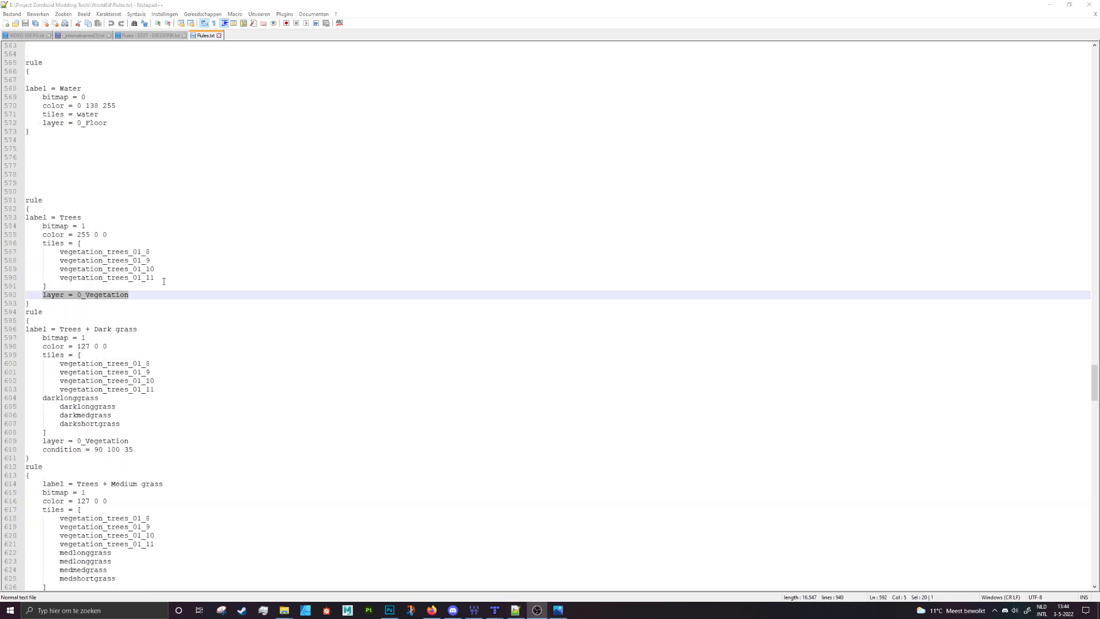
{"action": "left_click", "coordinate": [125, 277]}
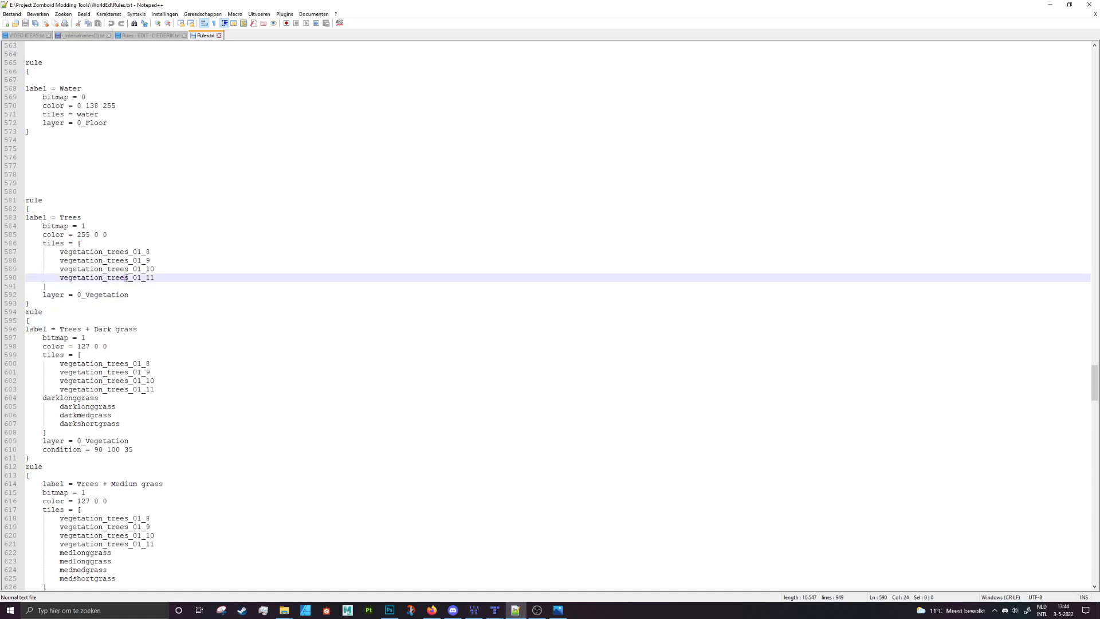
{"action": "scroll", "scroll_direction": "down", "scroll_amount": 3}
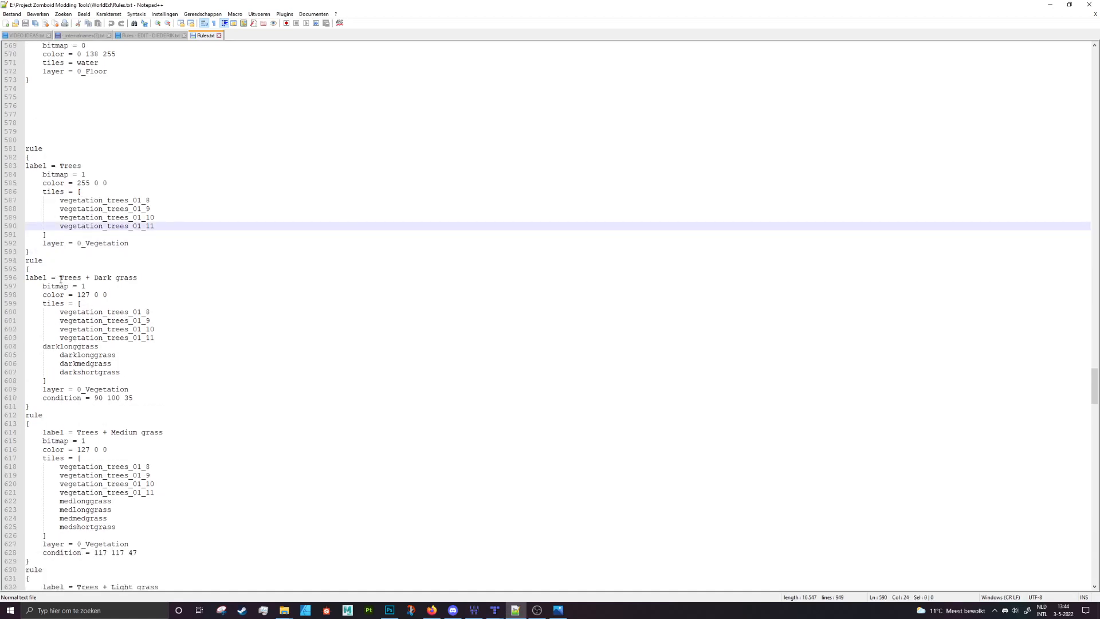
{"action": "left_click", "coordinate": [102, 294]}
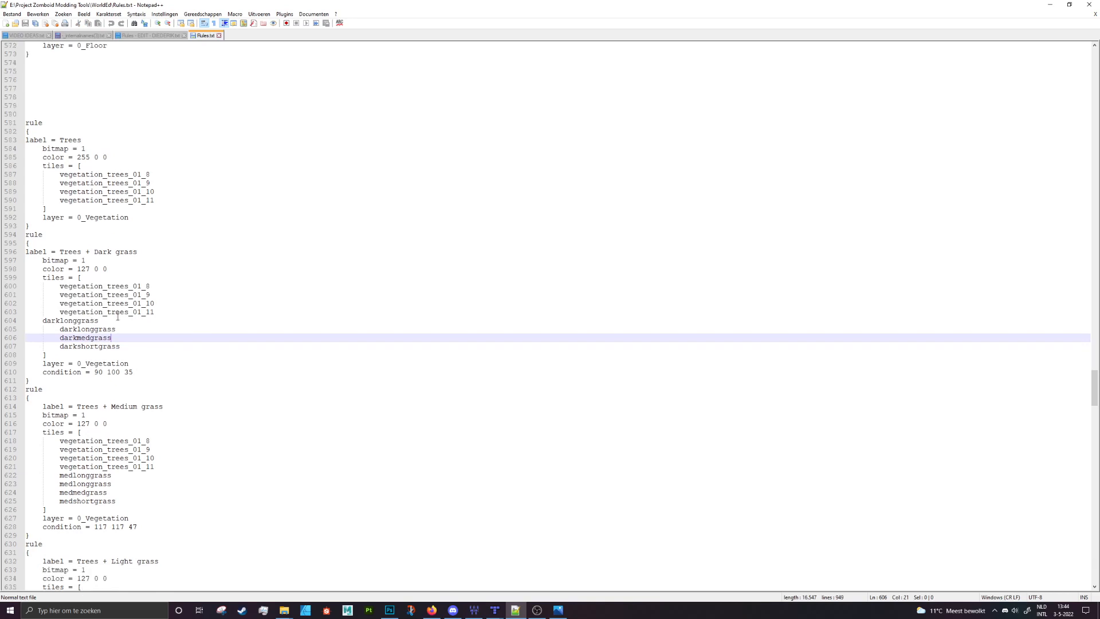
{"action": "double_click", "coordinate": [70, 320]}
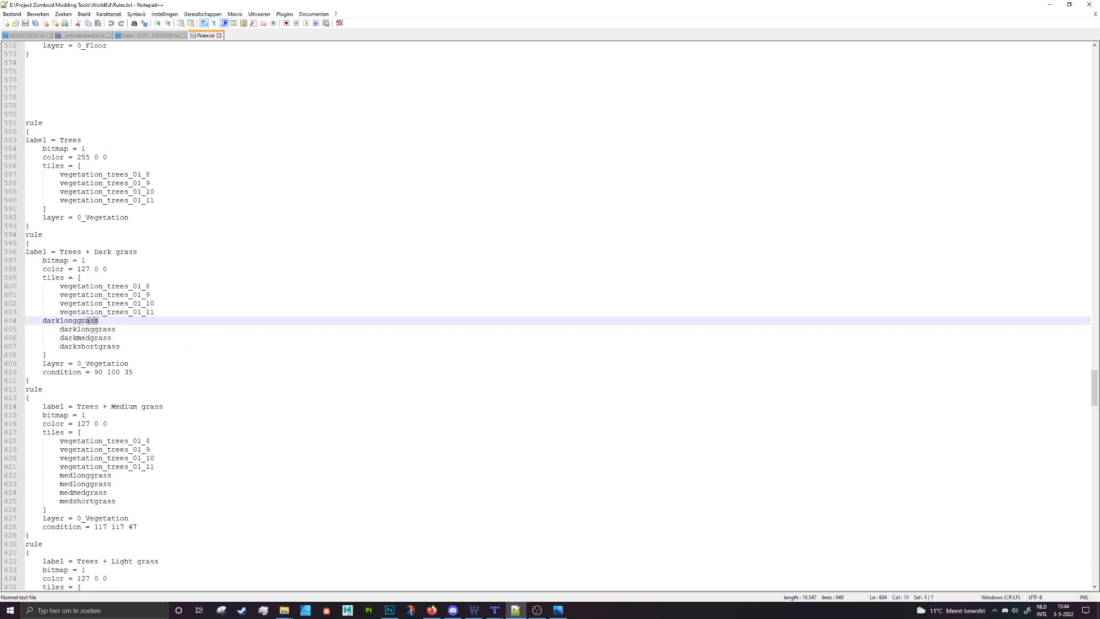
{"action": "double_click", "coordinate": [70, 321]}
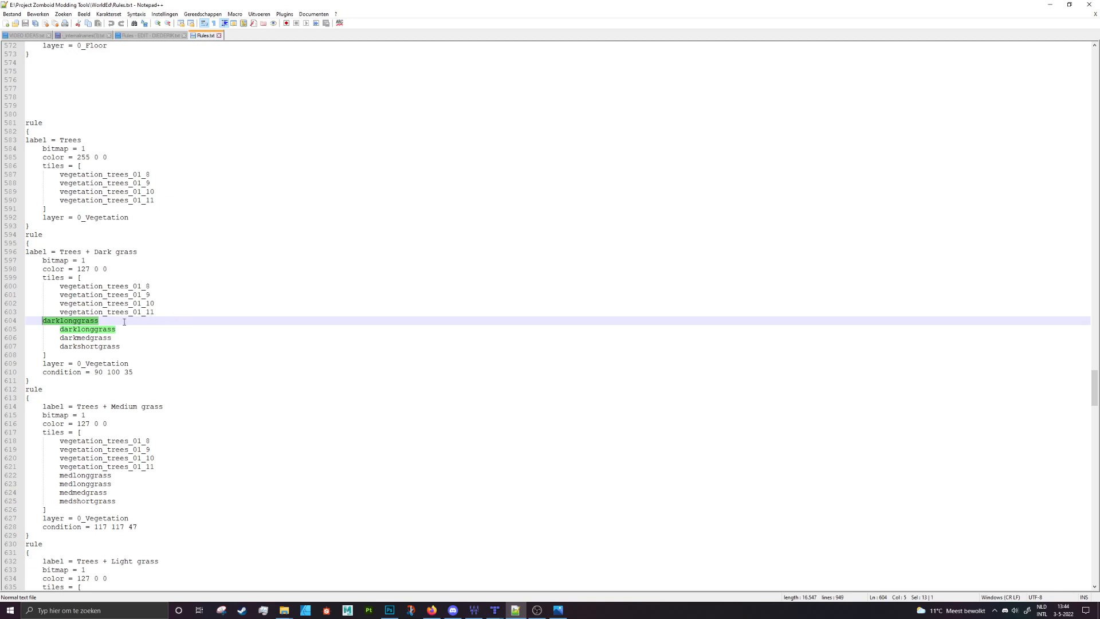
Search 'darklonggrass' through to its alias block with tiles grassoverlays_01_0 to 01_5.
{"action": "key", "text": "Ctrl+f"}
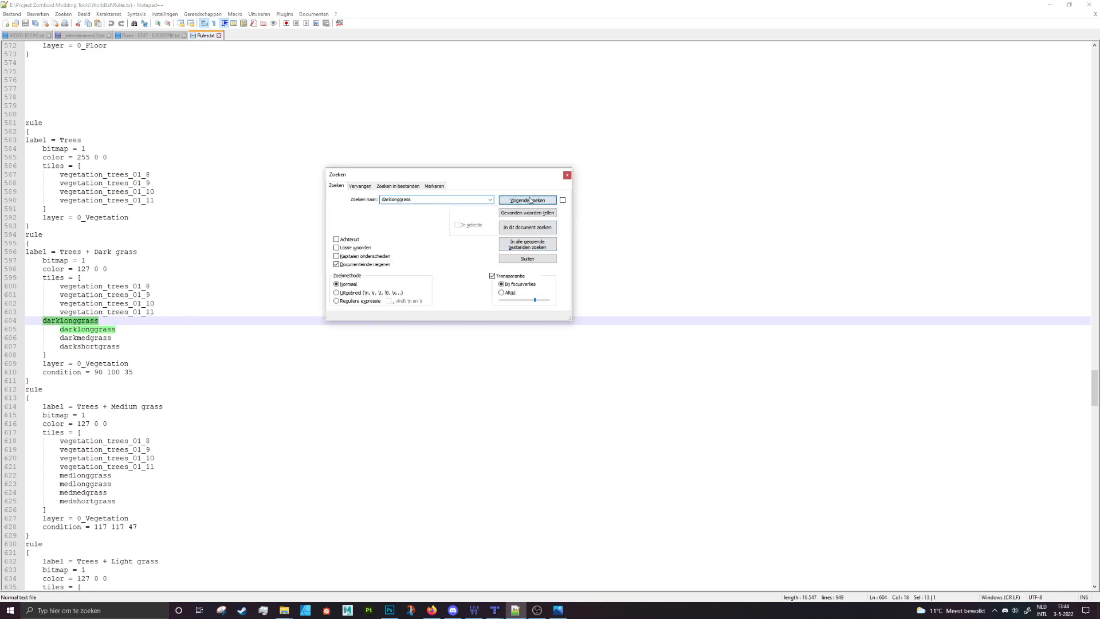
{"action": "left_click", "coordinate": [527, 201]}
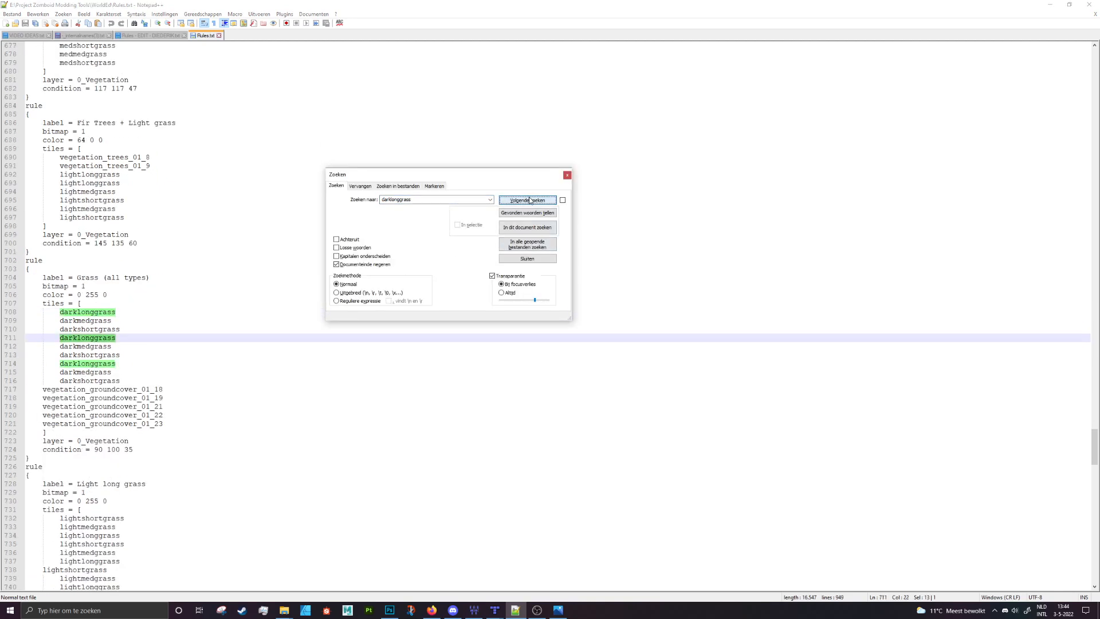
{"action": "left_click", "coordinate": [527, 199]}
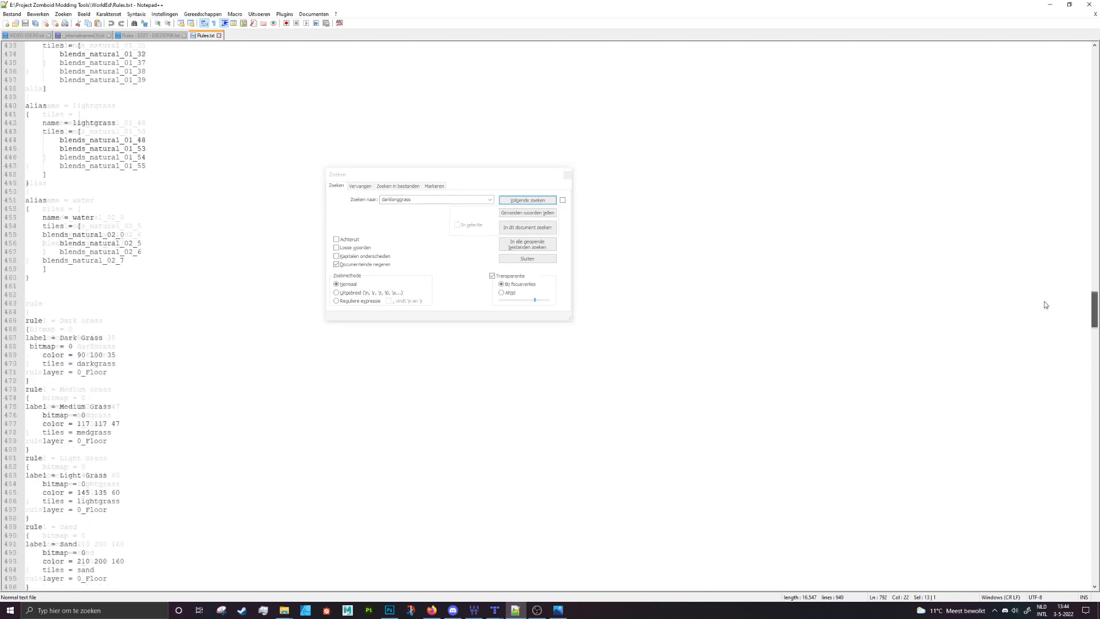
{"action": "left_click", "coordinate": [527, 199]}
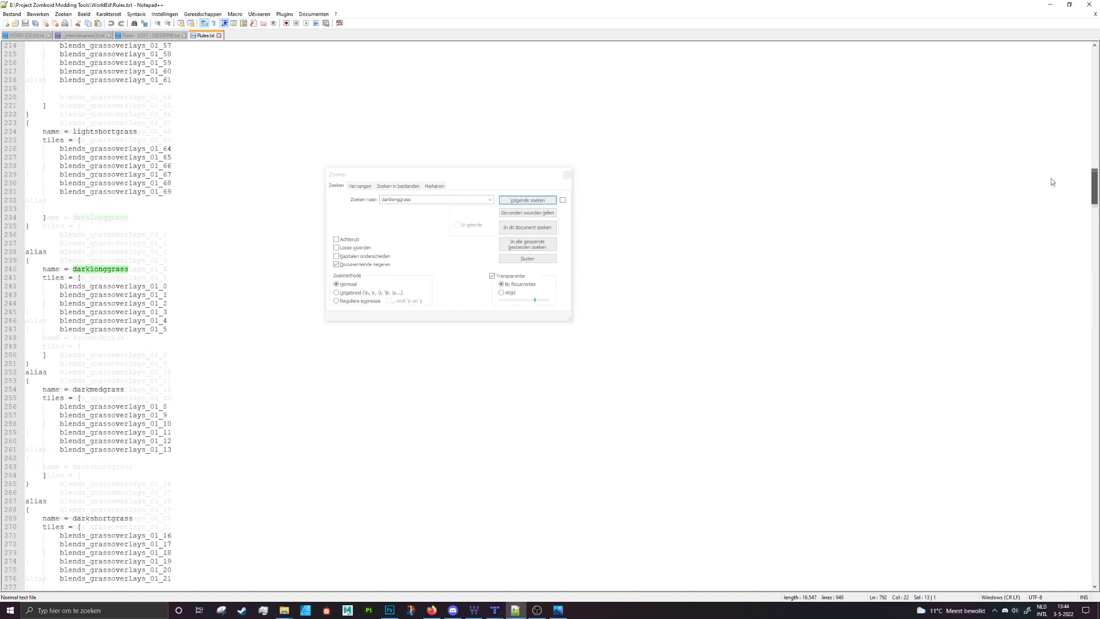
{"action": "scroll", "scroll_direction": "up", "scroll_amount": 3}
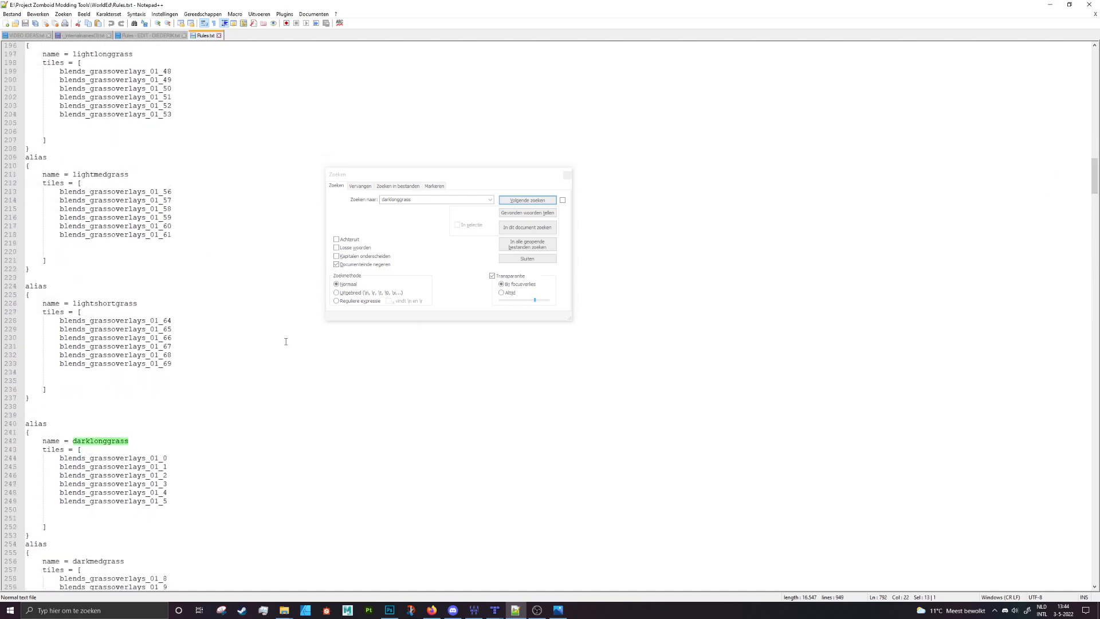
{"action": "left_click", "coordinate": [527, 199]}
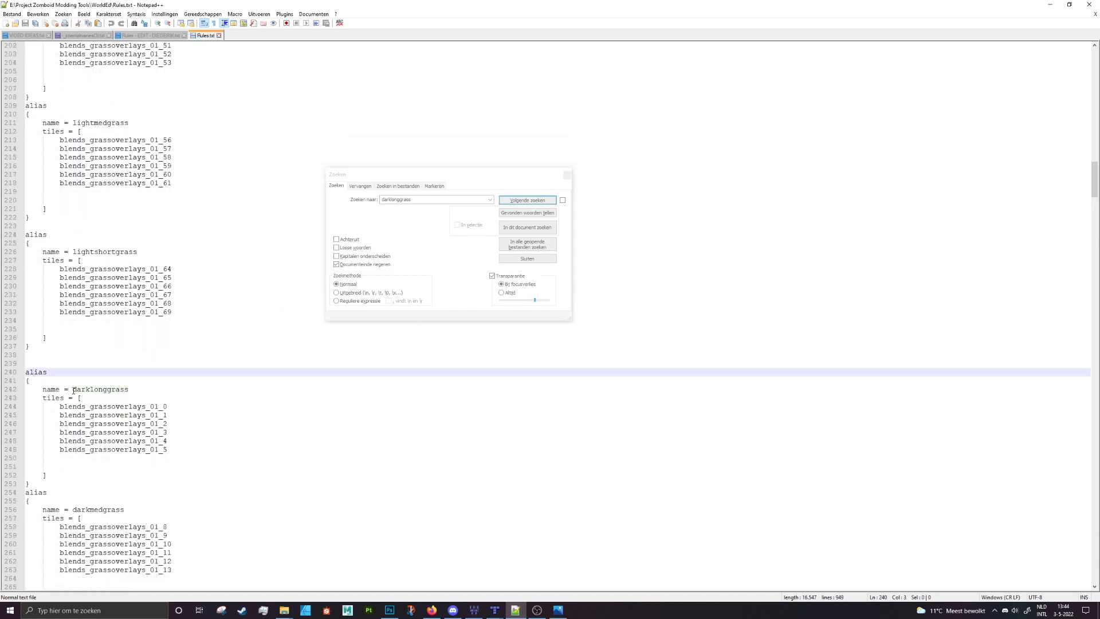
{"action": "left_click", "coordinate": [526, 199]}
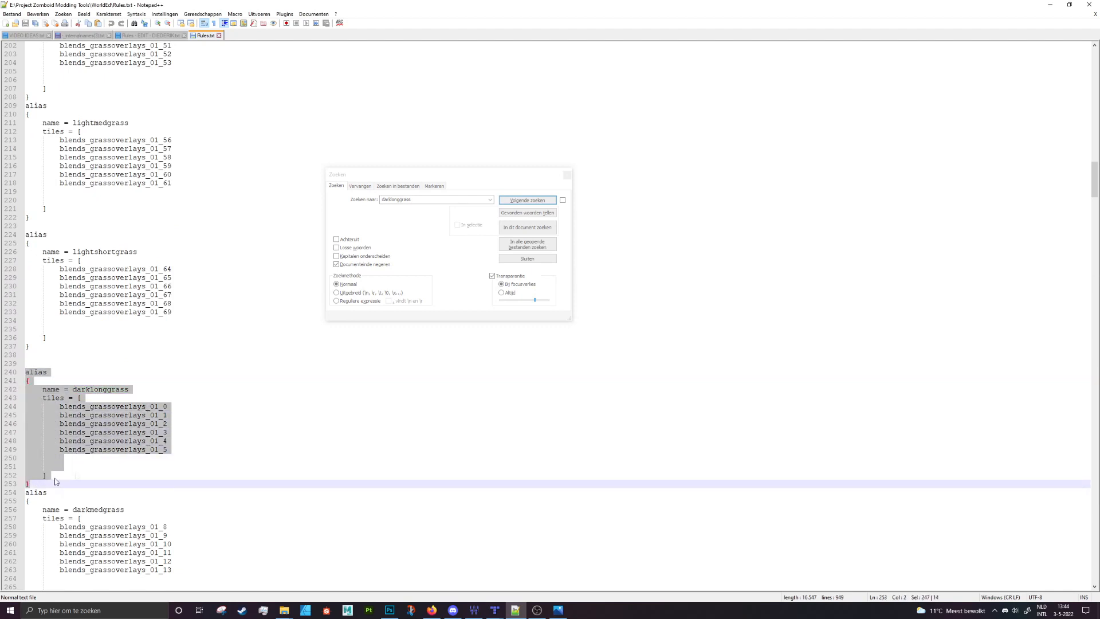
{"action": "mouse_move", "coordinate": [96, 401]}
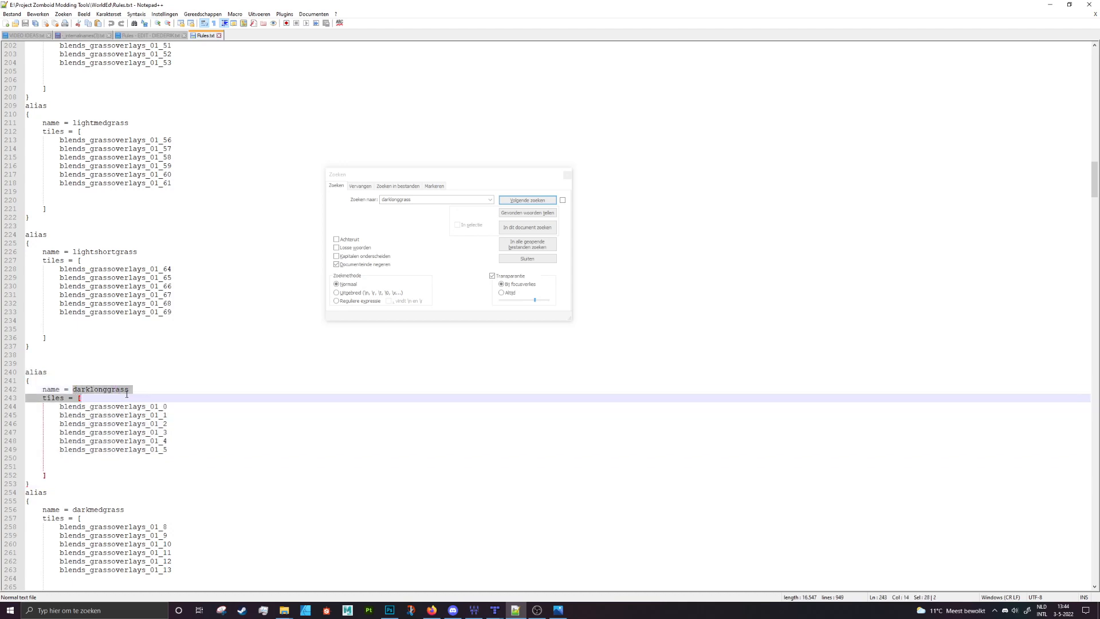
Select the darklonggrass name and find its next occurrence in the rules.
{"action": "left_click", "coordinate": [527, 199]}
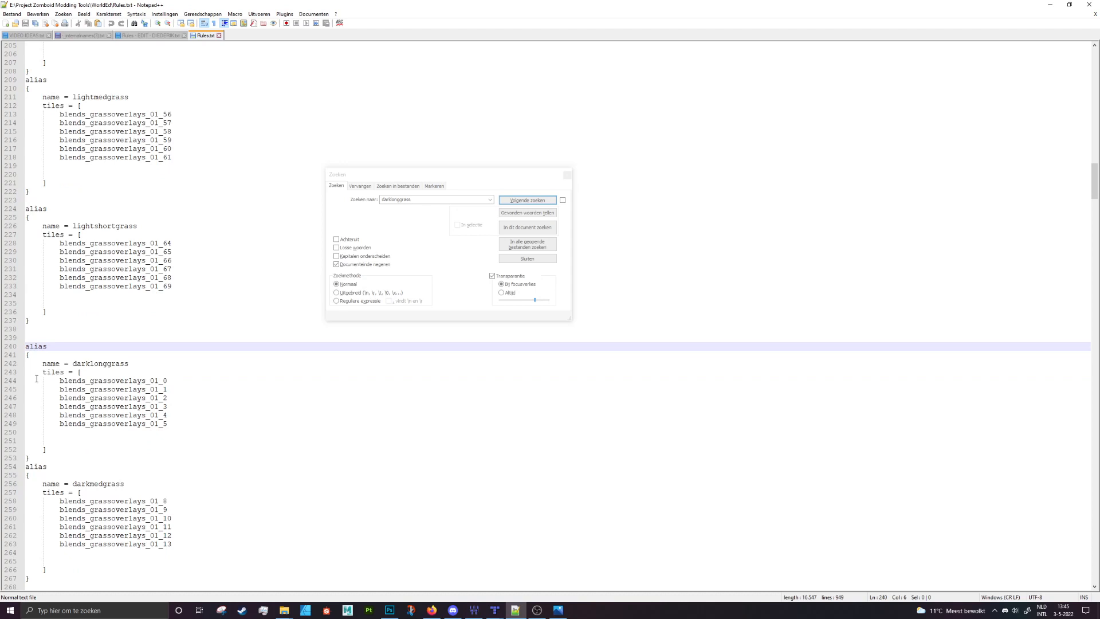
{"action": "left_click", "coordinate": [527, 199]}
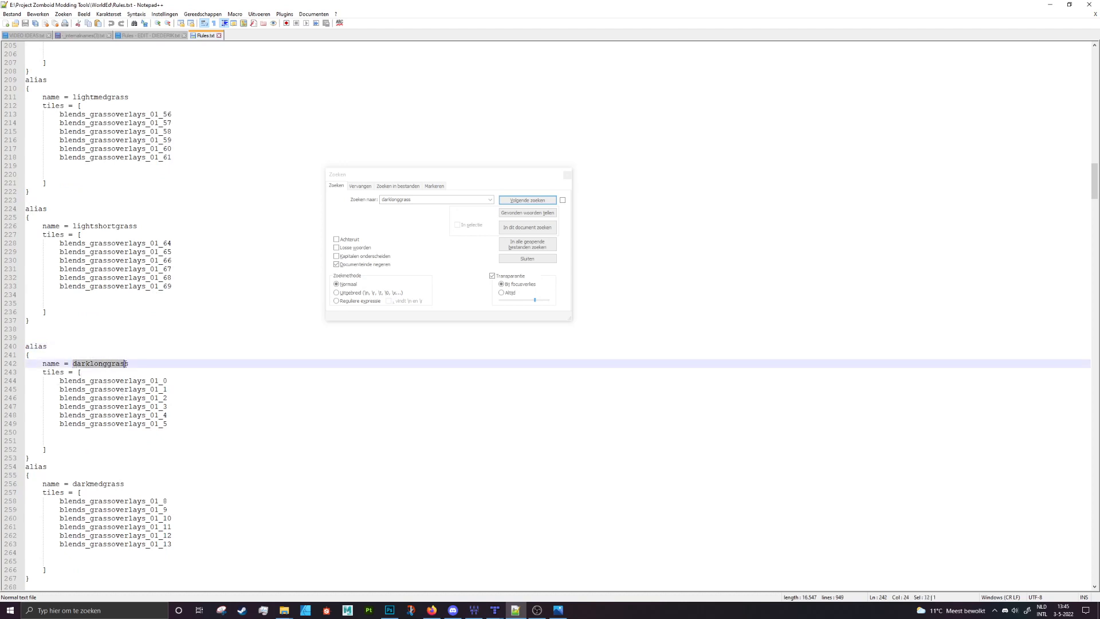
{"action": "left_click", "coordinate": [527, 200]}
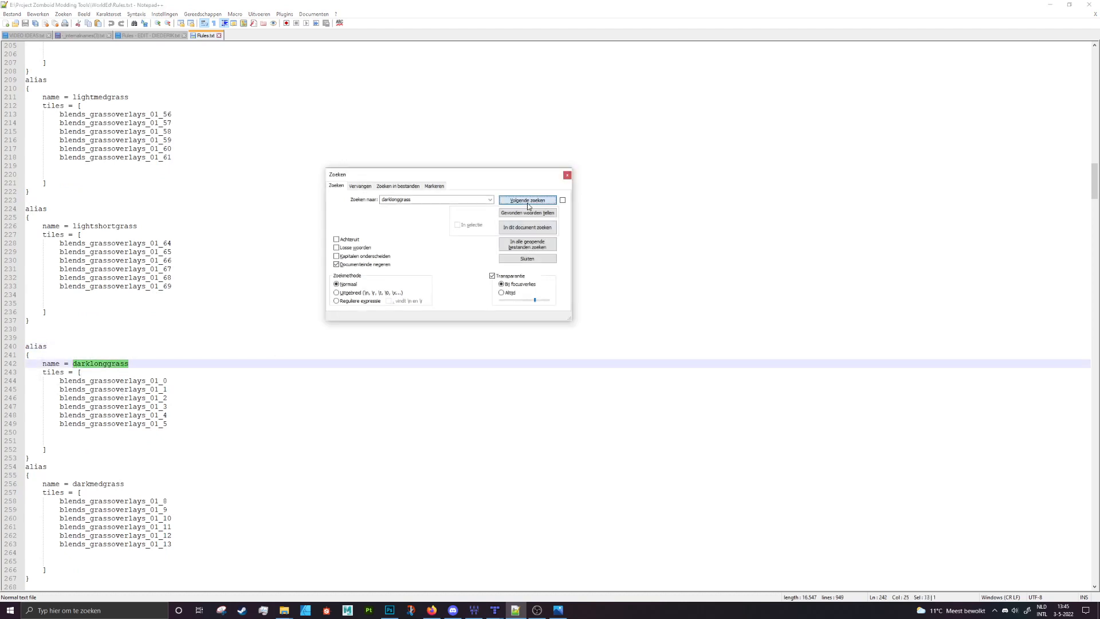
{"action": "left_click", "coordinate": [527, 199]}
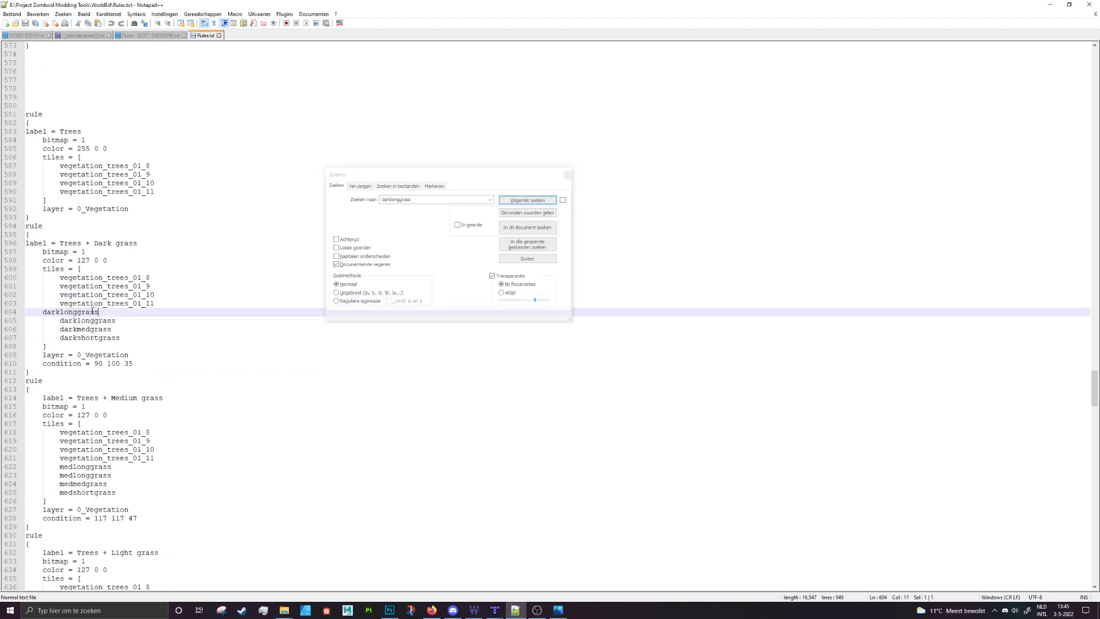
{"action": "left_click", "coordinate": [527, 200]}
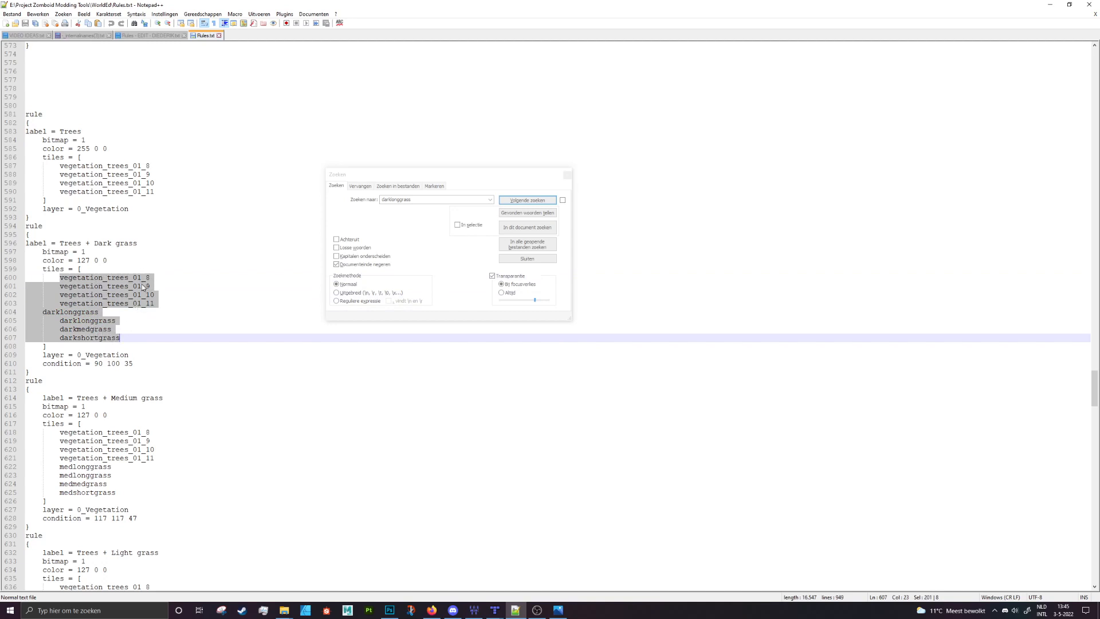
{"action": "mouse_move", "coordinate": [127, 329]}
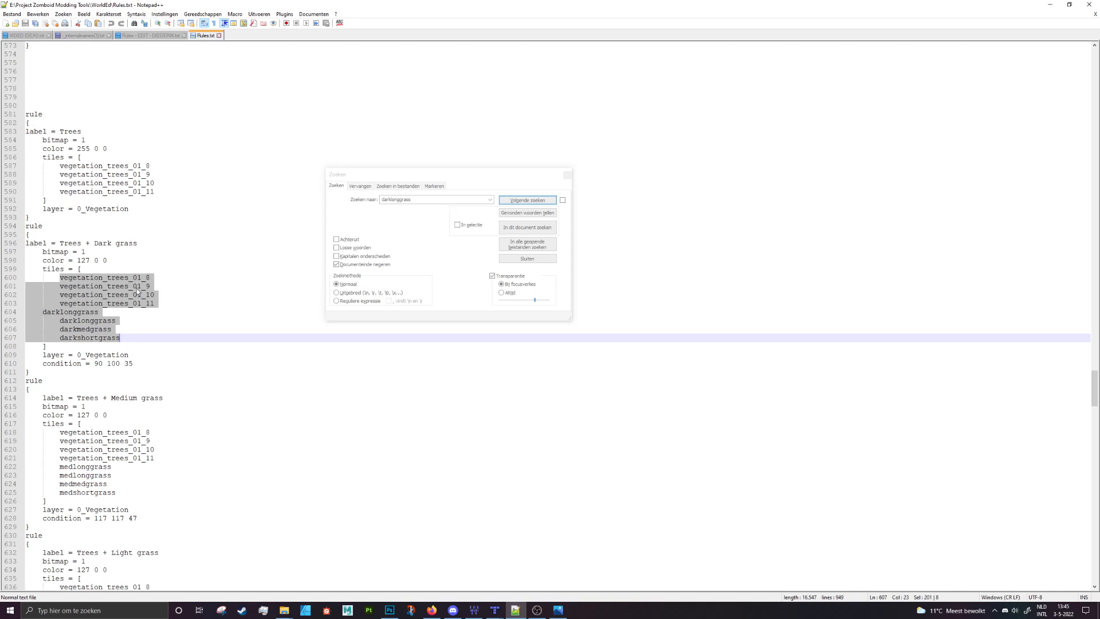
{"action": "mouse_move", "coordinate": [130, 312]}
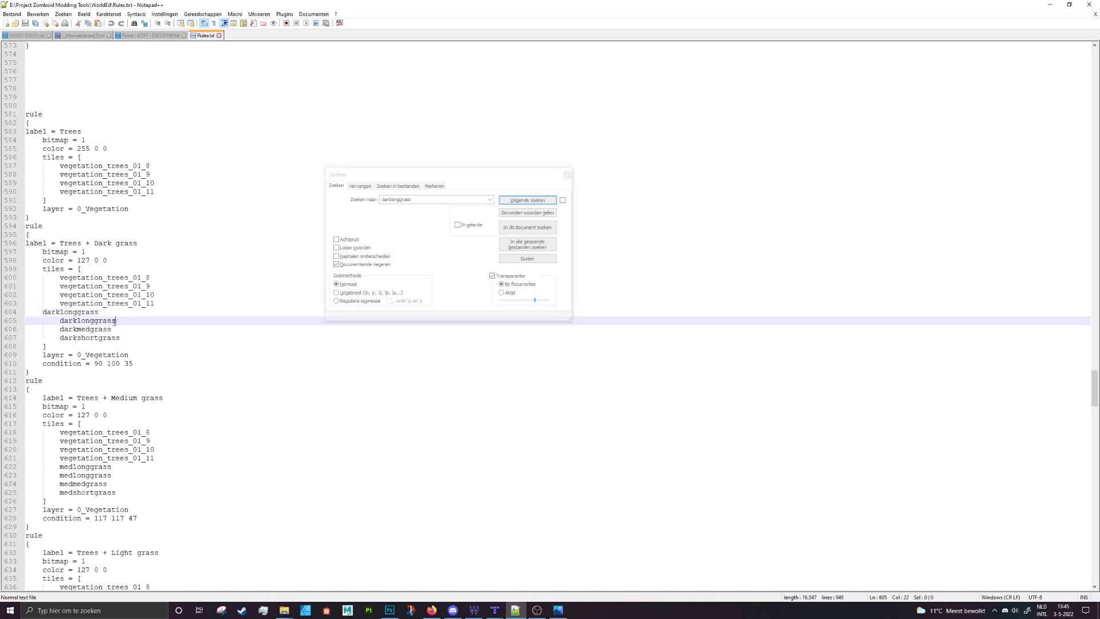
{"action": "left_click", "coordinate": [527, 199]}
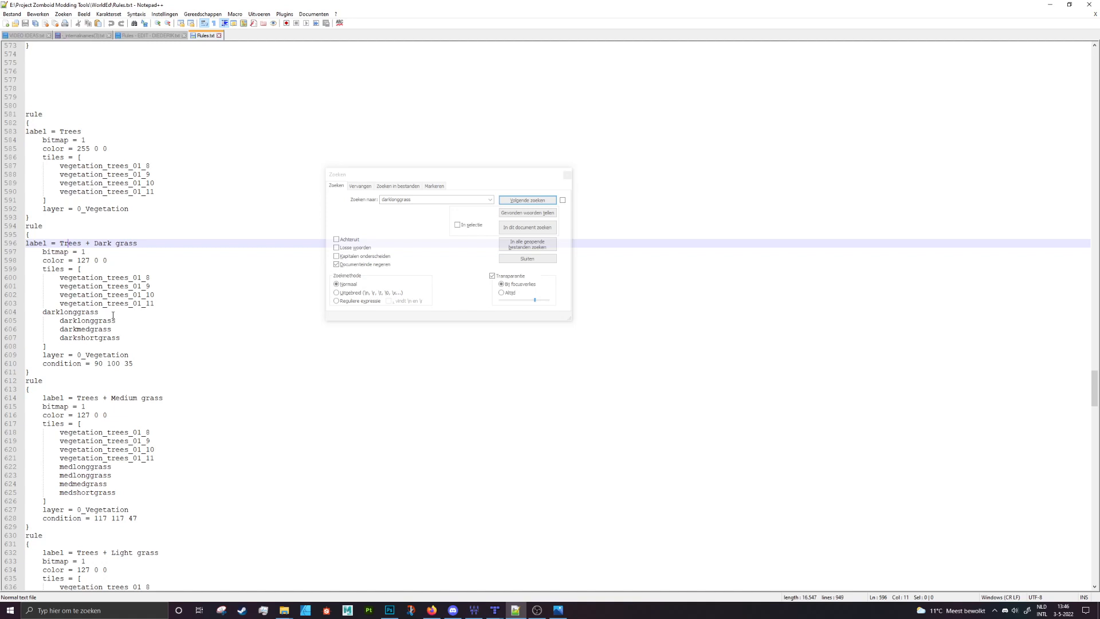
{"action": "left_click", "coordinate": [527, 199]}
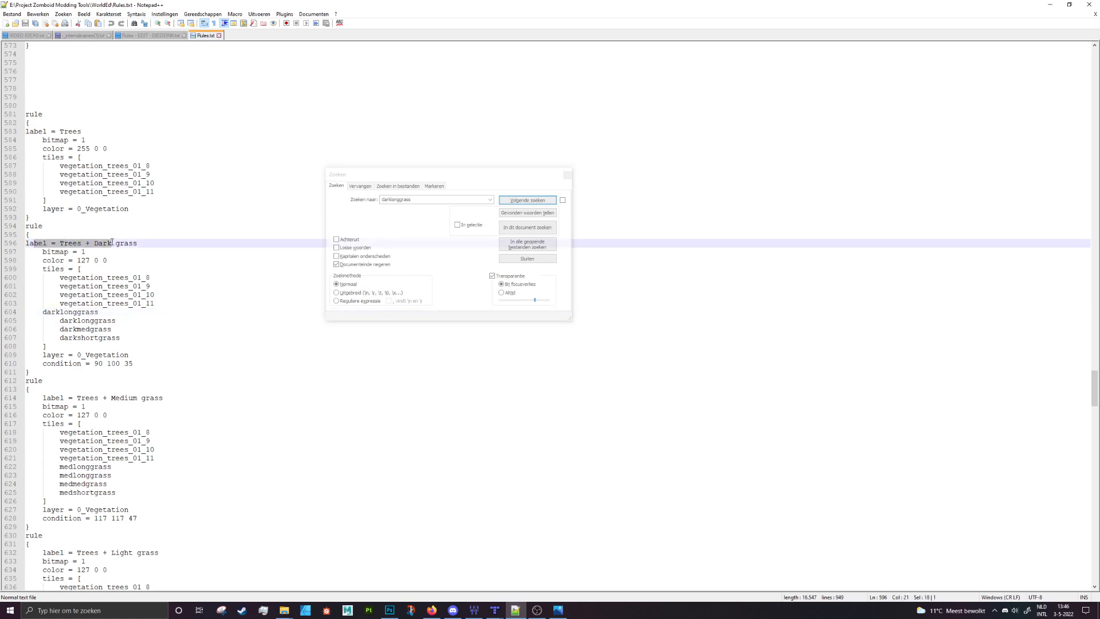
{"action": "left_click", "coordinate": [527, 199]}
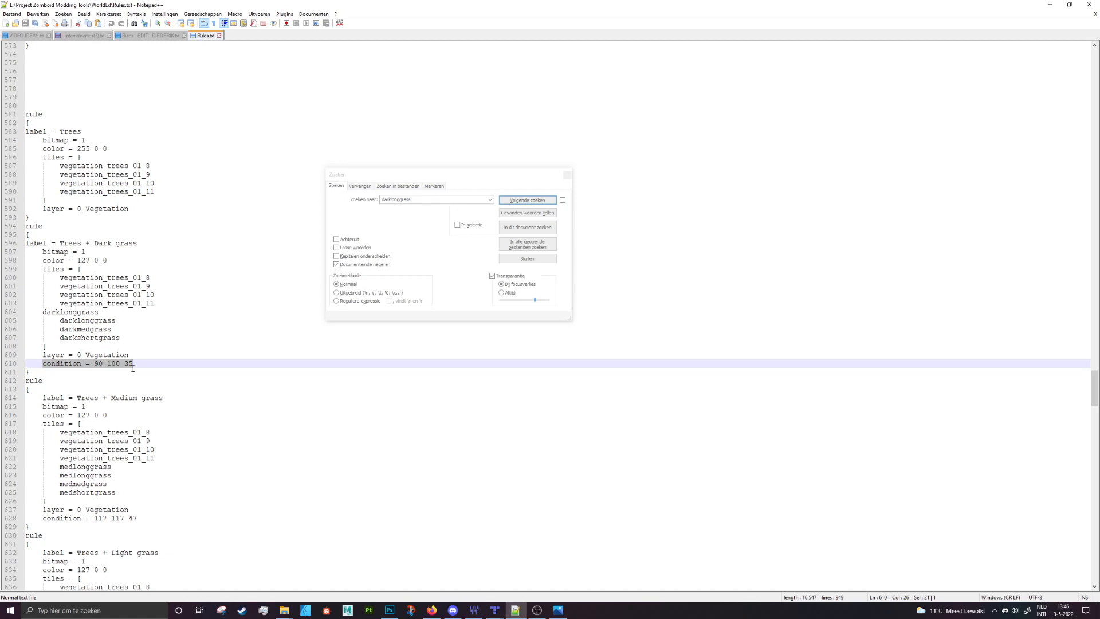
Look around the Trees + Dark grass rule with condition 90 100 35 and close the search window.
{"action": "scroll", "scroll_direction": "up", "scroll_amount": 3}
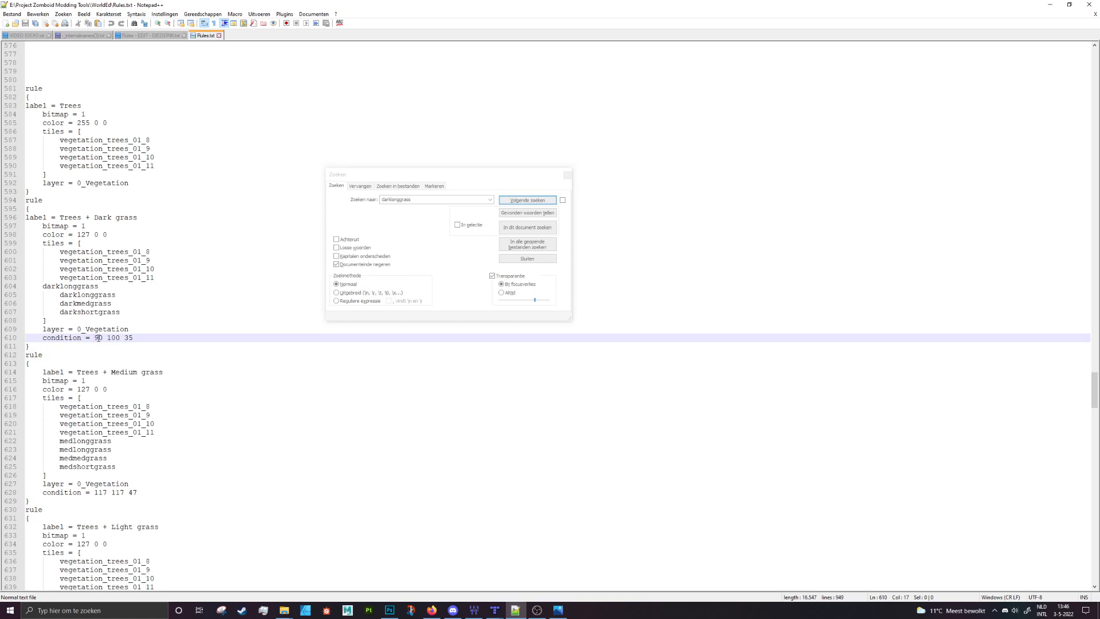
{"action": "scroll", "scroll_direction": "up", "scroll_amount": 3}
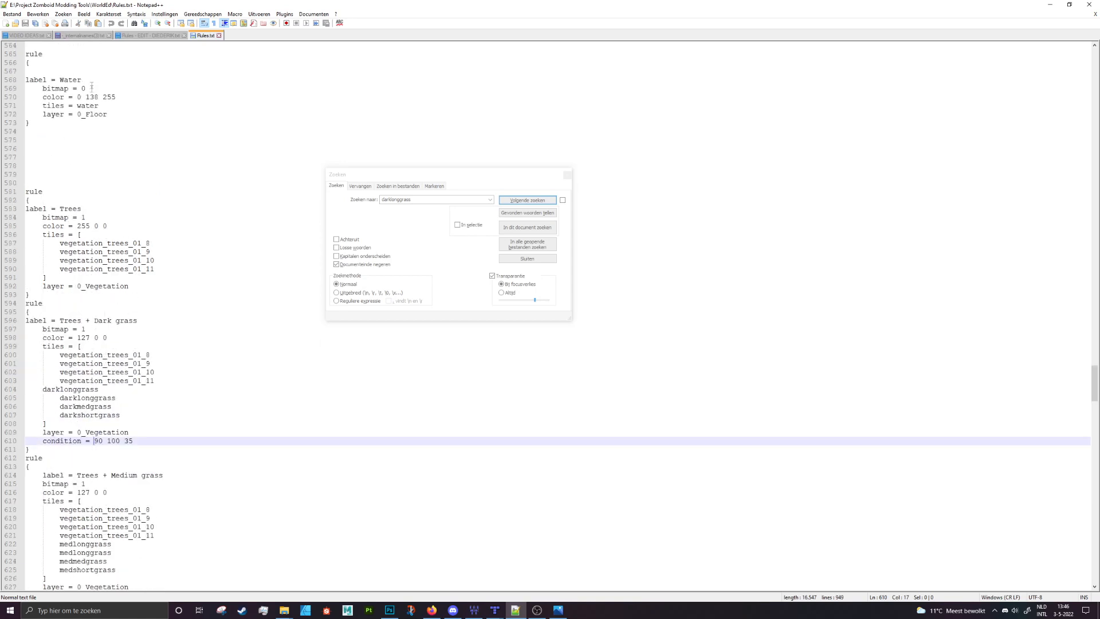
{"action": "scroll", "scroll_direction": "down", "scroll_amount": 3}
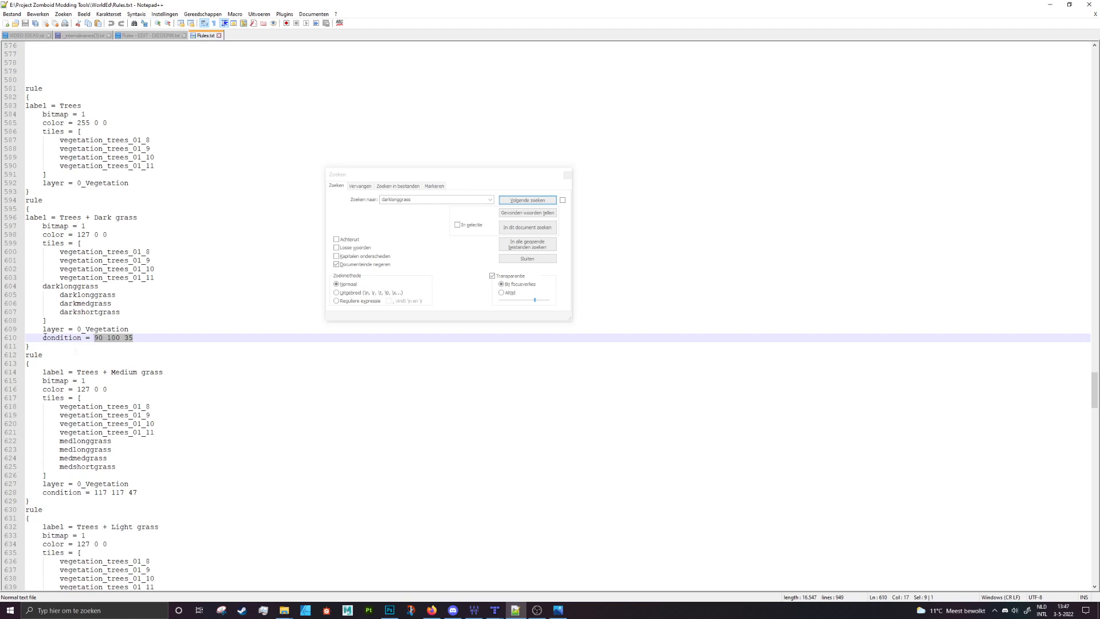
{"action": "scroll", "scroll_direction": "up", "scroll_amount": 3}
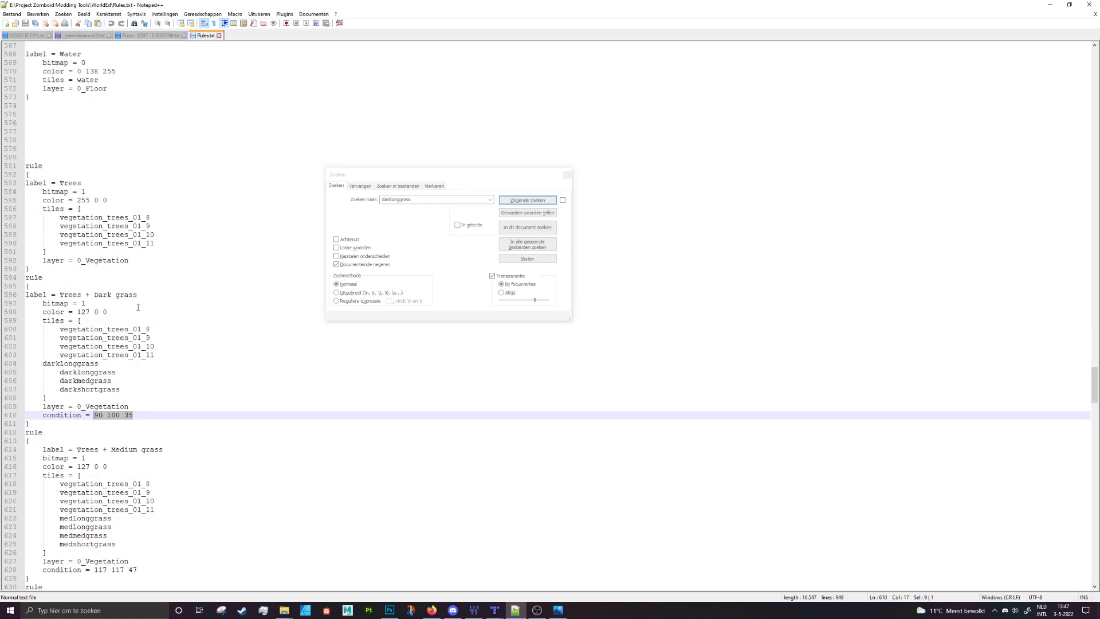
{"action": "left_click", "coordinate": [527, 258]}
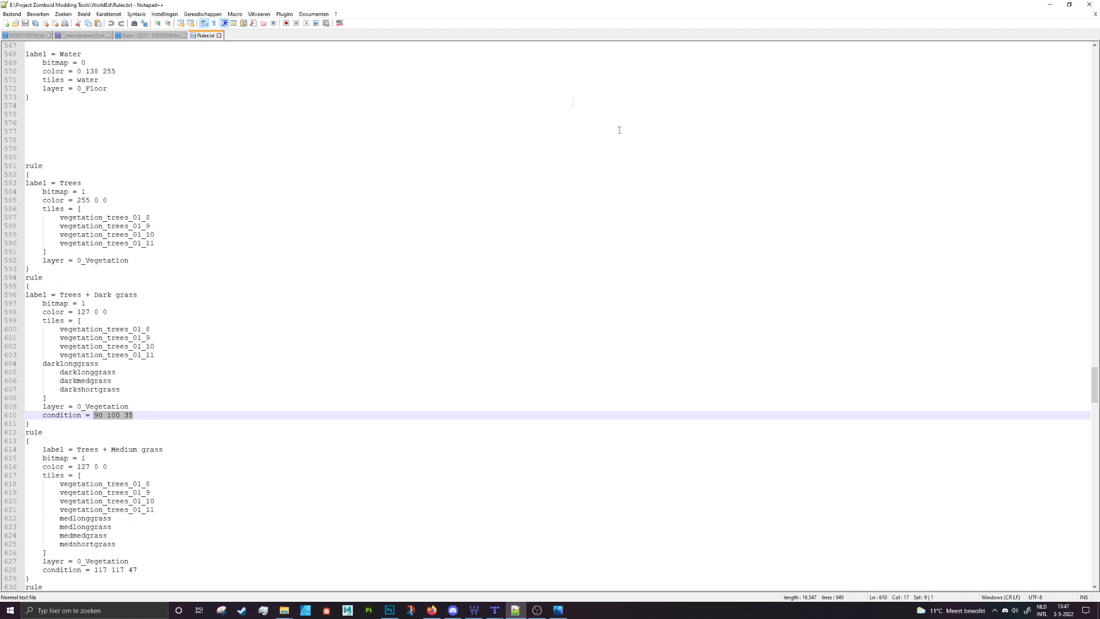
{"action": "left_click", "coordinate": [147, 36]}
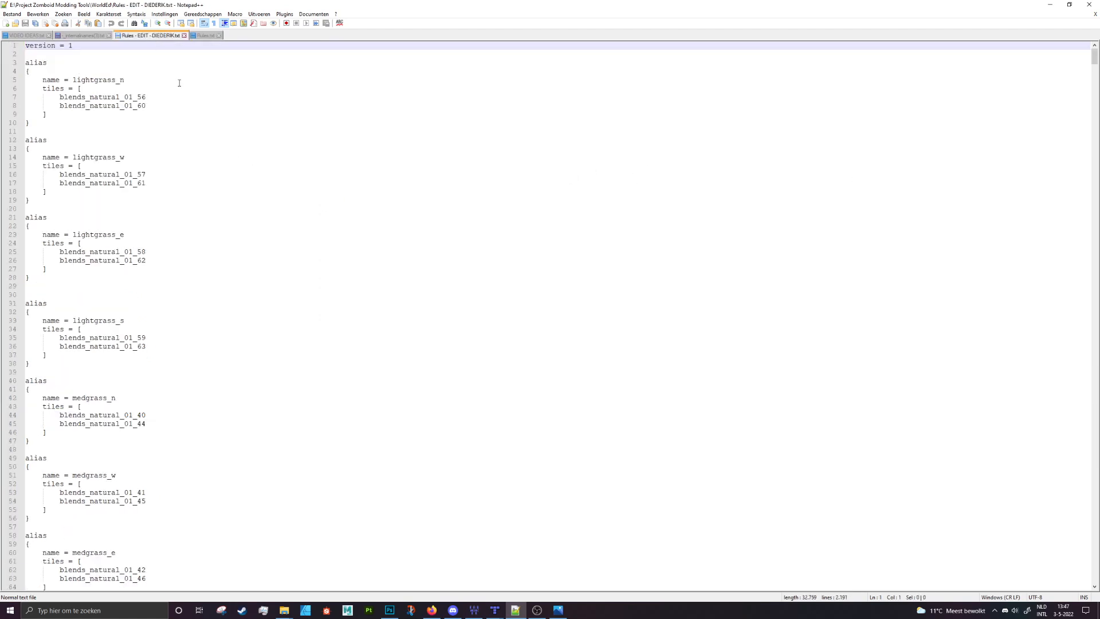
{"action": "left_click", "coordinate": [156, 45]}
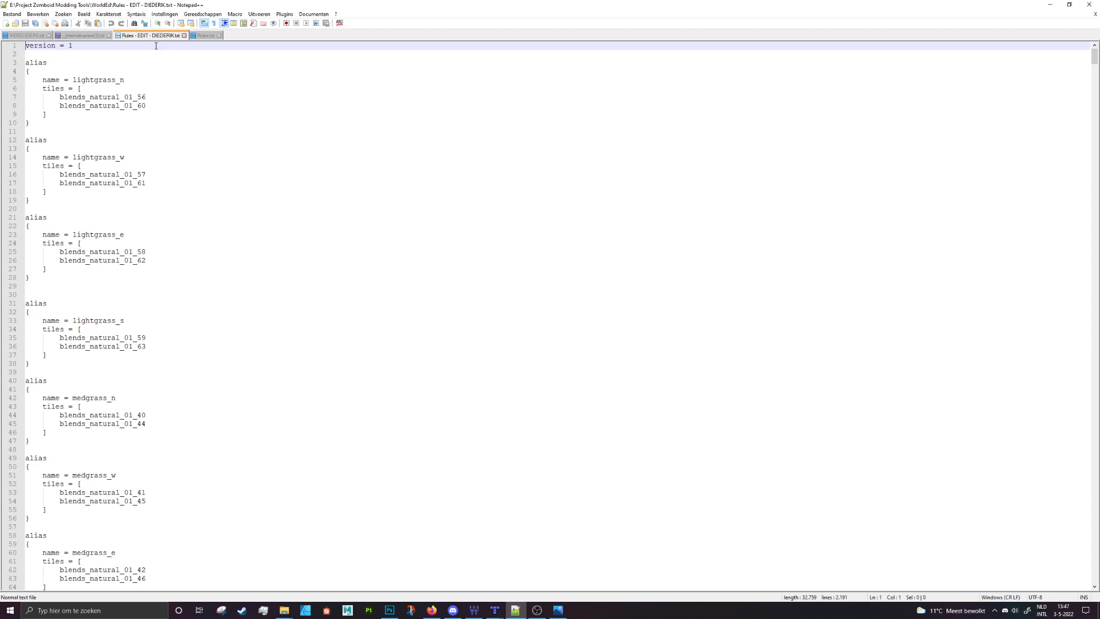
{"action": "scroll", "scroll_direction": "down", "scroll_amount": 3}
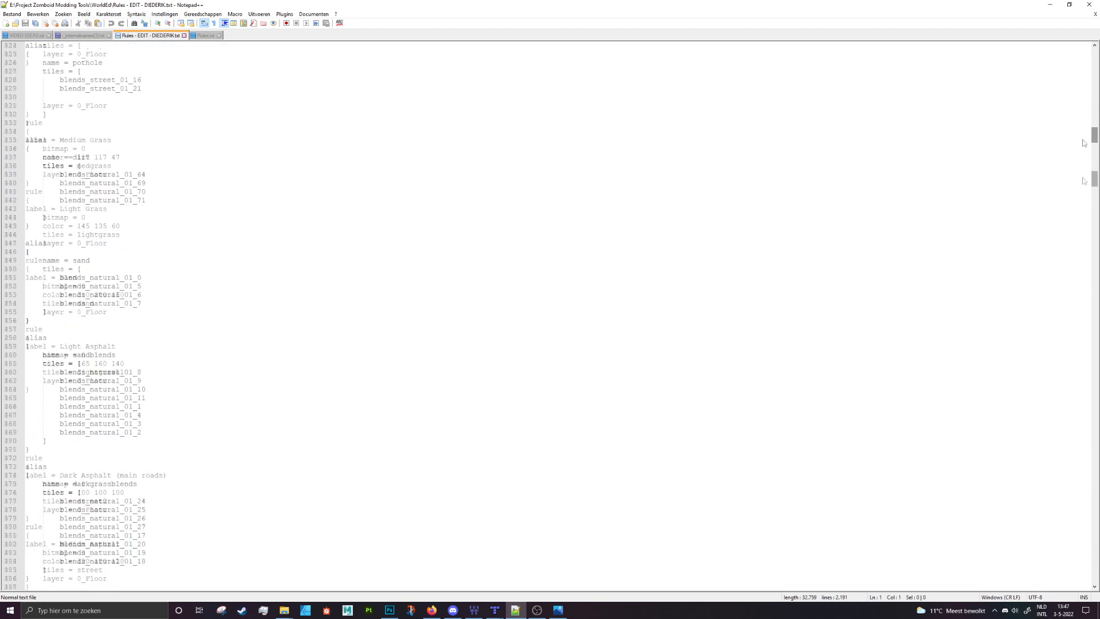
{"action": "scroll", "scroll_direction": "down", "scroll_amount": 3}
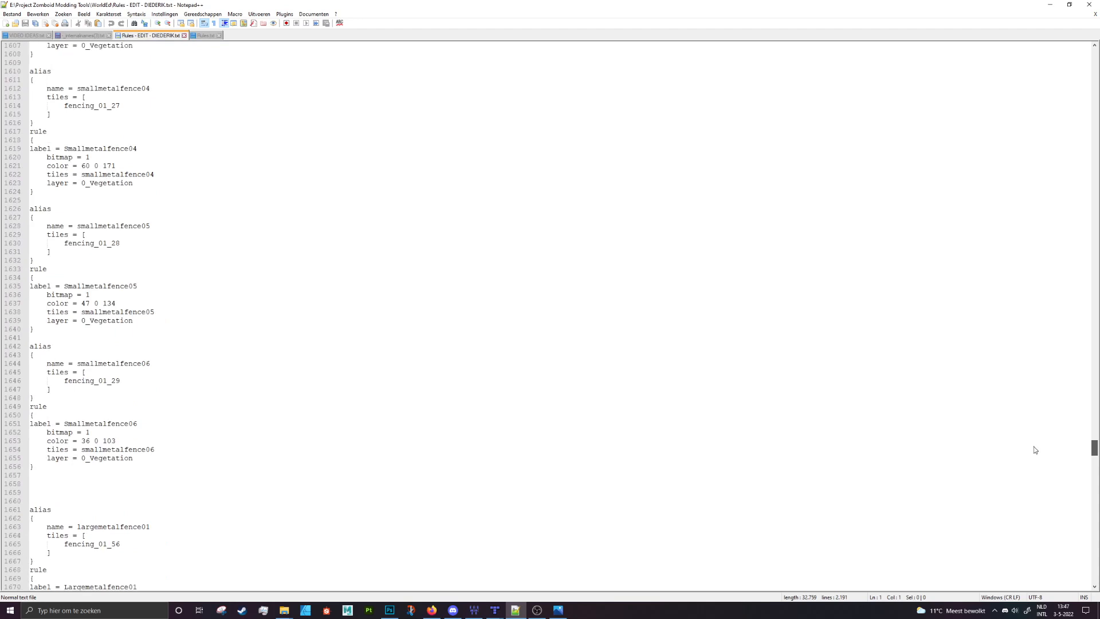
{"action": "scroll", "scroll_direction": "down", "scroll_amount": 3}
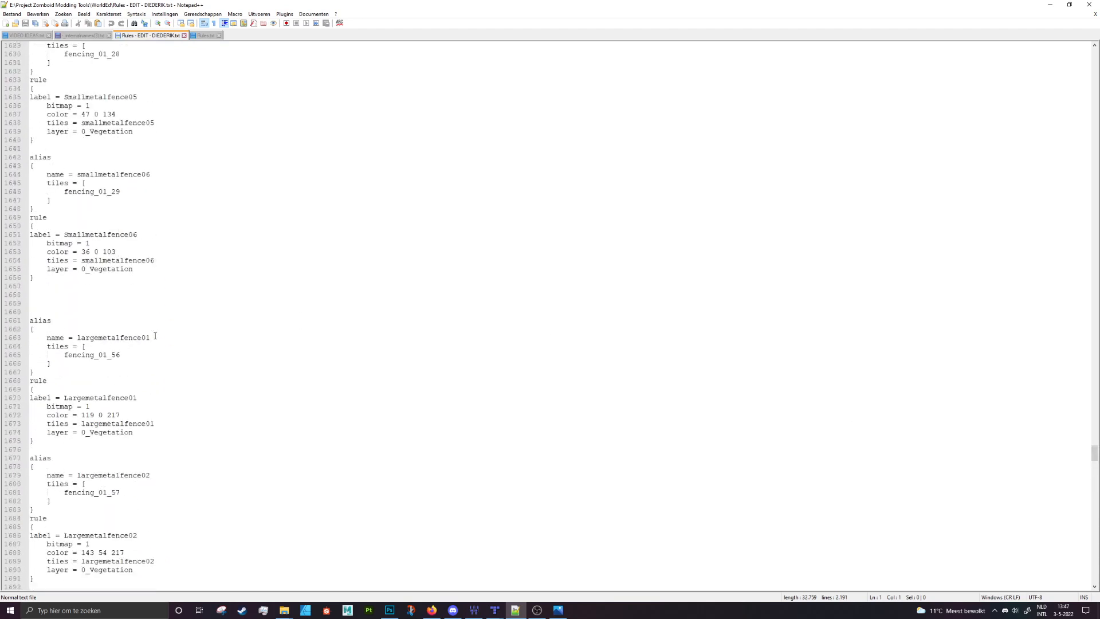
{"action": "scroll", "scroll_direction": "up", "scroll_amount": 3}
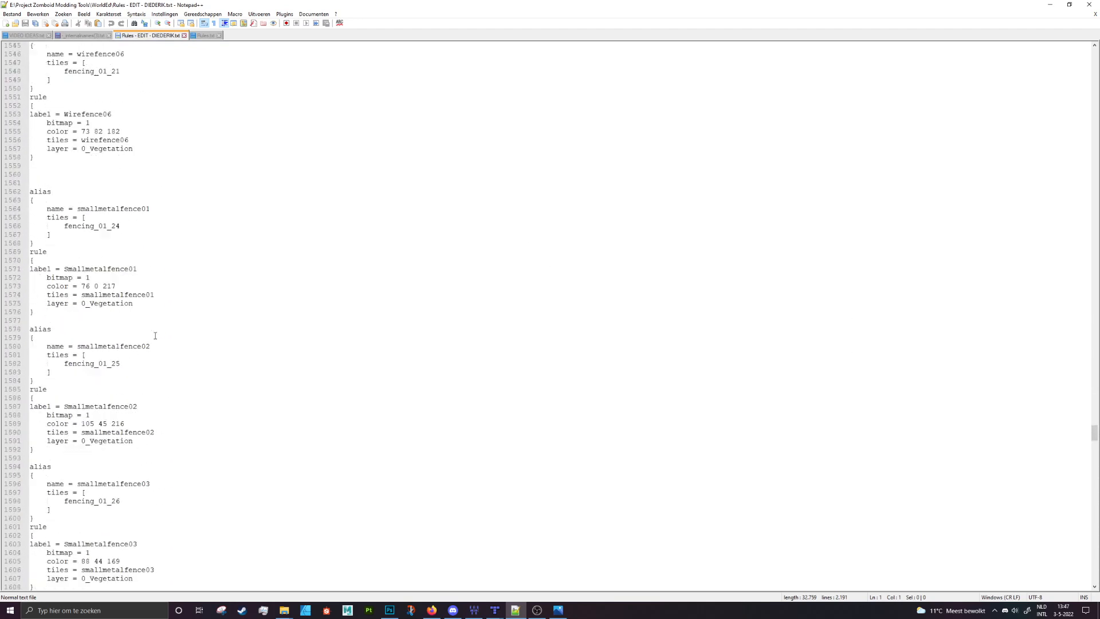
{"action": "scroll", "scroll_direction": "up", "scroll_amount": 3}
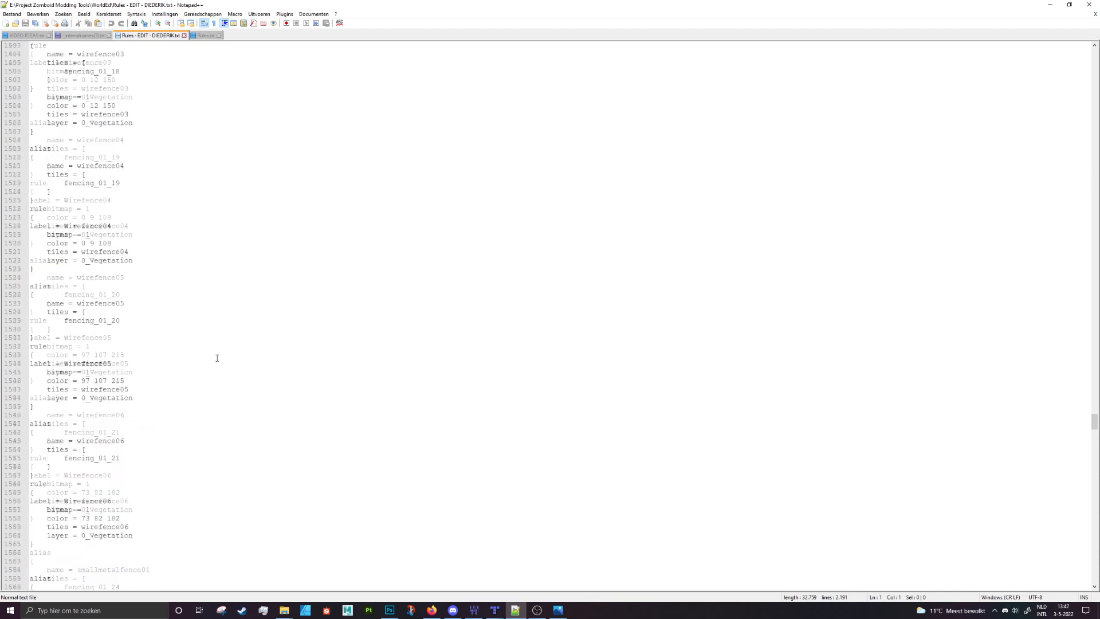
{"action": "scroll", "scroll_direction": "up", "scroll_amount": 3}
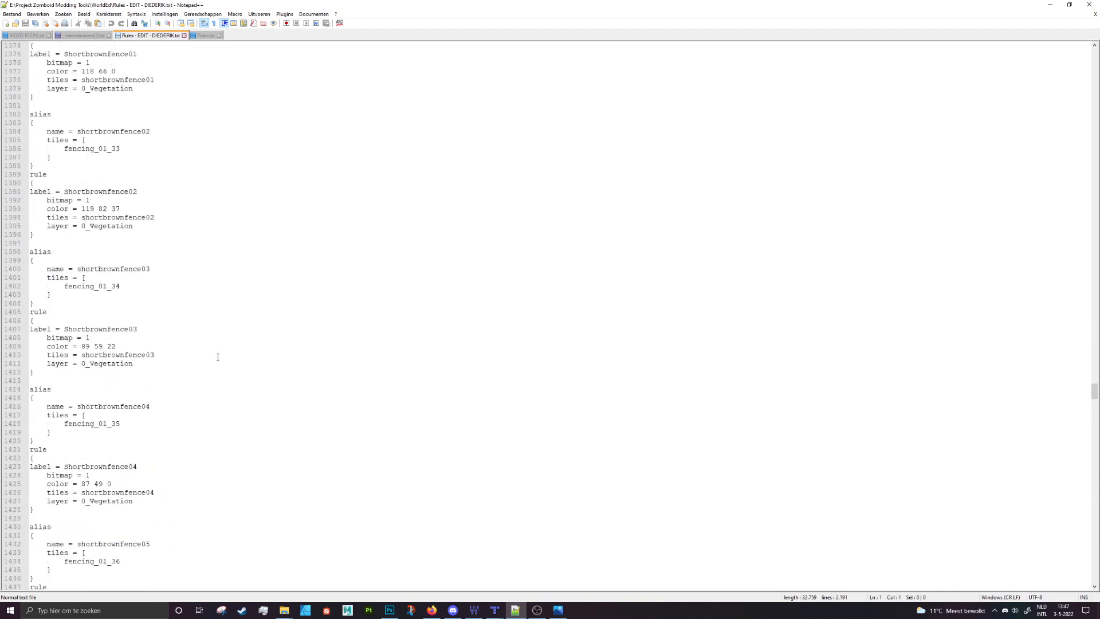
{"action": "scroll", "scroll_direction": "up", "scroll_amount": 3}
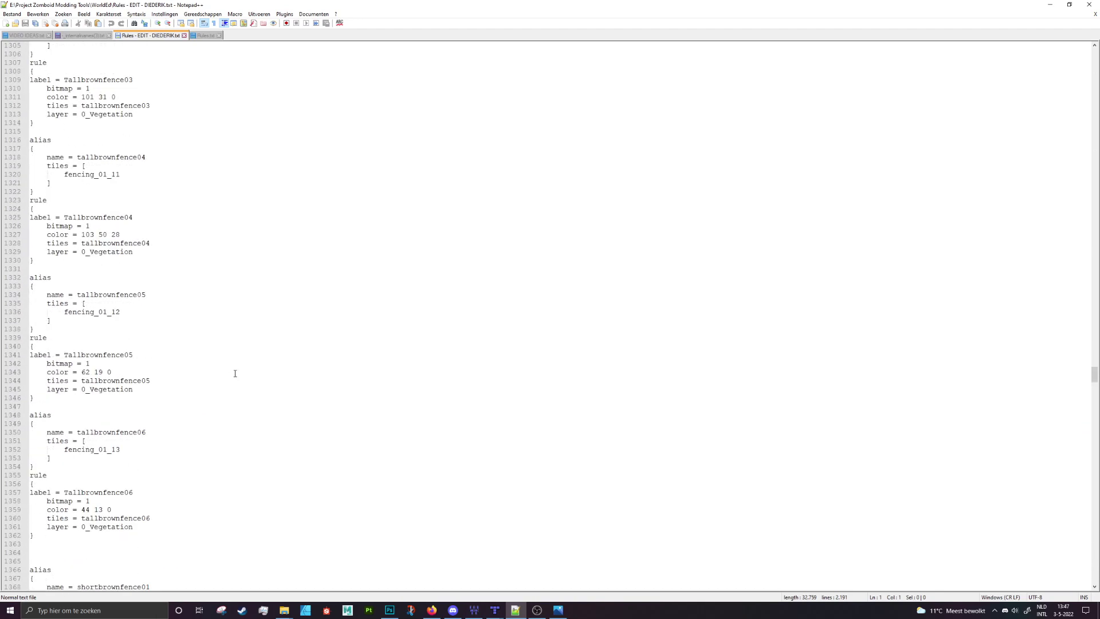
{"action": "scroll", "scroll_direction": "up", "scroll_amount": 3}
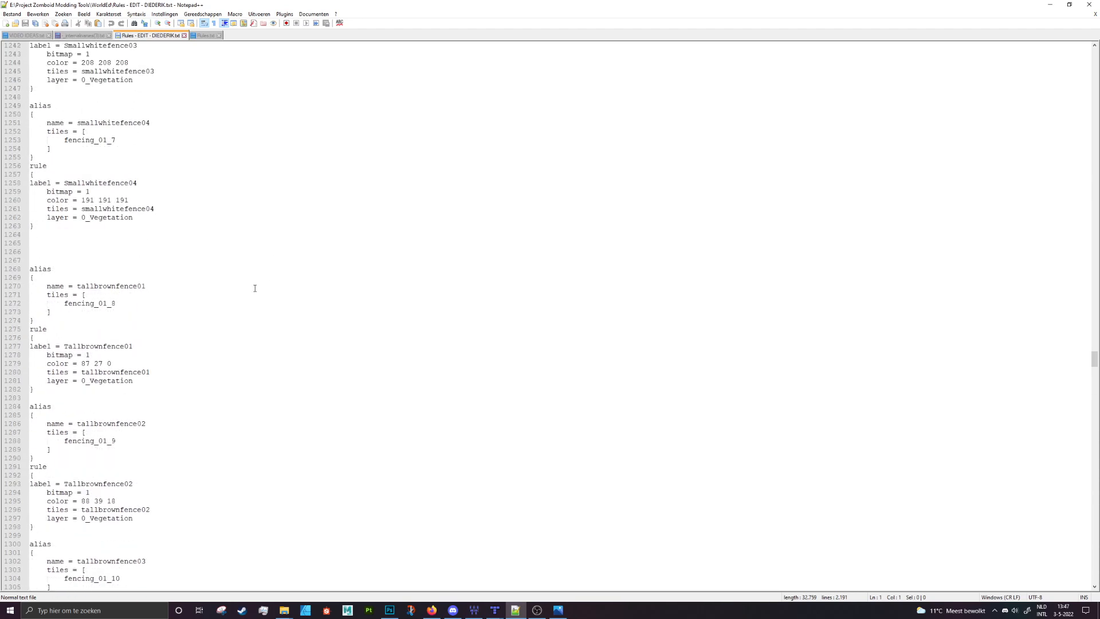
{"action": "scroll", "scroll_direction": "up", "scroll_amount": 3}
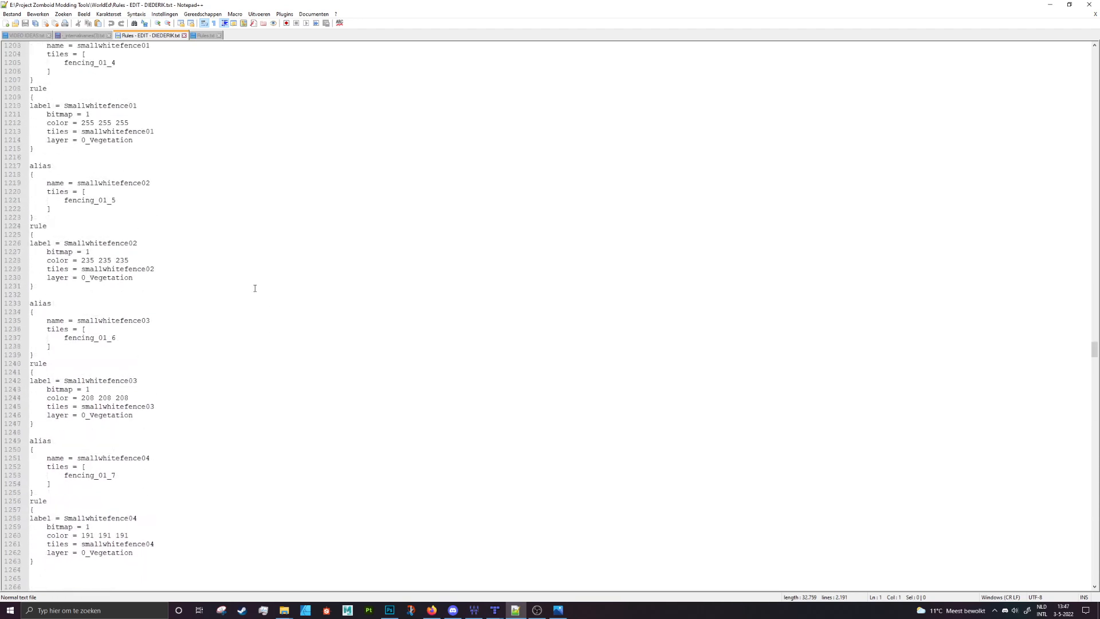
{"action": "scroll", "scroll_direction": "up", "scroll_amount": 3}
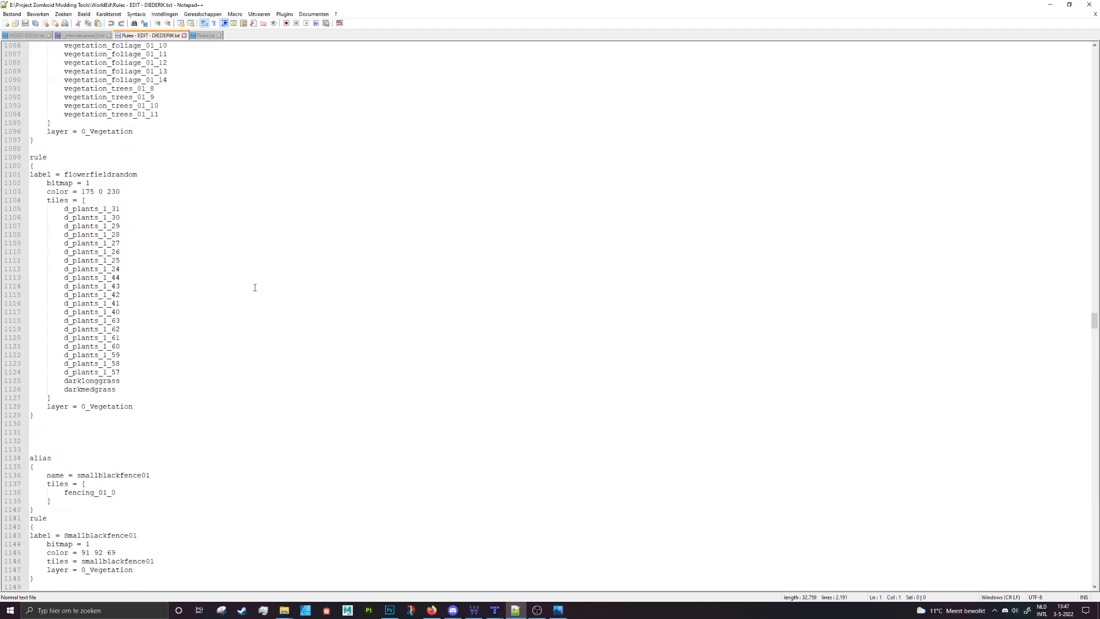
{"action": "scroll", "scroll_direction": "up", "scroll_amount": 3}
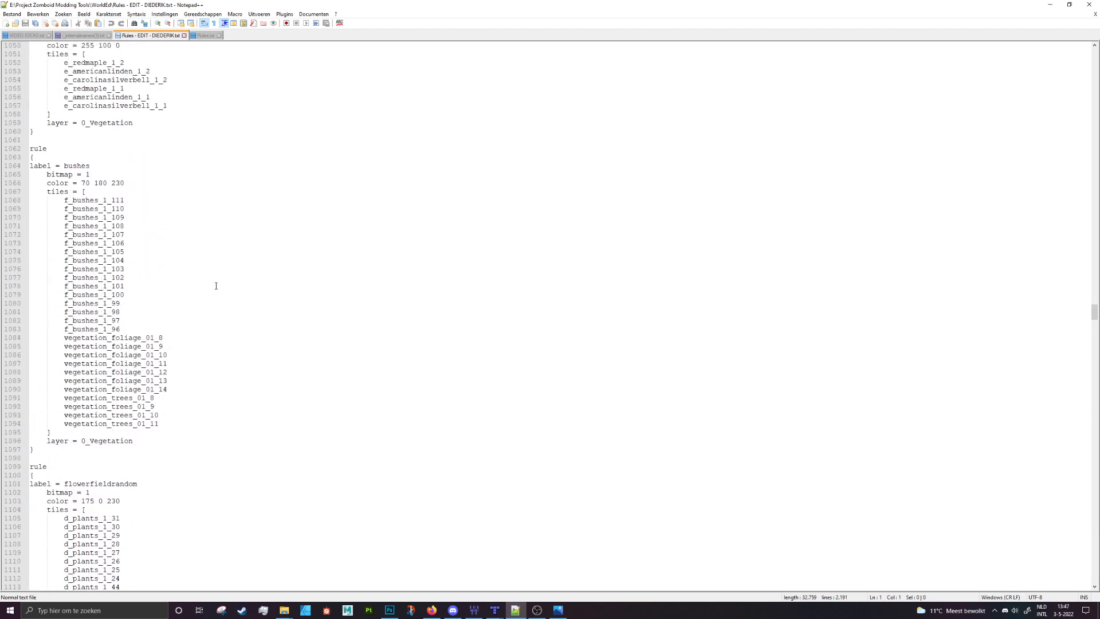
{"action": "scroll", "scroll_direction": "down", "scroll_amount": 3}
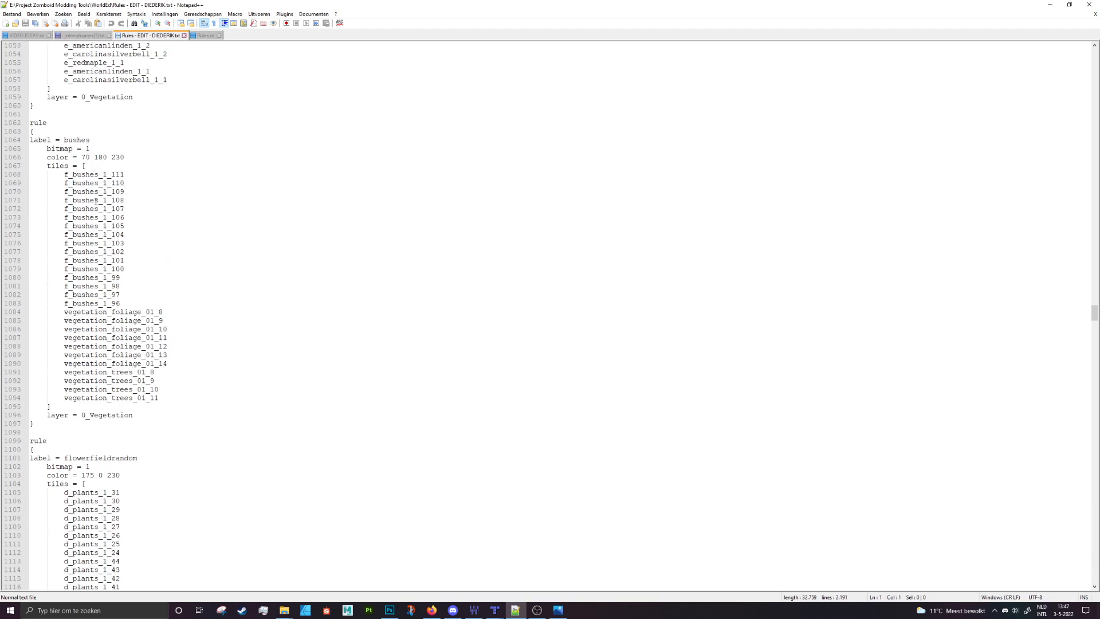
{"action": "scroll", "scroll_direction": "down", "scroll_amount": 3}
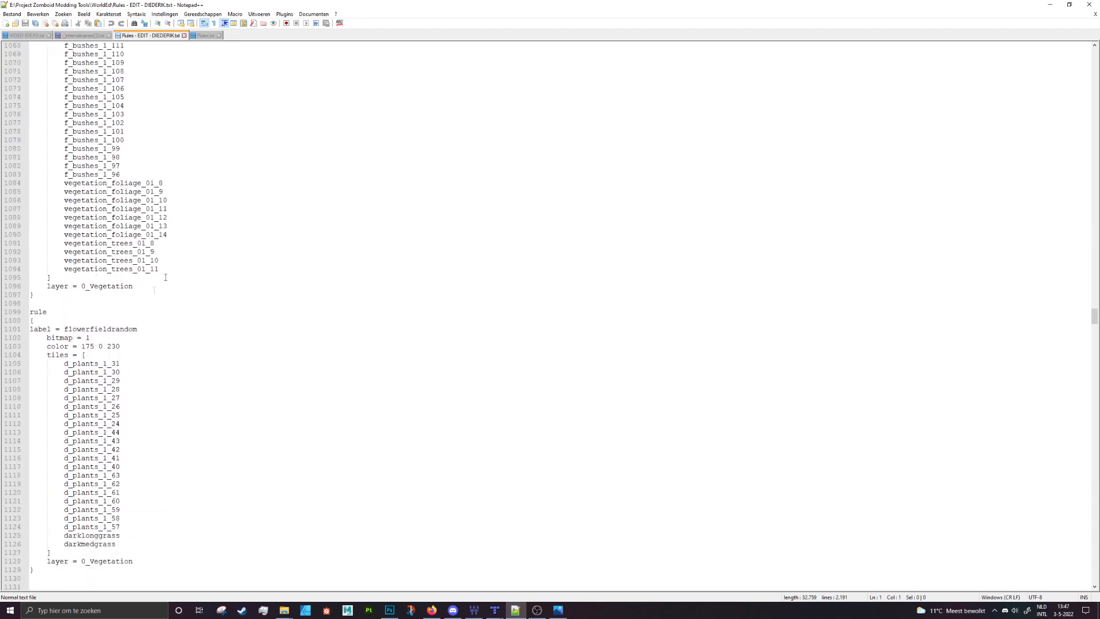
{"action": "double_click", "coordinate": [100, 329]}
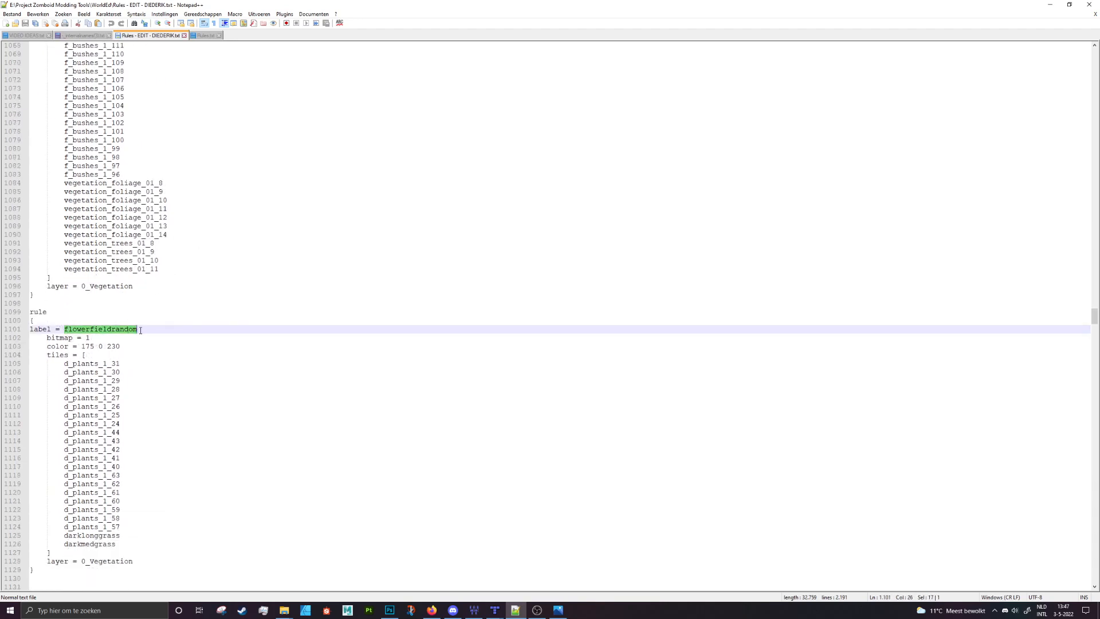
{"action": "scroll", "scroll_direction": "down", "scroll_amount": 3}
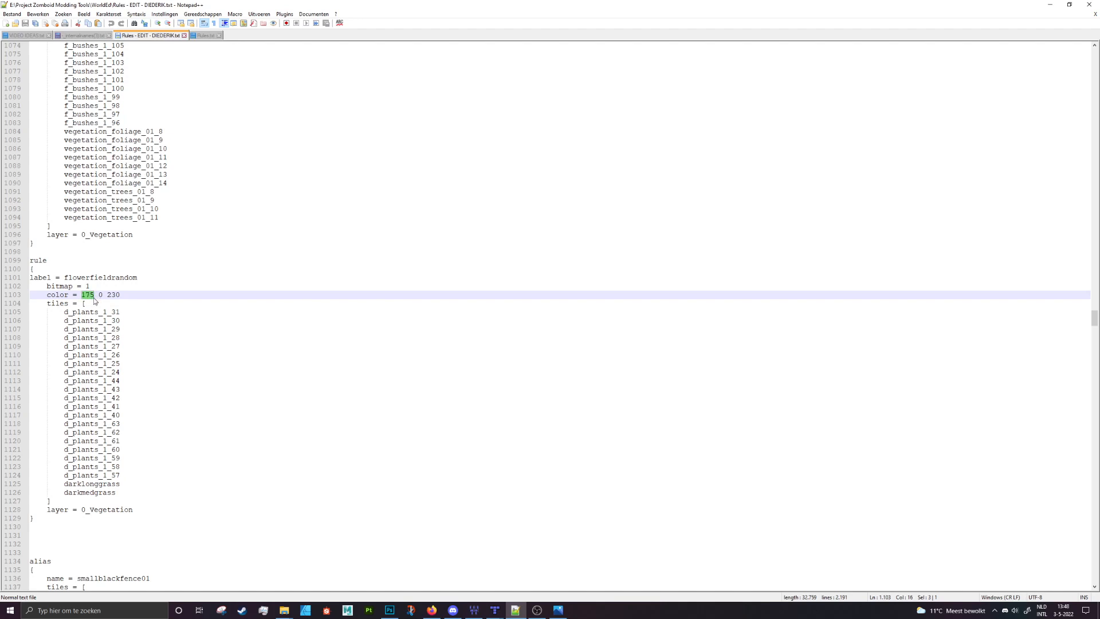
{"action": "scroll", "scroll_direction": "down", "scroll_amount": 3}
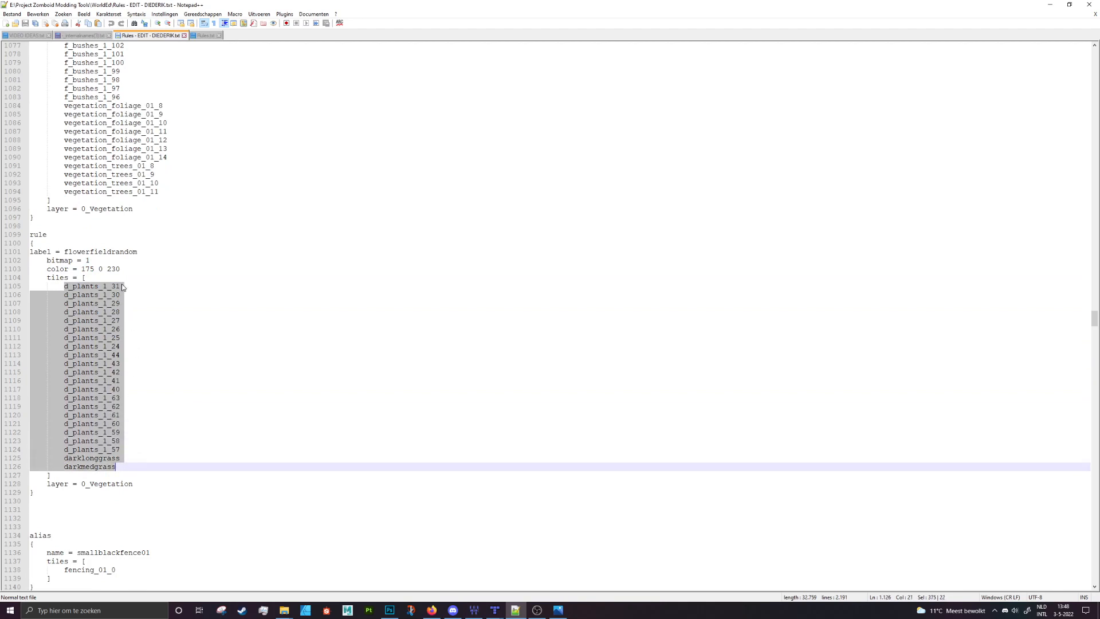
{"action": "left_click", "coordinate": [119, 286]}
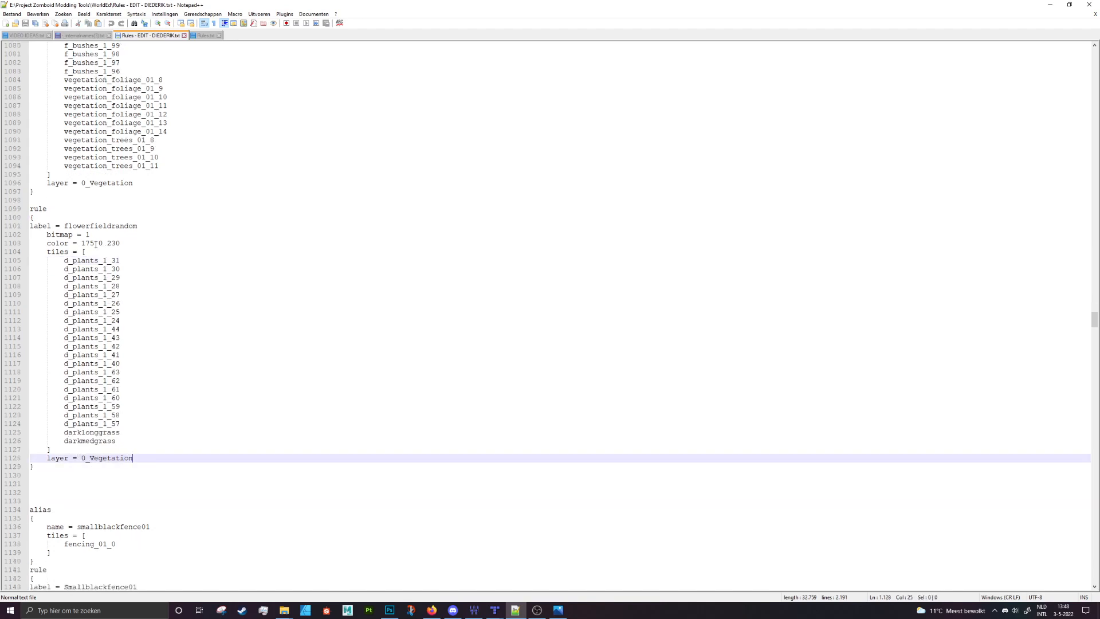
{"action": "left_click", "coordinate": [83, 243]}
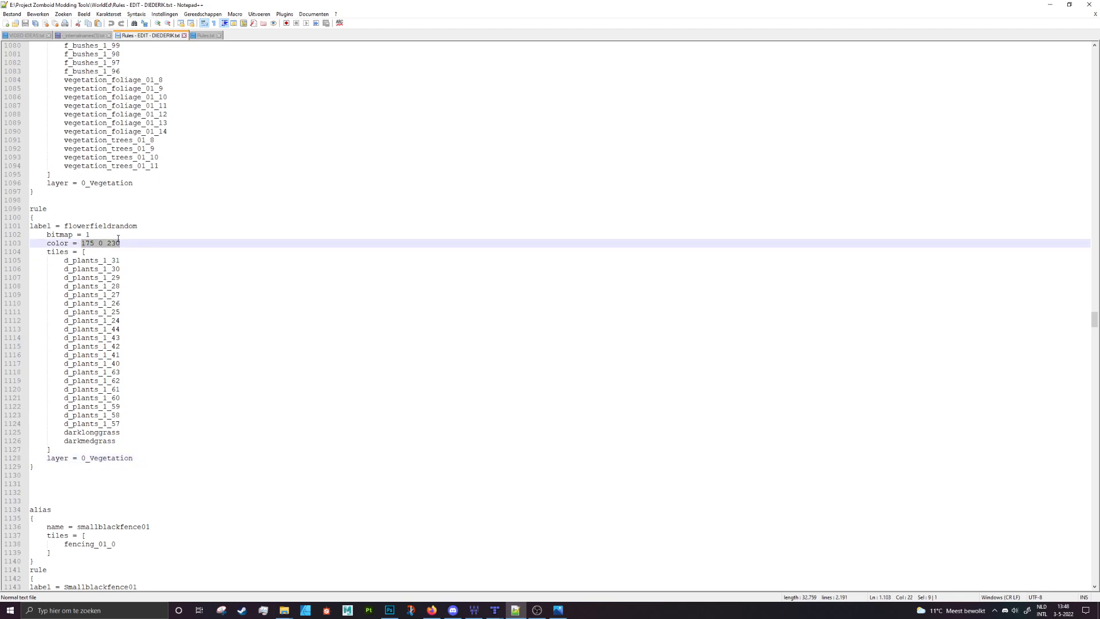
{"action": "mouse_move", "coordinate": [275, 416]}
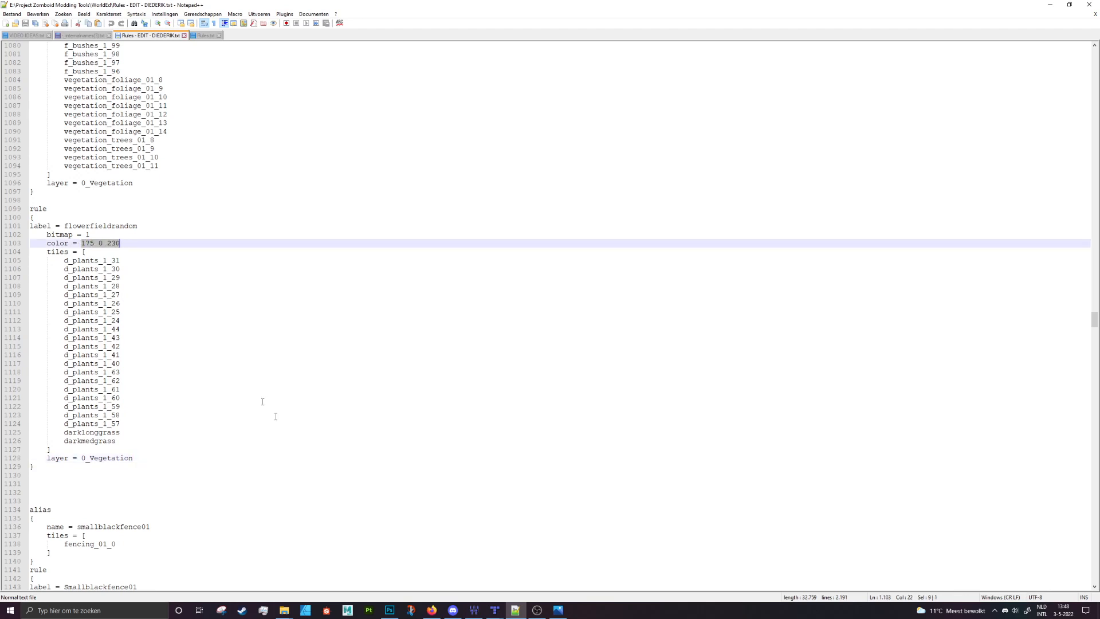
{"action": "mouse_move", "coordinate": [227, 373]}
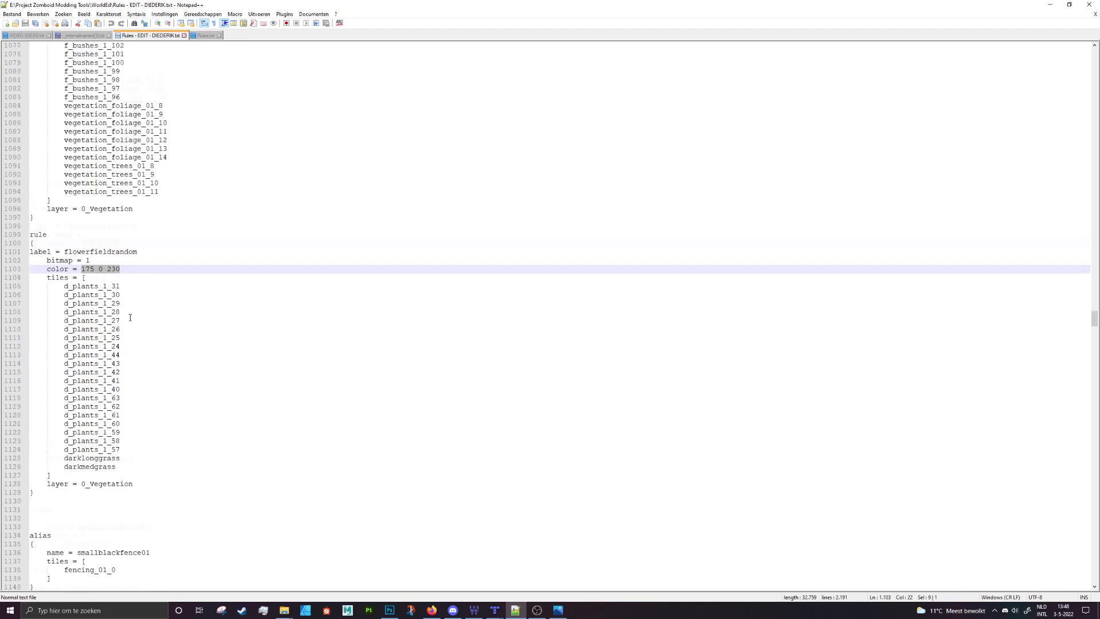
{"action": "scroll", "scroll_direction": "up", "scroll_amount": 3}
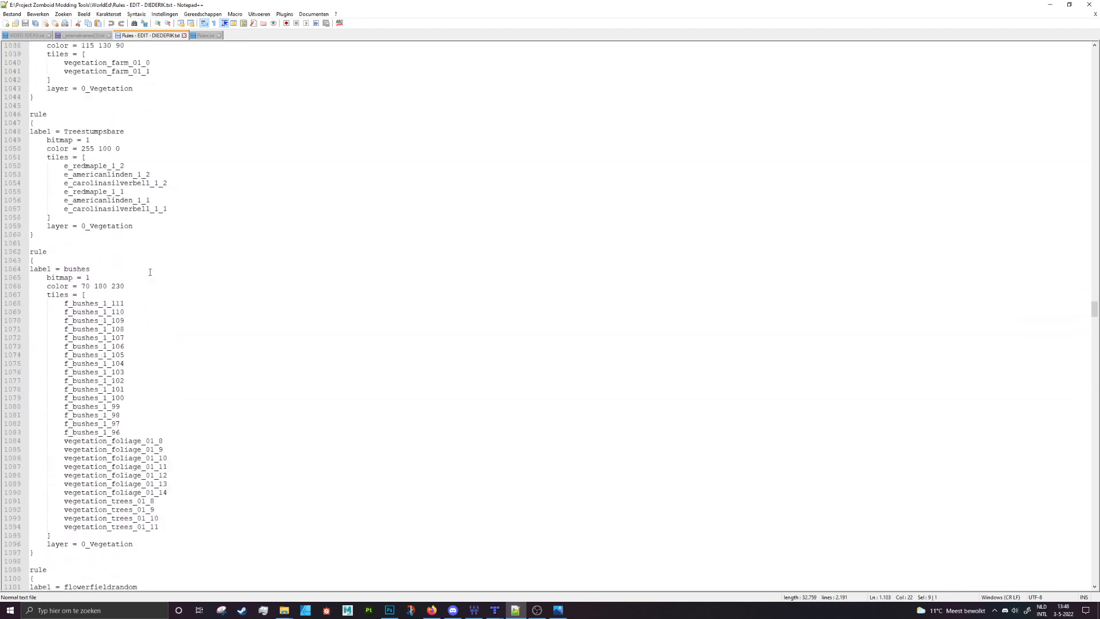
{"action": "double_click", "coordinate": [75, 346]}
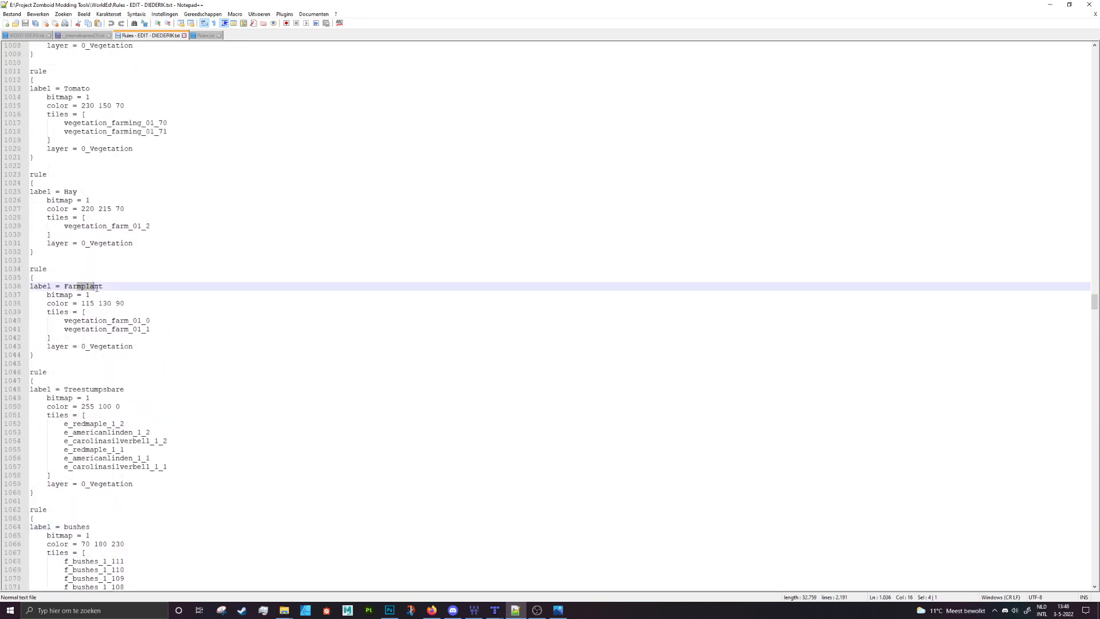
{"action": "scroll", "scroll_direction": "up", "scroll_amount": 3}
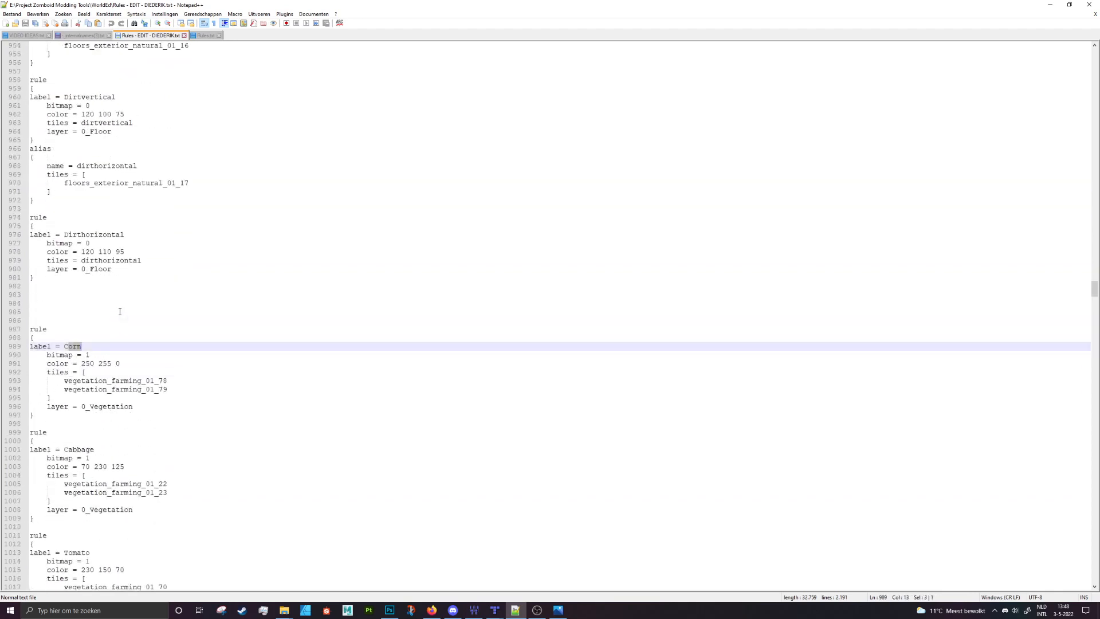
{"action": "scroll", "scroll_direction": "down", "scroll_amount": 3}
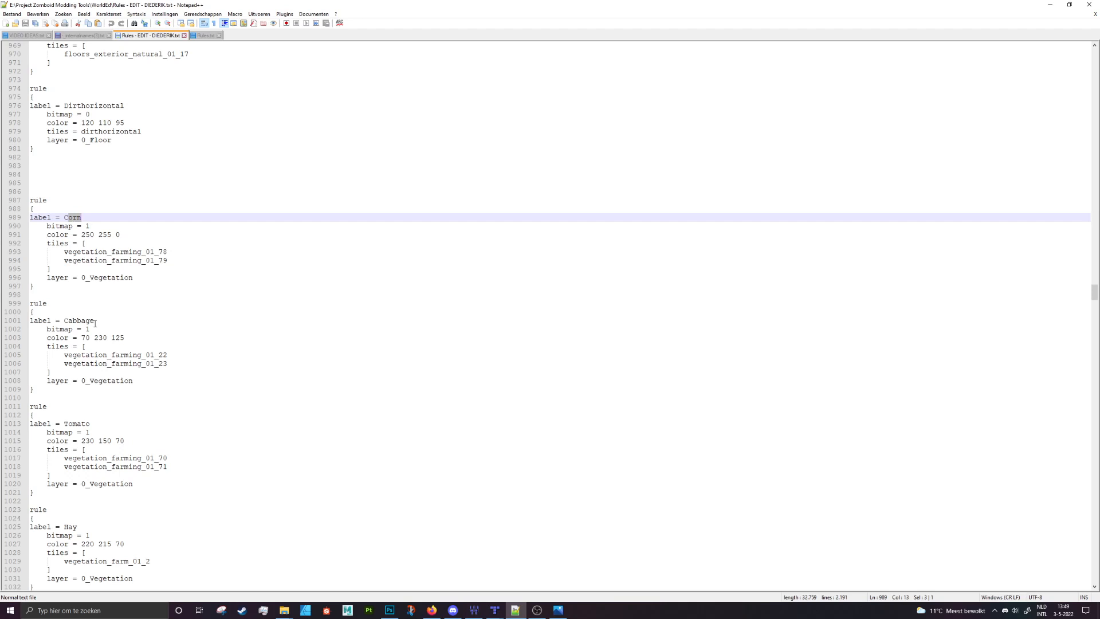
{"action": "scroll", "scroll_direction": "up", "scroll_amount": 3}
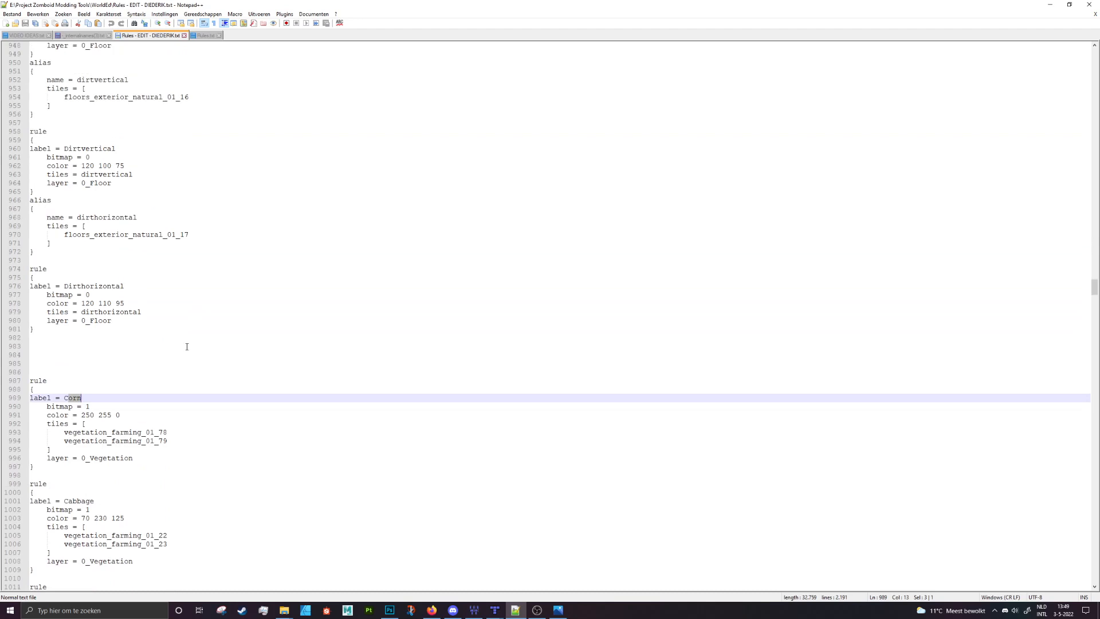
{"action": "scroll", "scroll_direction": "up", "scroll_amount": 3}
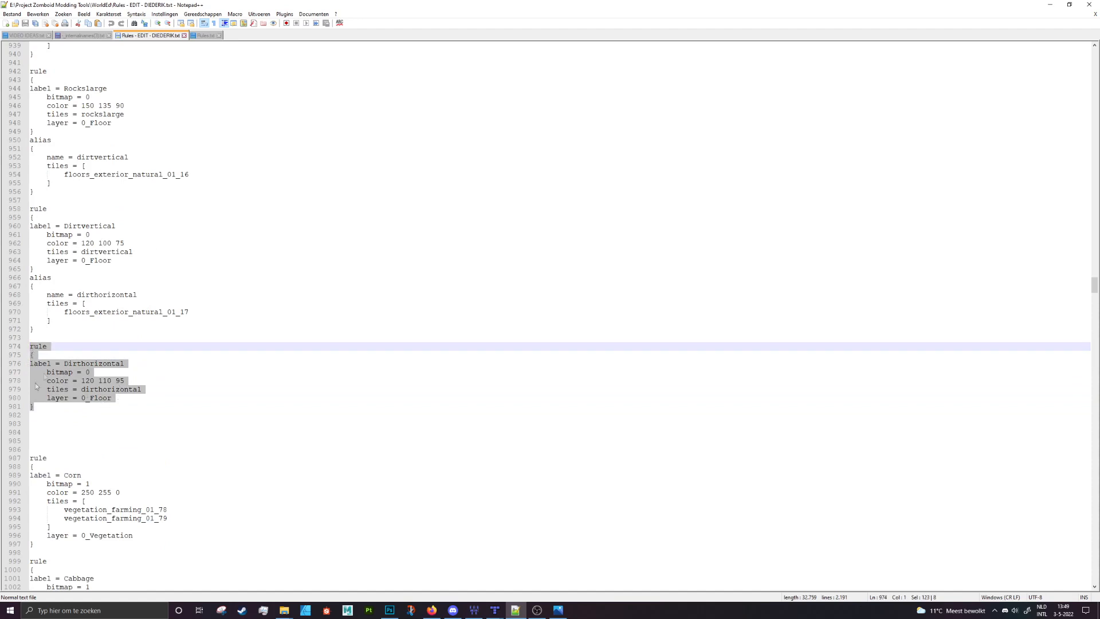
{"action": "mouse_move", "coordinate": [137, 392]}
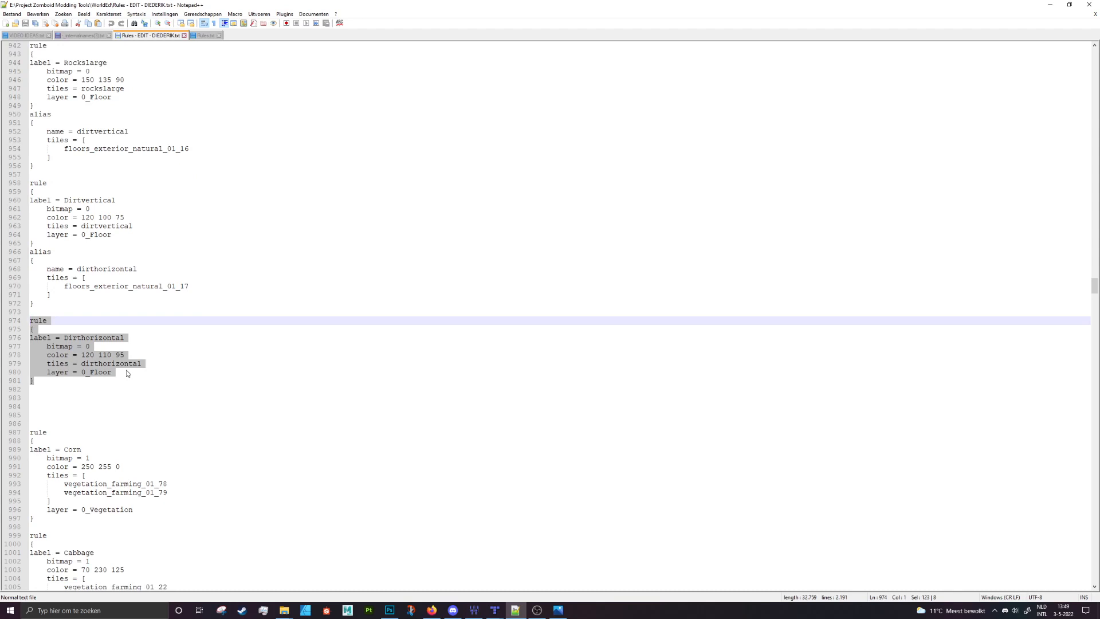
{"action": "mouse_move", "coordinate": [79, 341]}
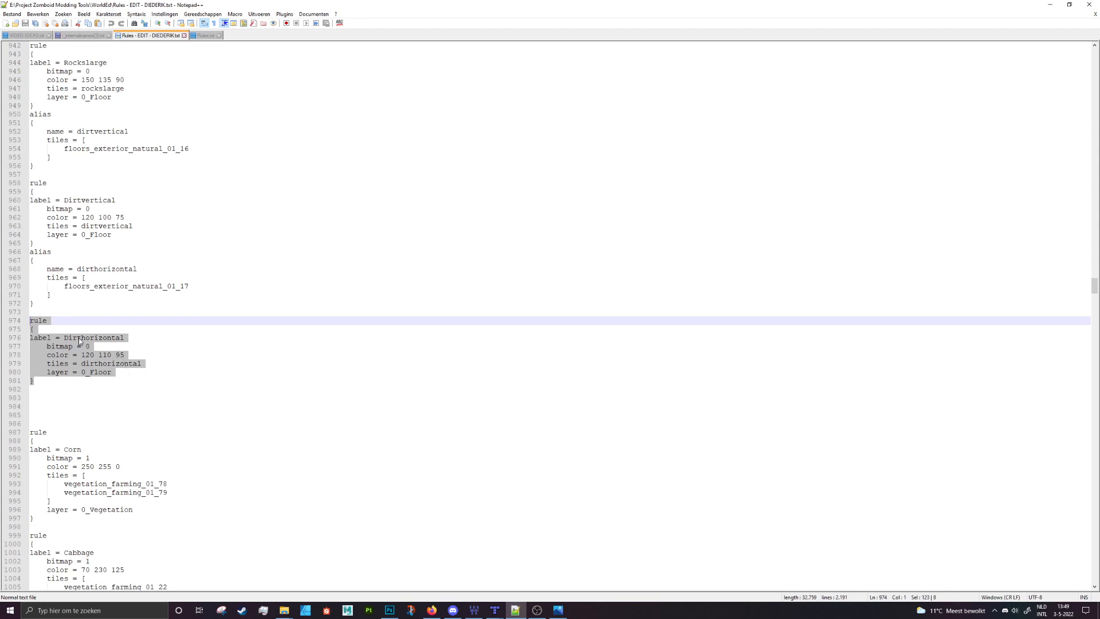
{"action": "left_click", "coordinate": [95, 346]}
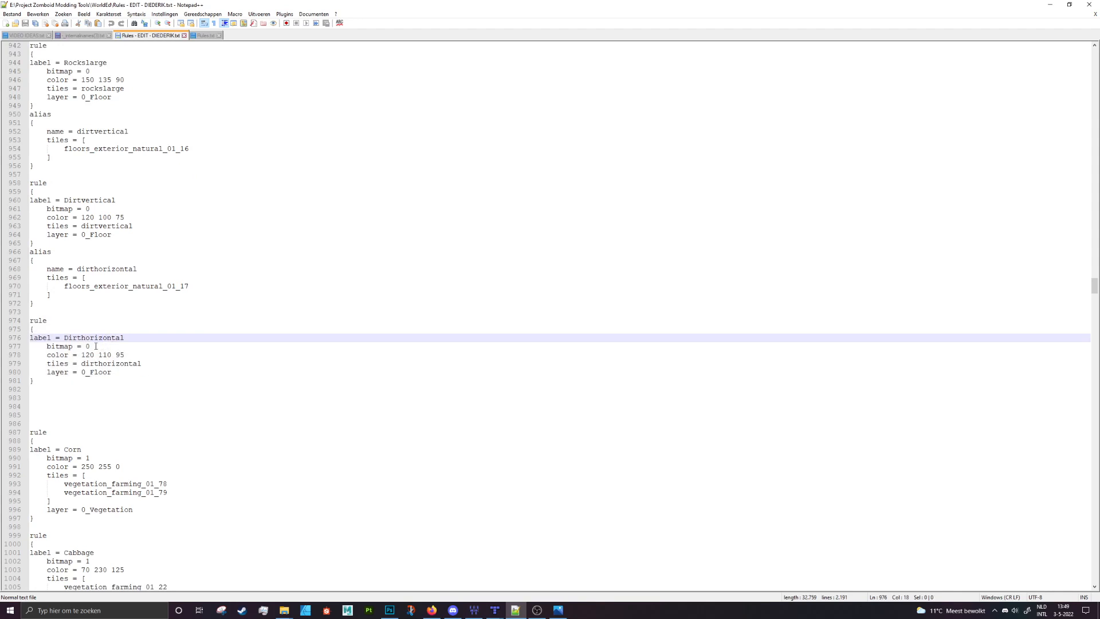
{"action": "left_click", "coordinate": [88, 346]}
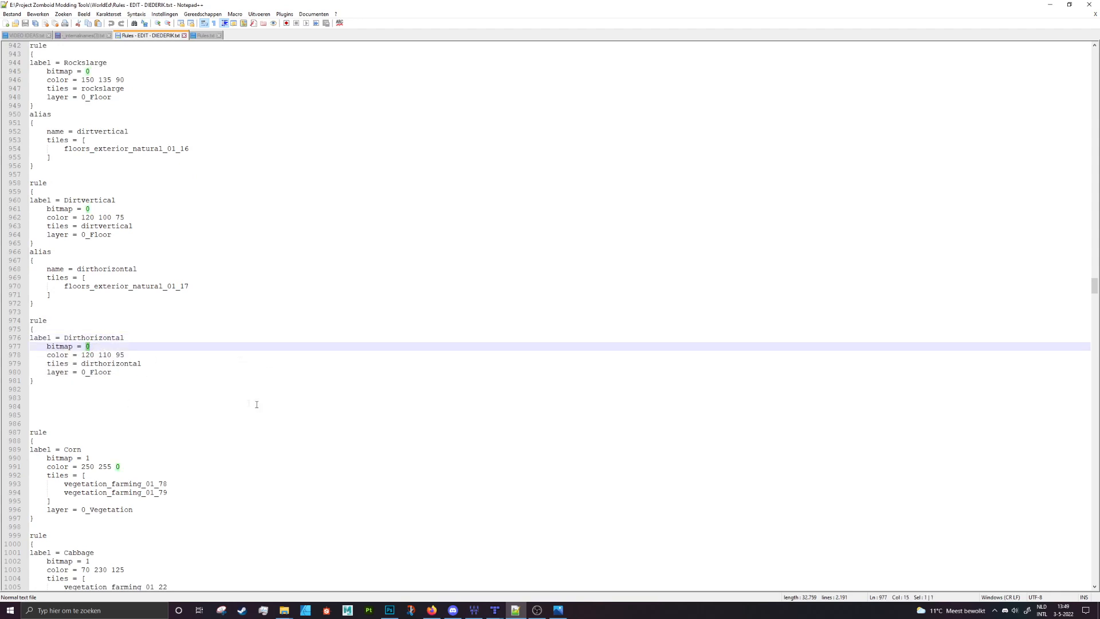
{"action": "mouse_move", "coordinate": [210, 379]}
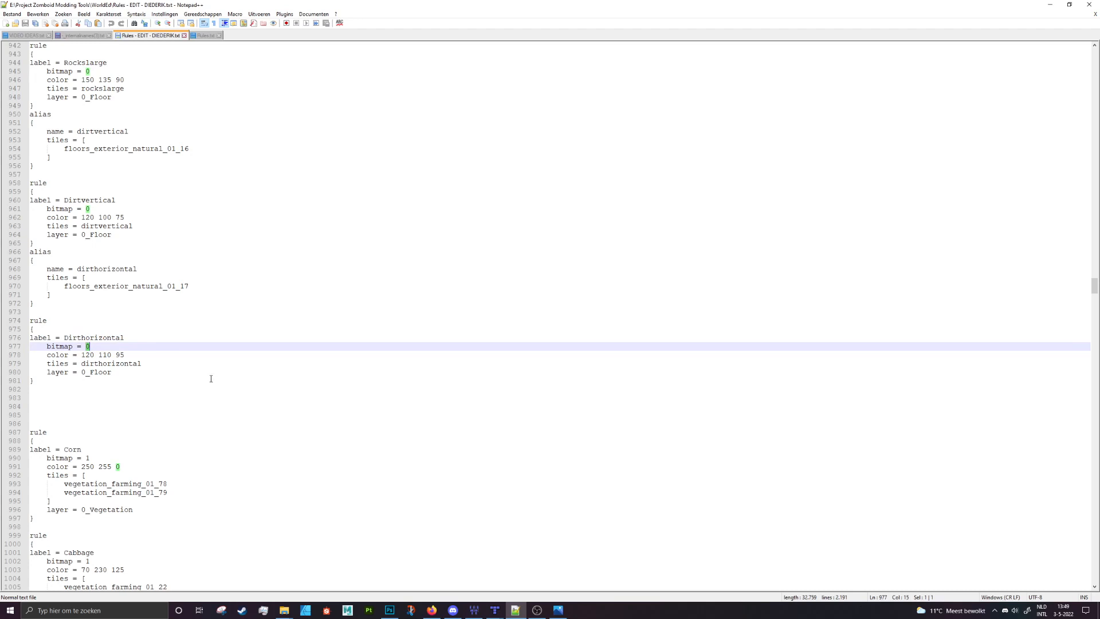
{"action": "mouse_move", "coordinate": [186, 360]}
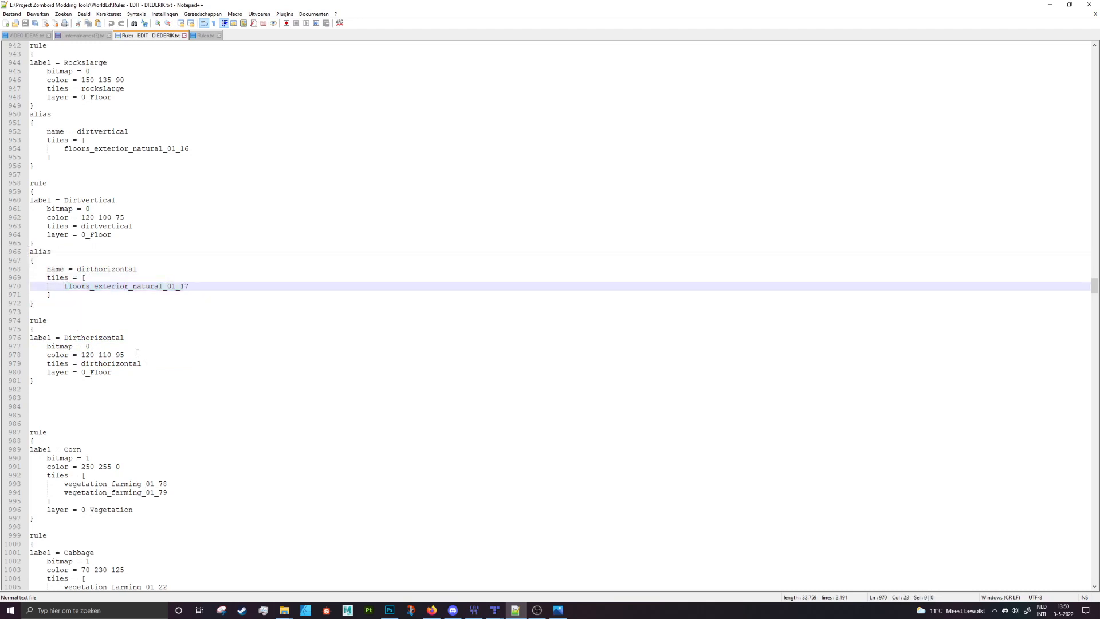
{"action": "mouse_move", "coordinate": [104, 366]}
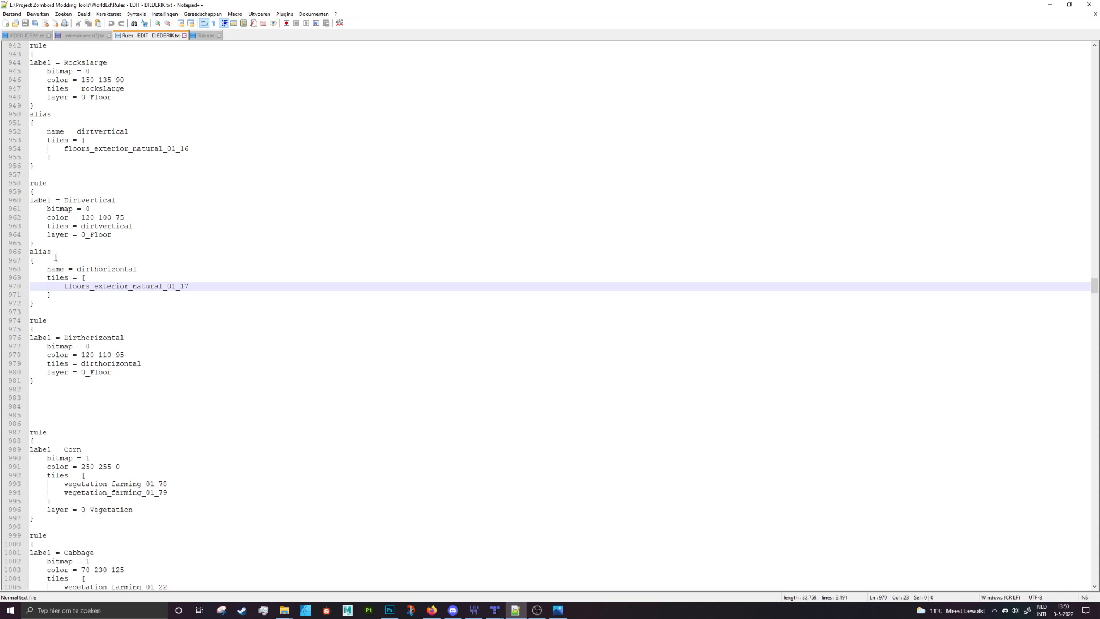
{"action": "left_click", "coordinate": [91, 363]}
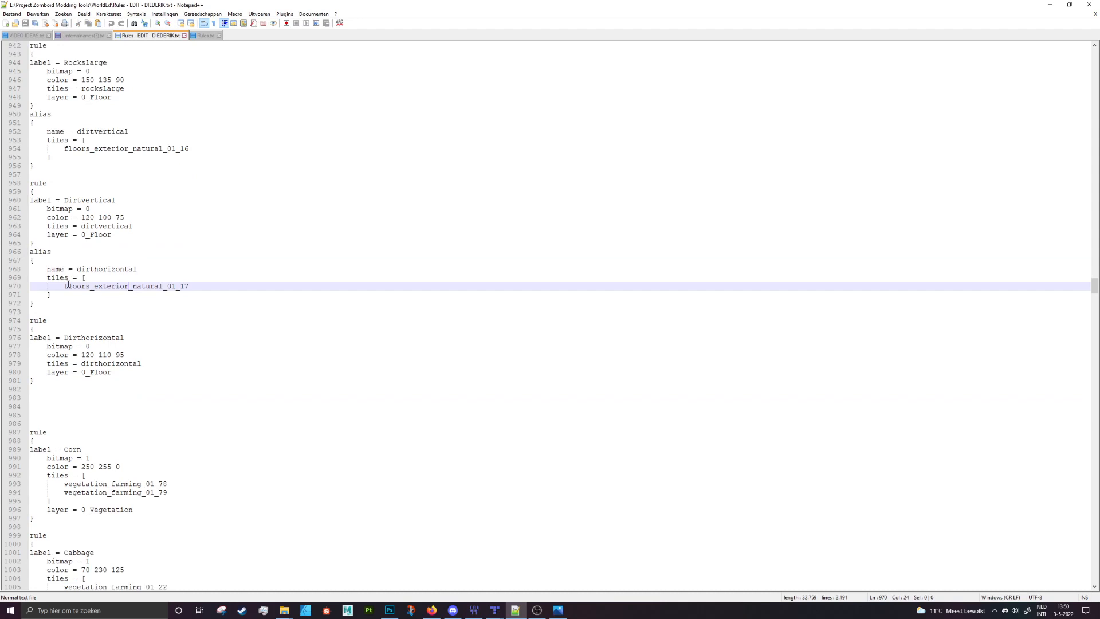
{"action": "double_click", "coordinate": [126, 286]}
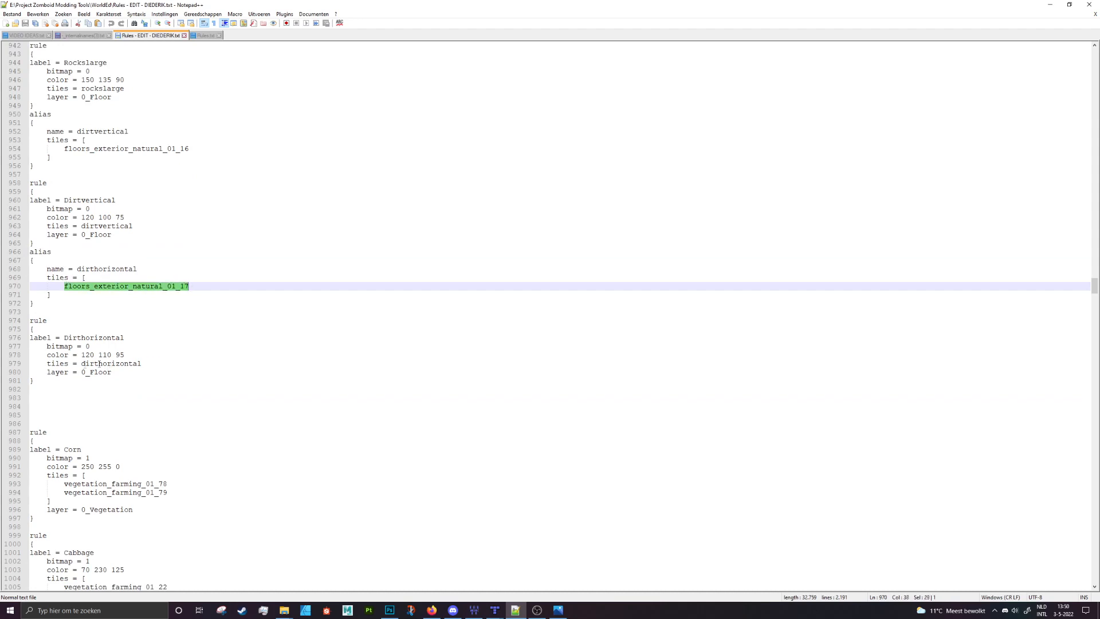
{"action": "left_click", "coordinate": [80, 474]}
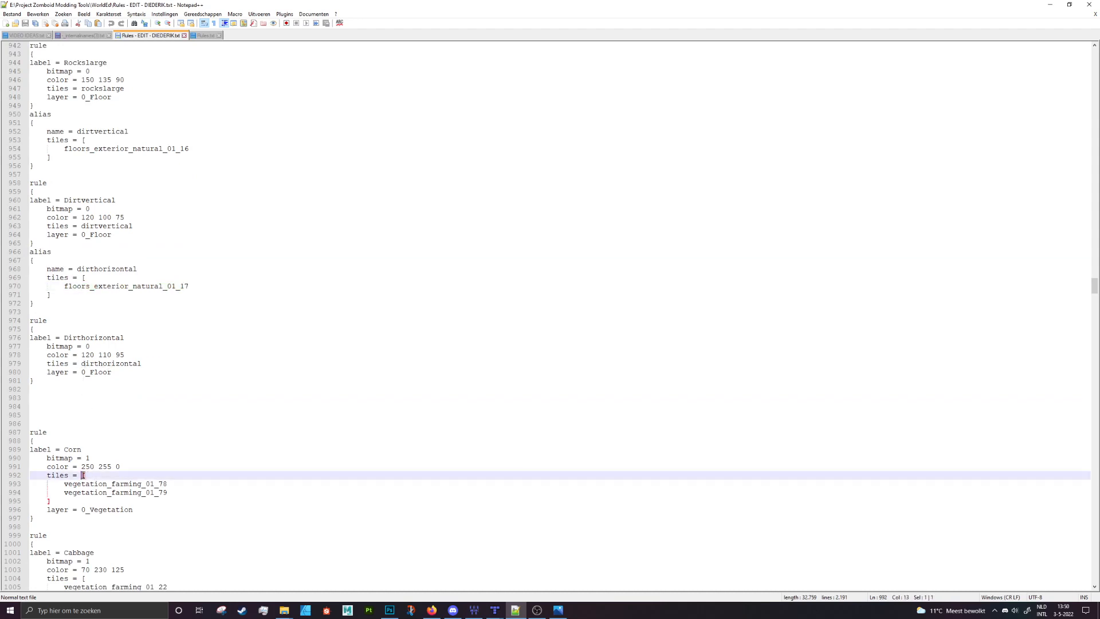
{"action": "left_click", "coordinate": [48, 500]}
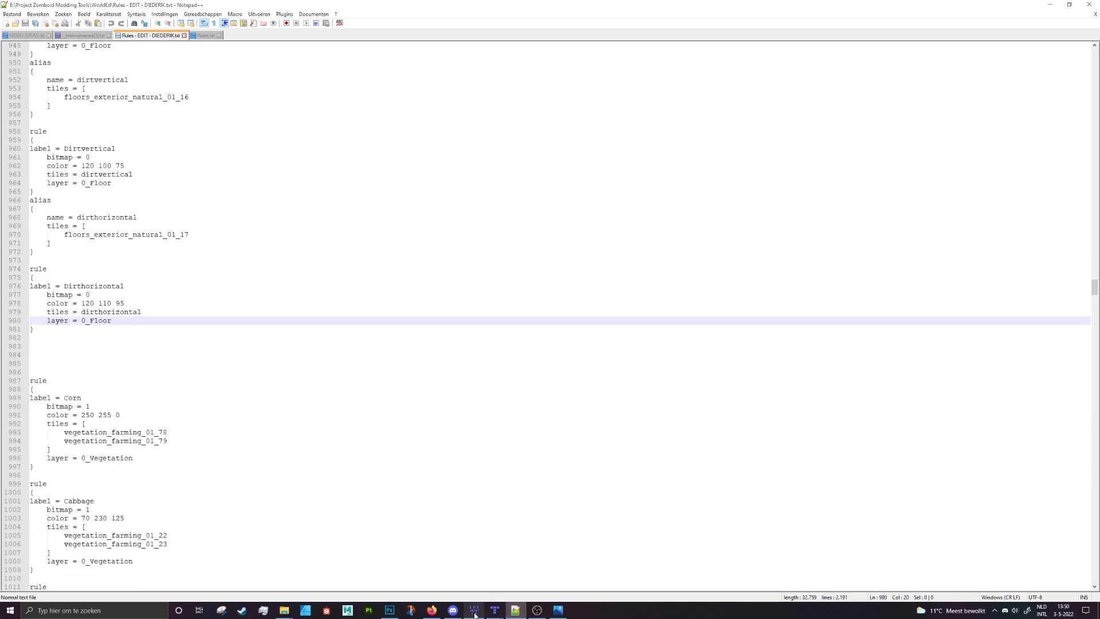
Switch to WorldEd and zoom between the crop field cells and the whole-world overview.
{"action": "left_click", "coordinate": [495, 609]}
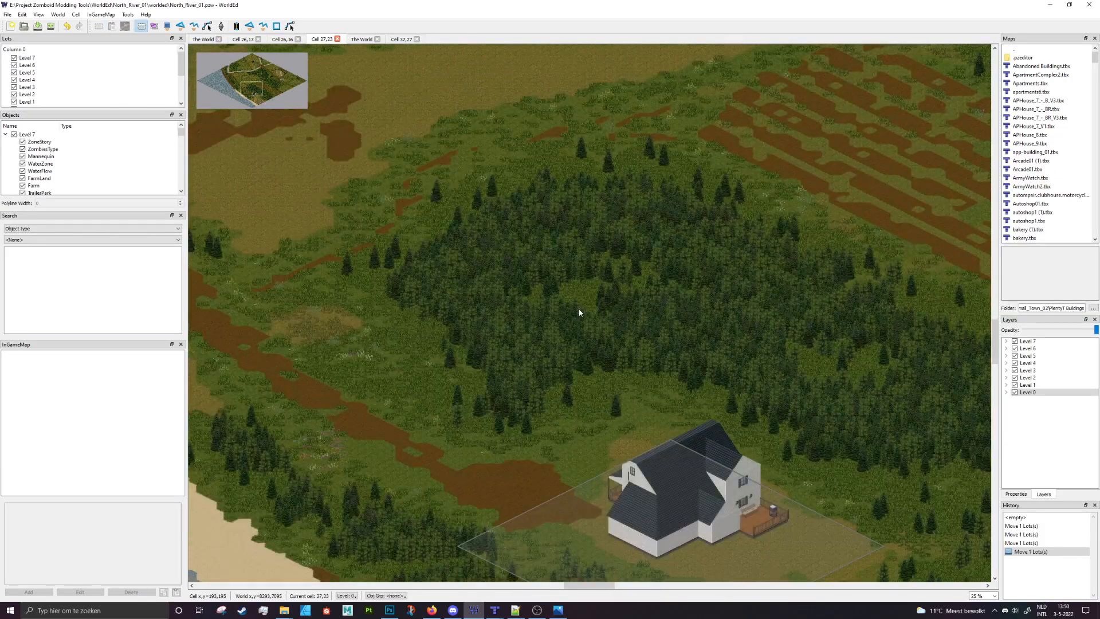
{"action": "scroll", "scroll_direction": "down", "scroll_amount": 3}
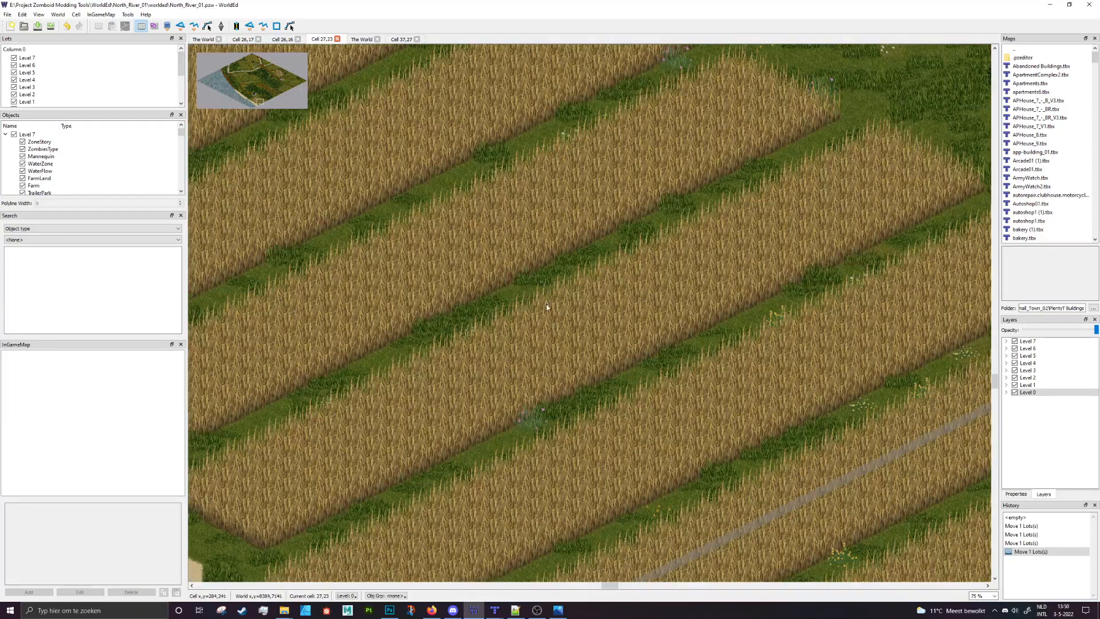
{"action": "scroll", "scroll_direction": "down", "scroll_amount": 3}
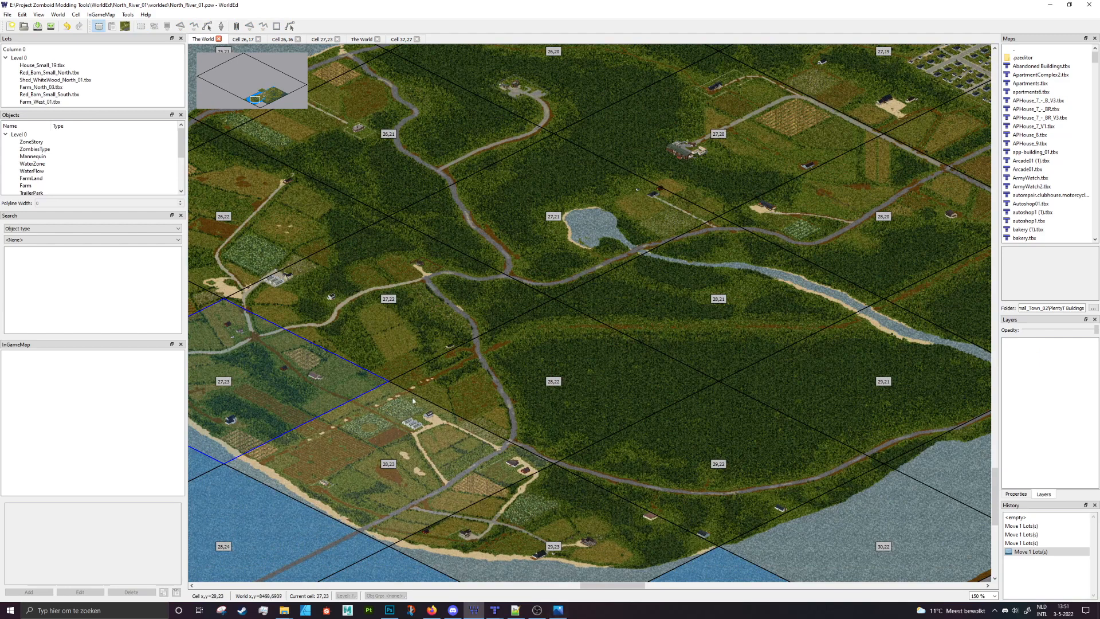
{"action": "mouse_move", "coordinate": [448, 488]}
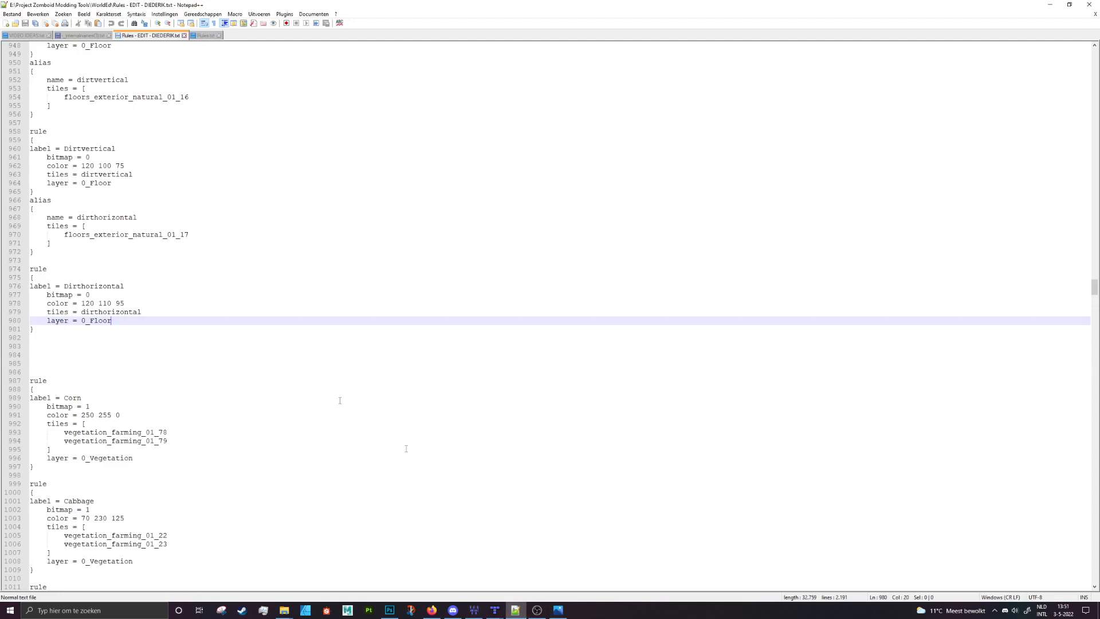
Scroll the Rules file up to the dirtvertical and Dirthorizontal rules.
{"action": "scroll", "scroll_direction": "up", "scroll_amount": 3}
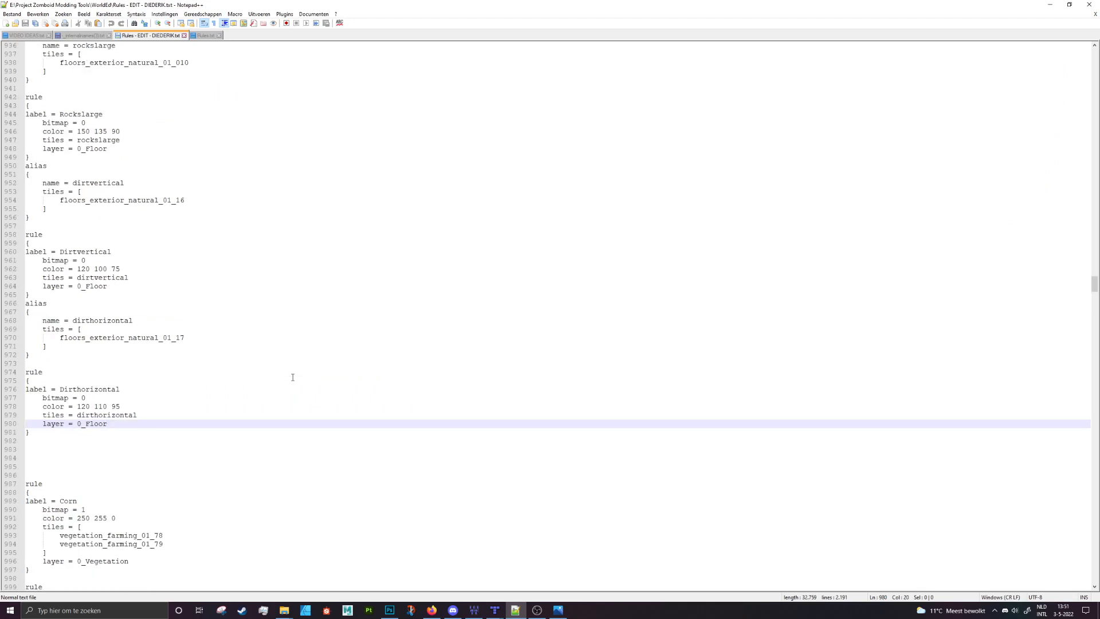
{"action": "mouse_move", "coordinate": [157, 370]}
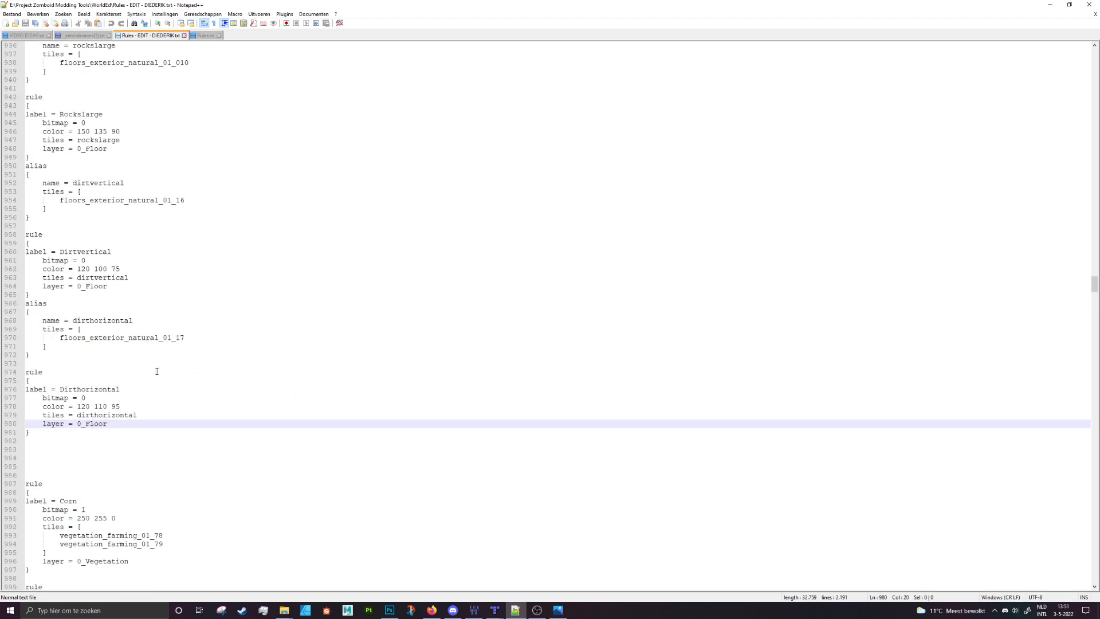